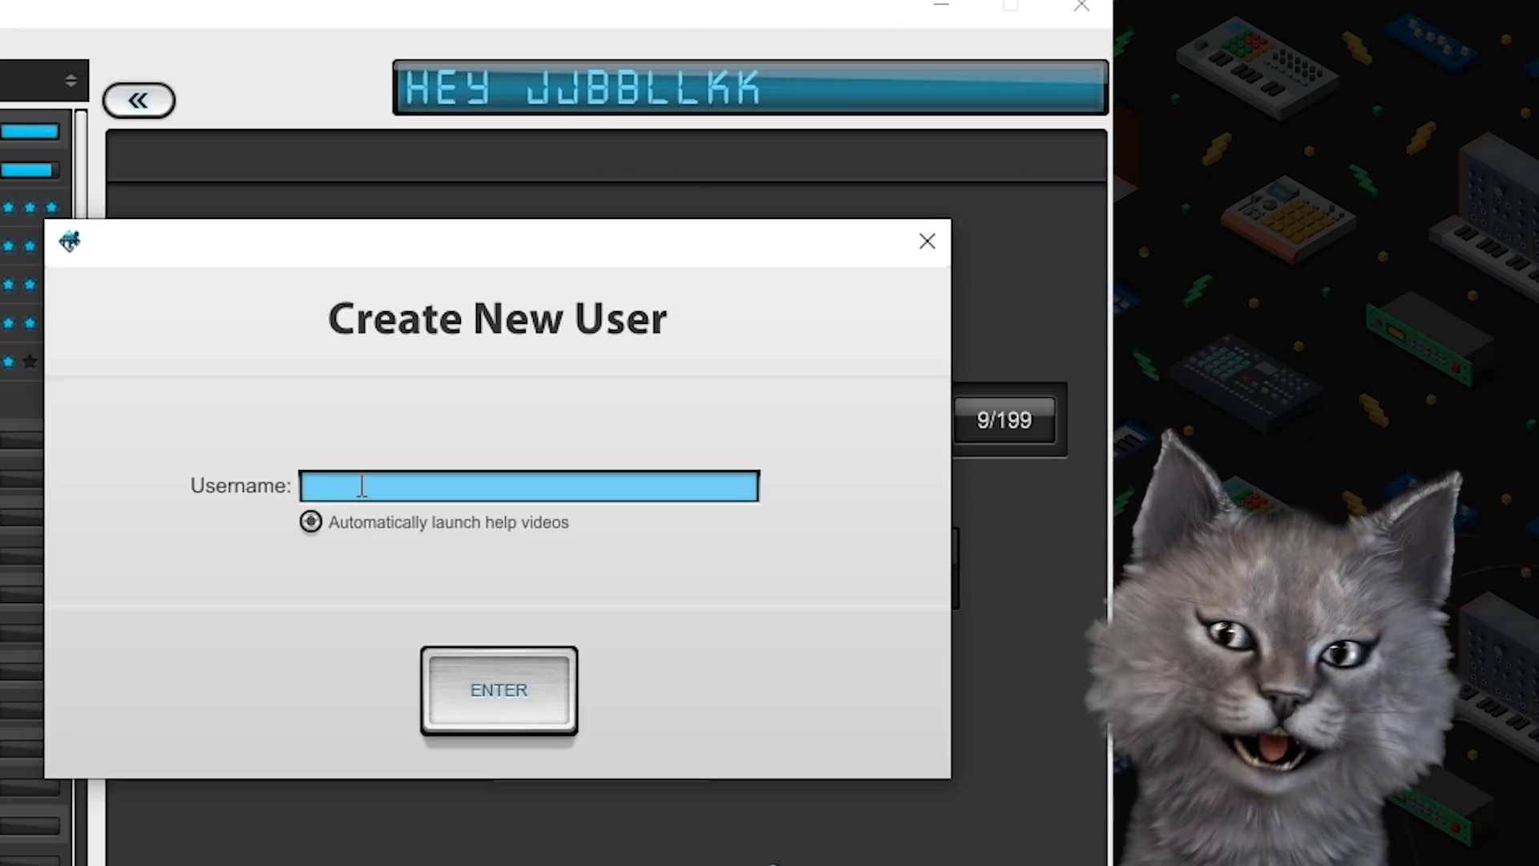
# Enter the username 'cat' and confirm it to create the new user
pyautogui.write('cat')
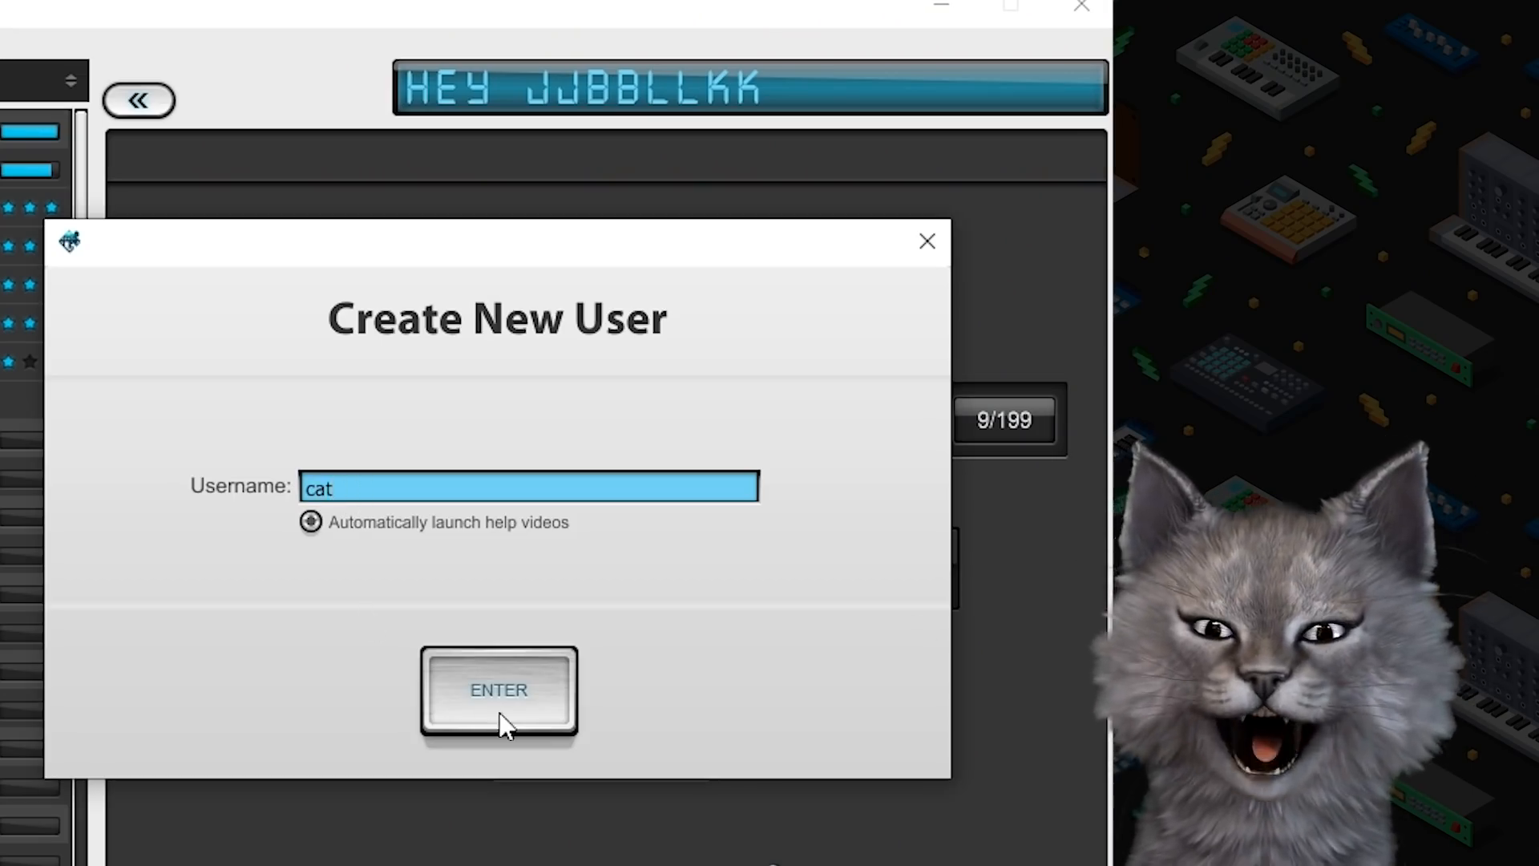
pyautogui.click(501, 691)
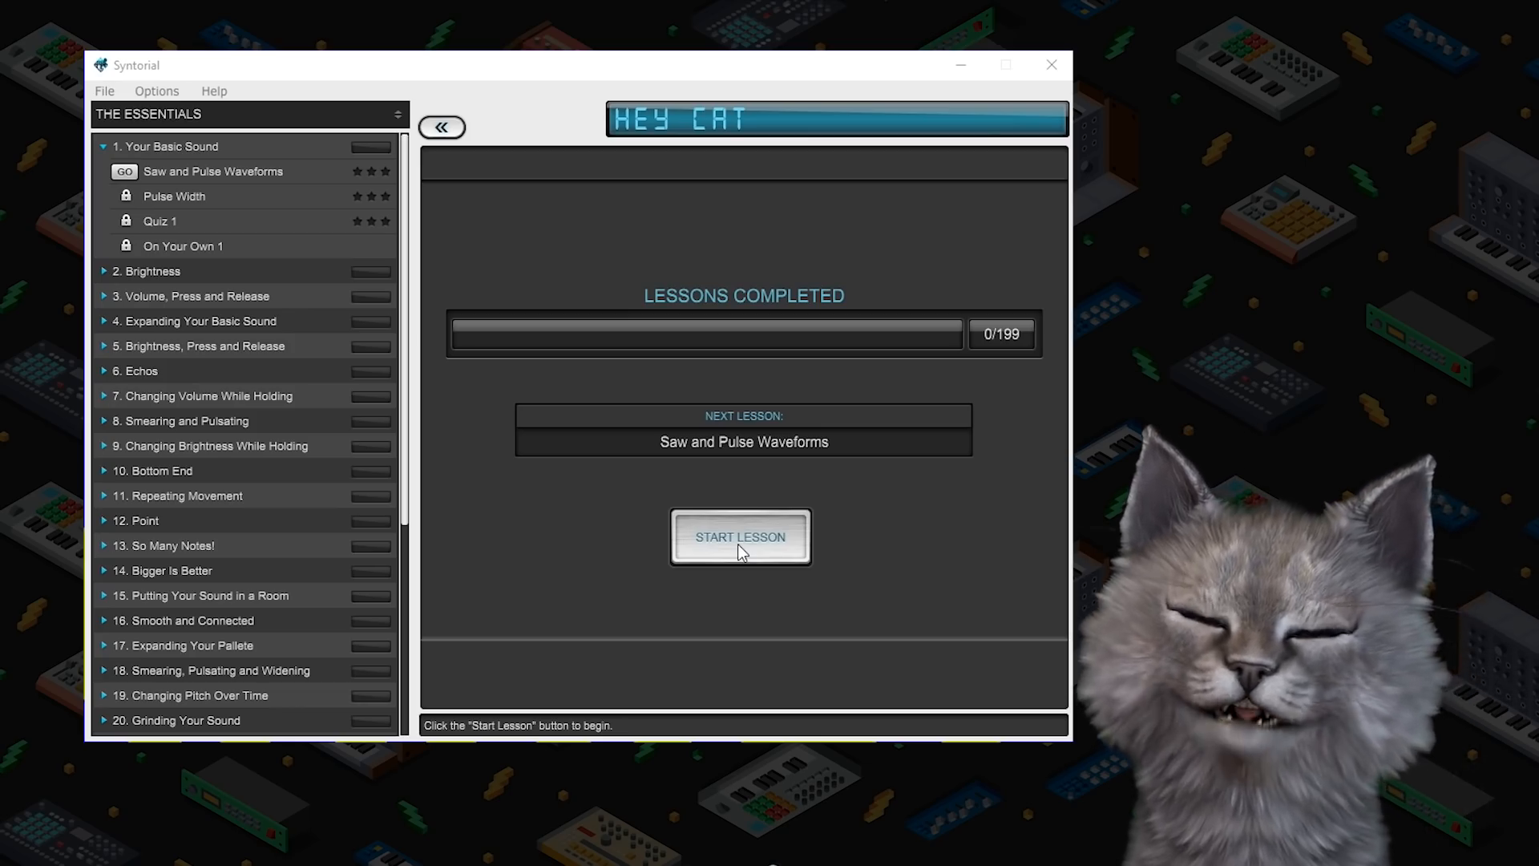
# Start the Saw and Pulse Waveforms lesson, play its demo with the pulse waveform, then load the challenge
pyautogui.click(741, 537)
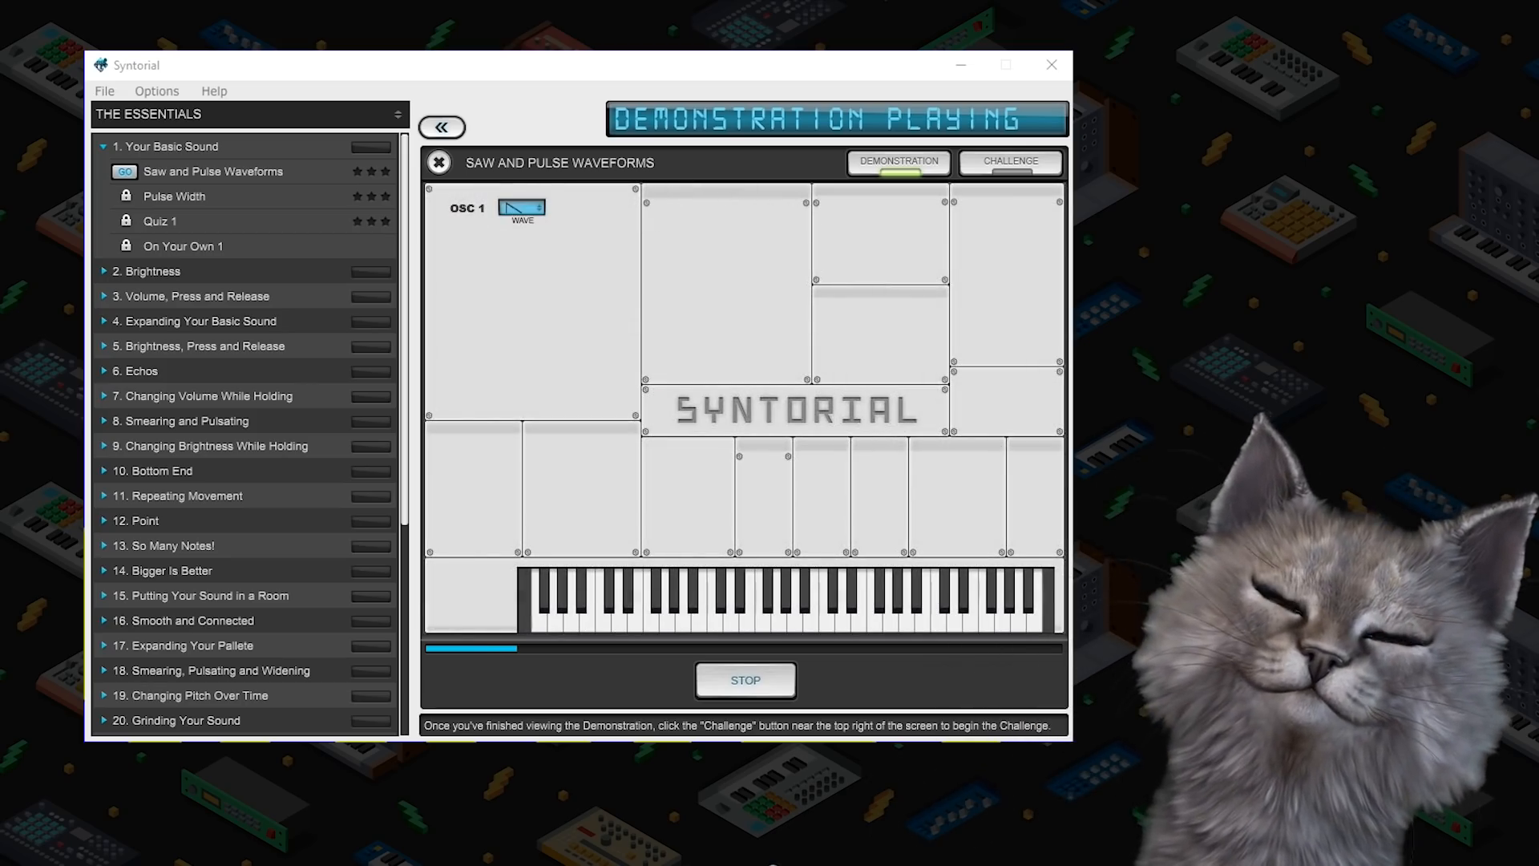
pyautogui.click(523, 207)
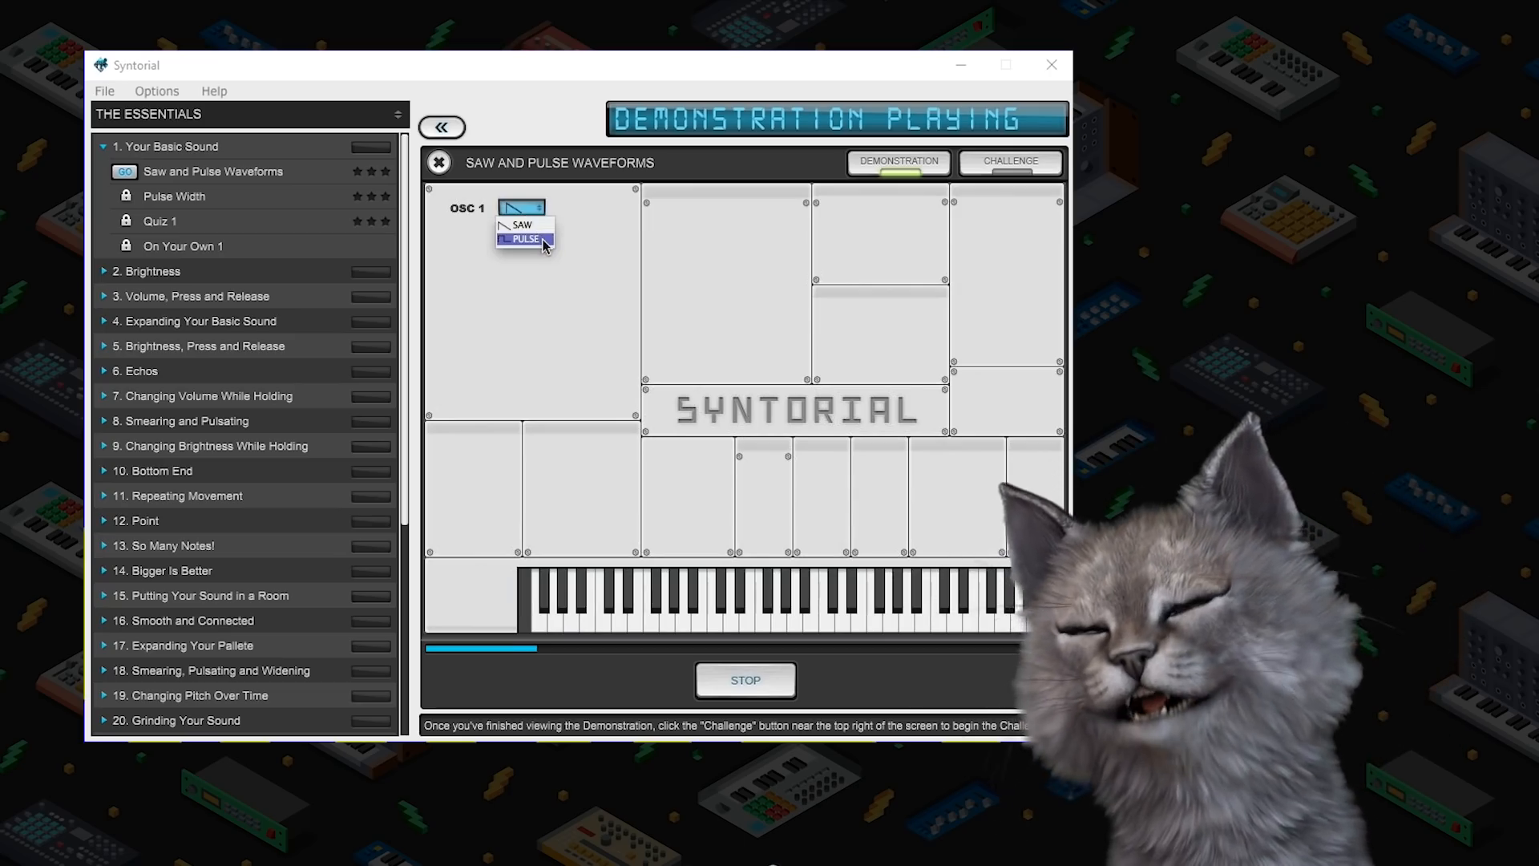
pyautogui.click(526, 239)
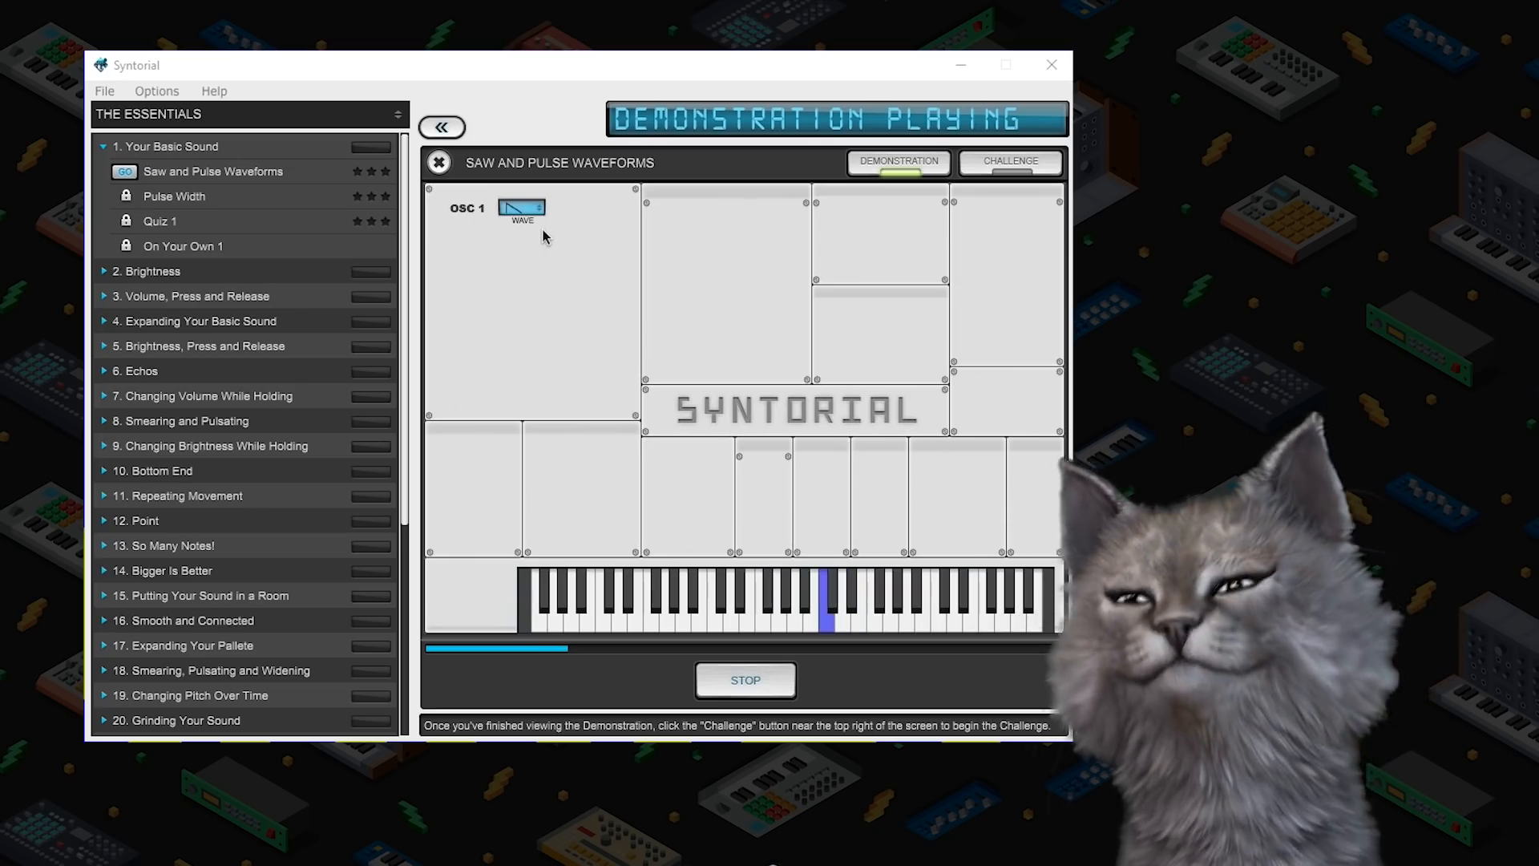
pyautogui.click(746, 680)
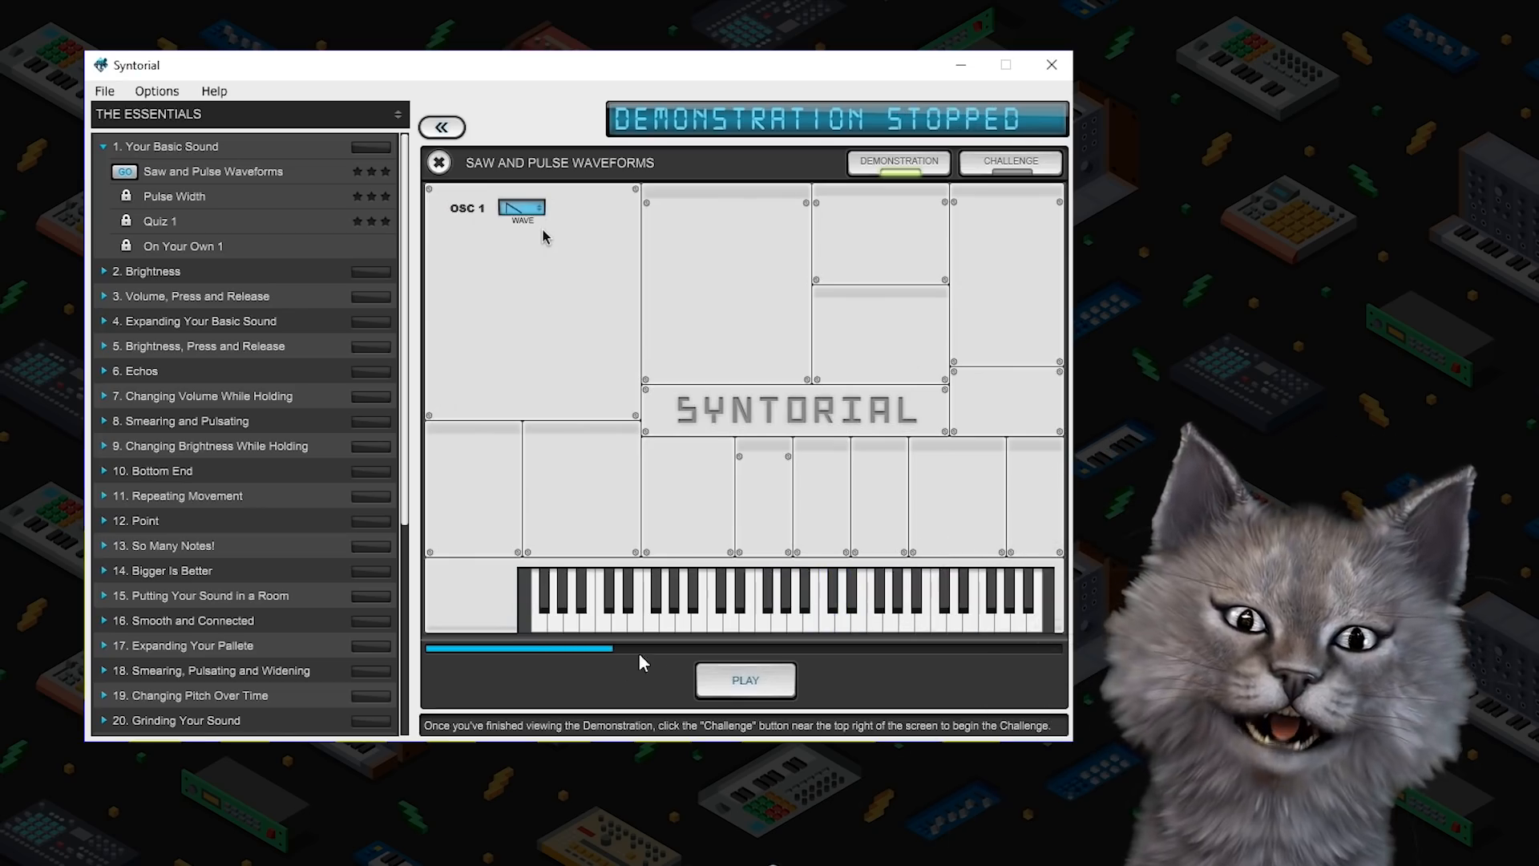
pyautogui.click(1010, 162)
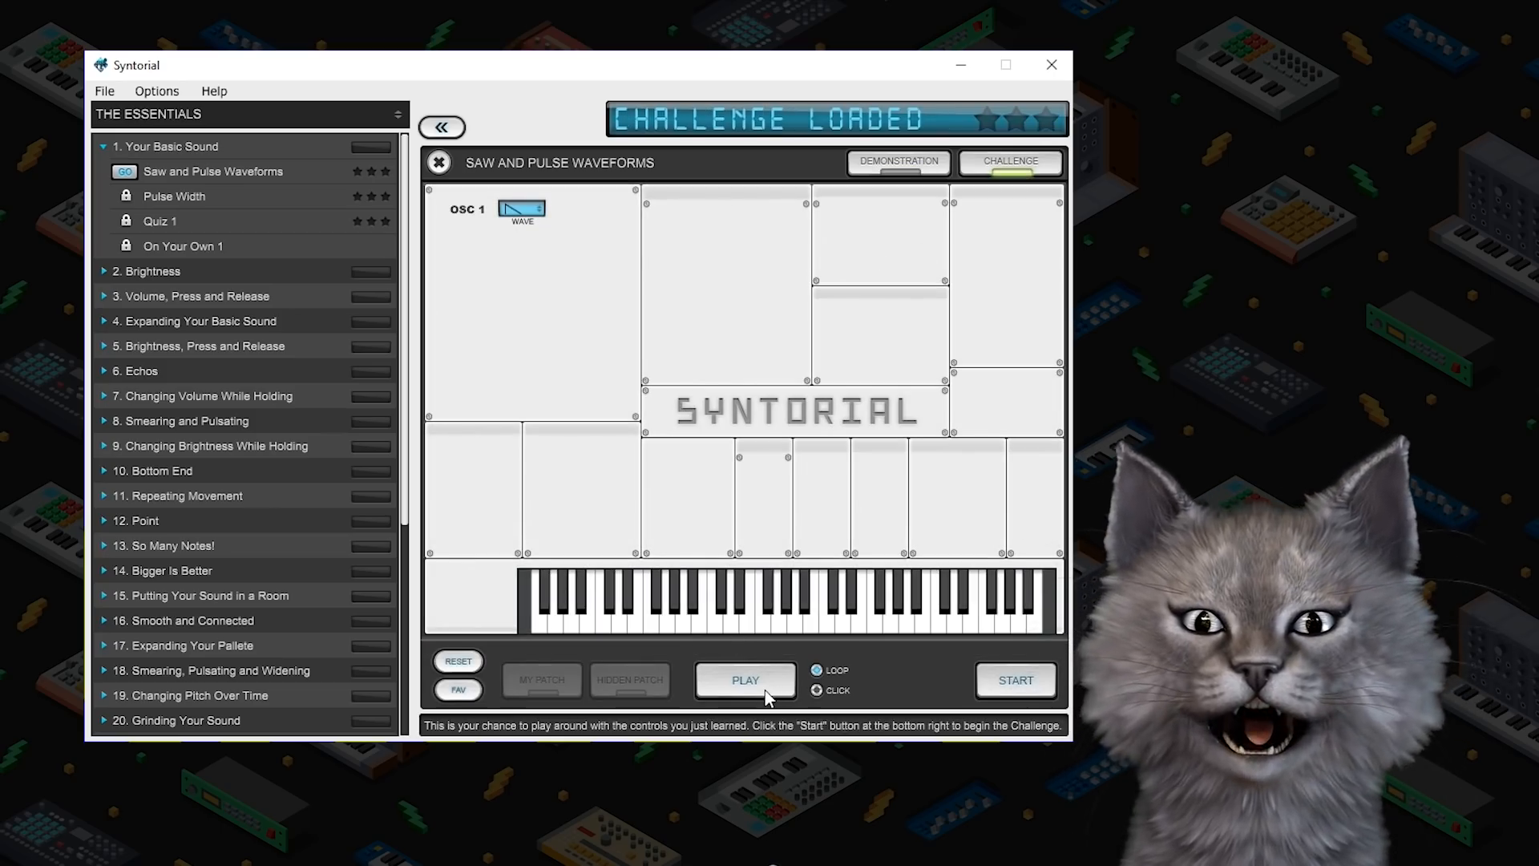
# Preview the practice sound, change OSC 1's waveform, then begin the scored challenge
pyautogui.click(746, 680)
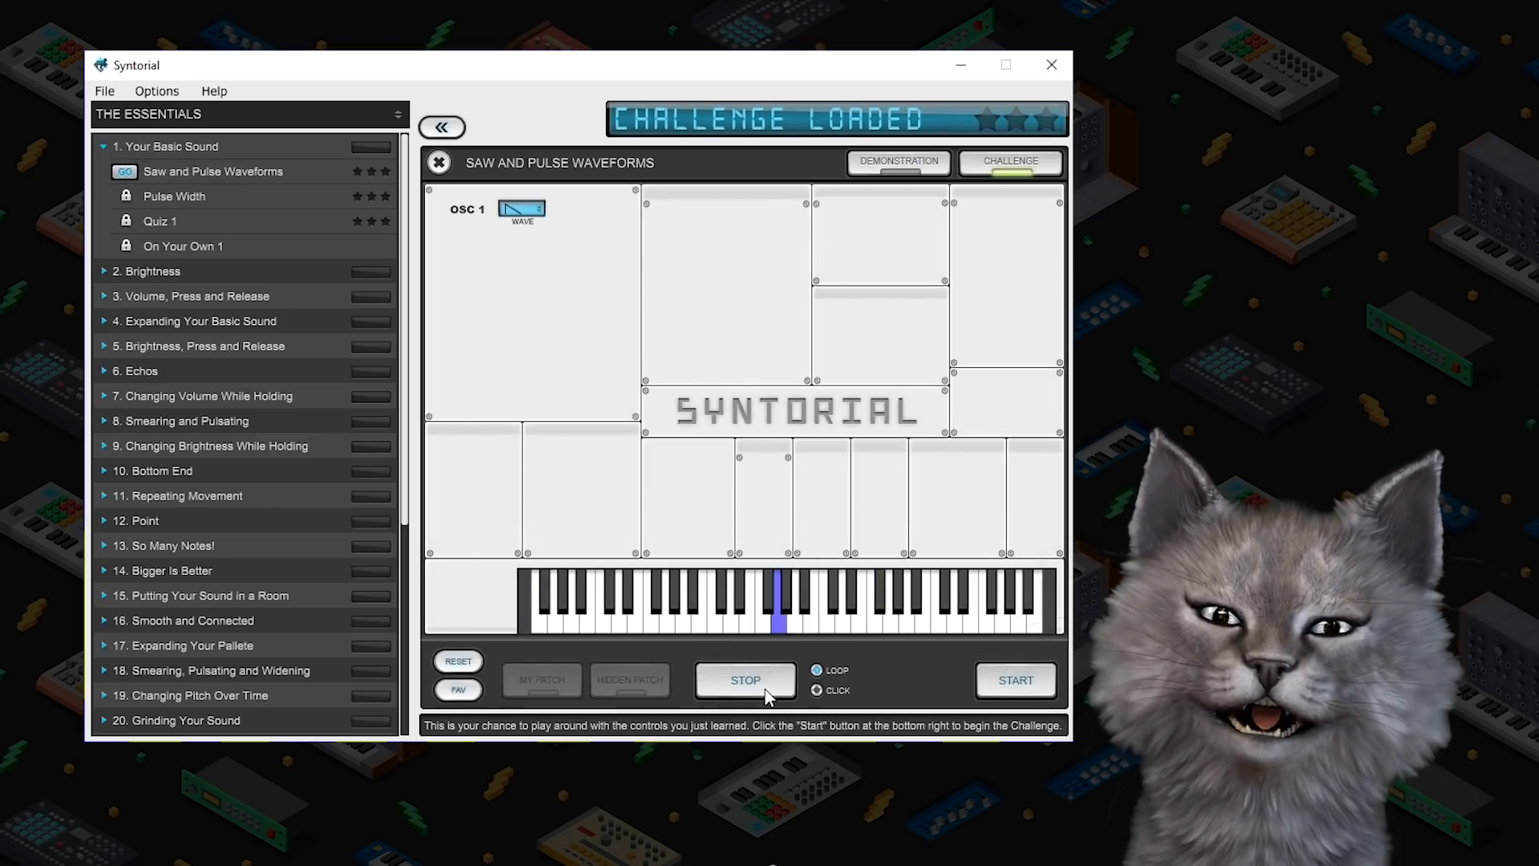
pyautogui.click(746, 680)
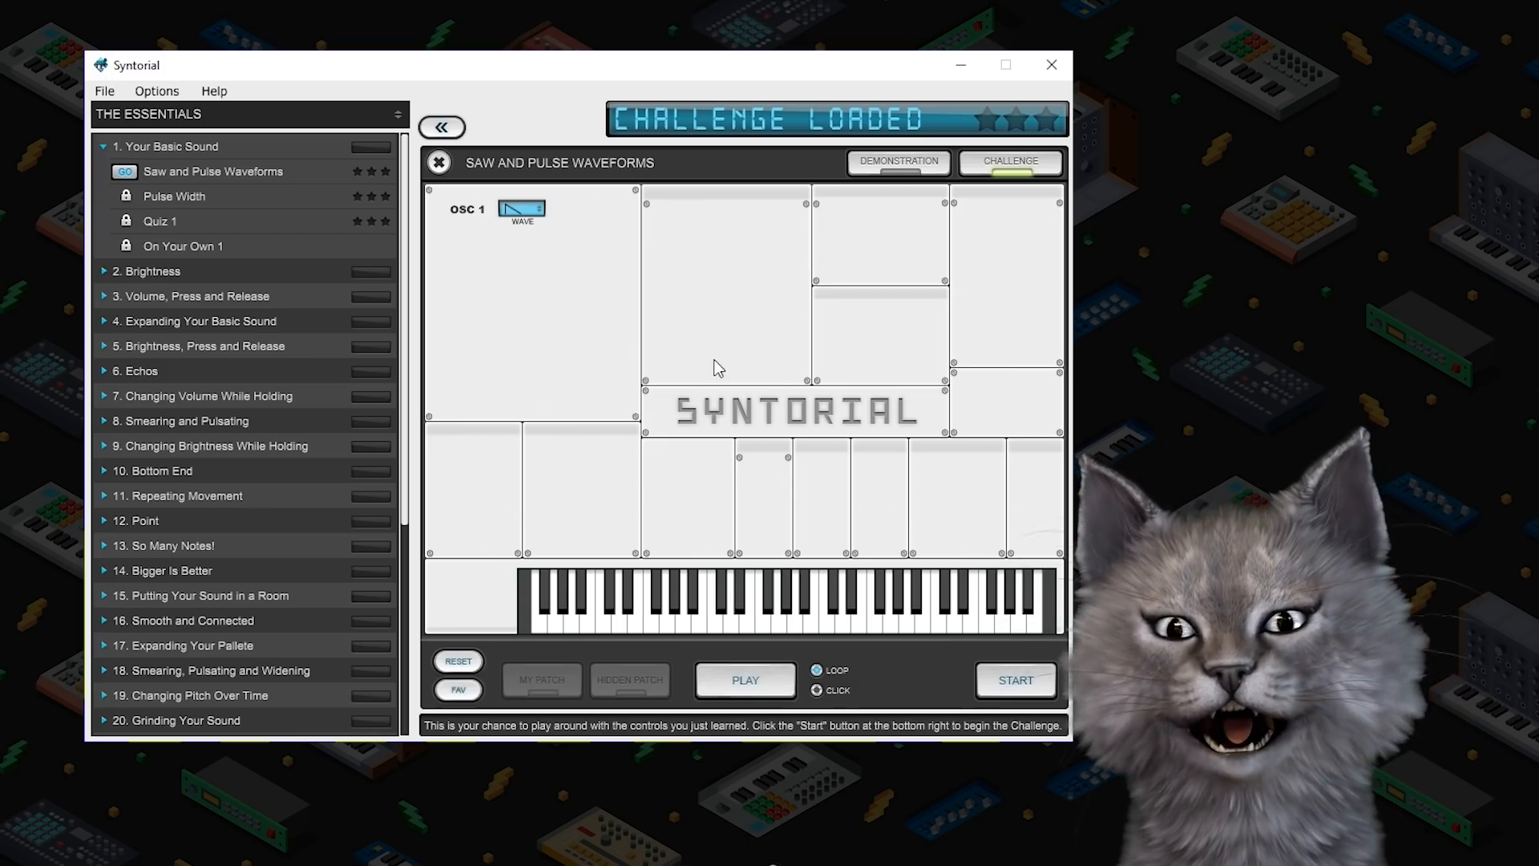
pyautogui.moveTo(829, 292)
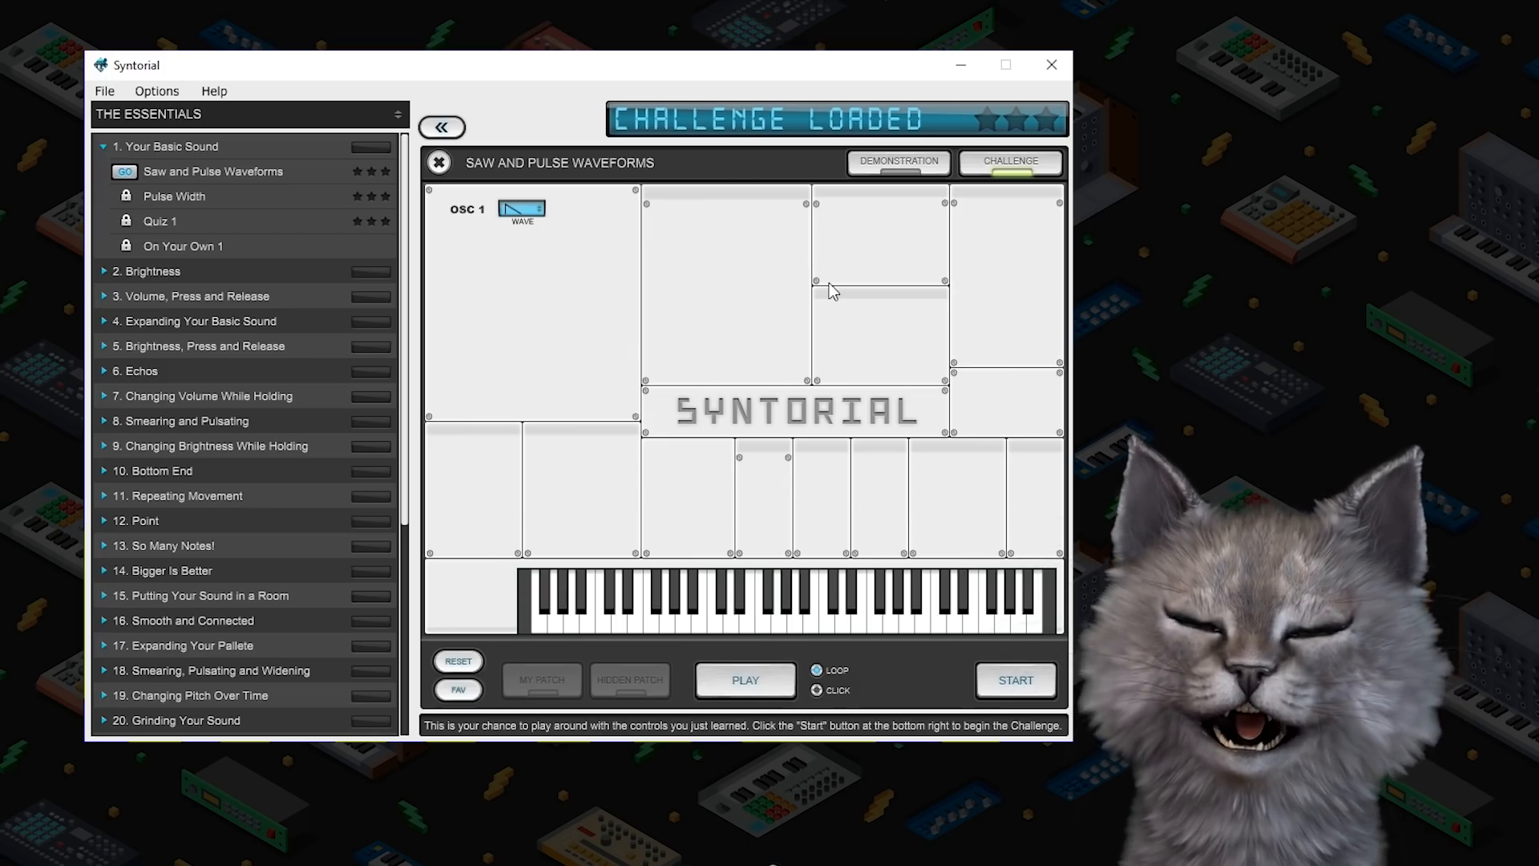
pyautogui.moveTo(582, 239)
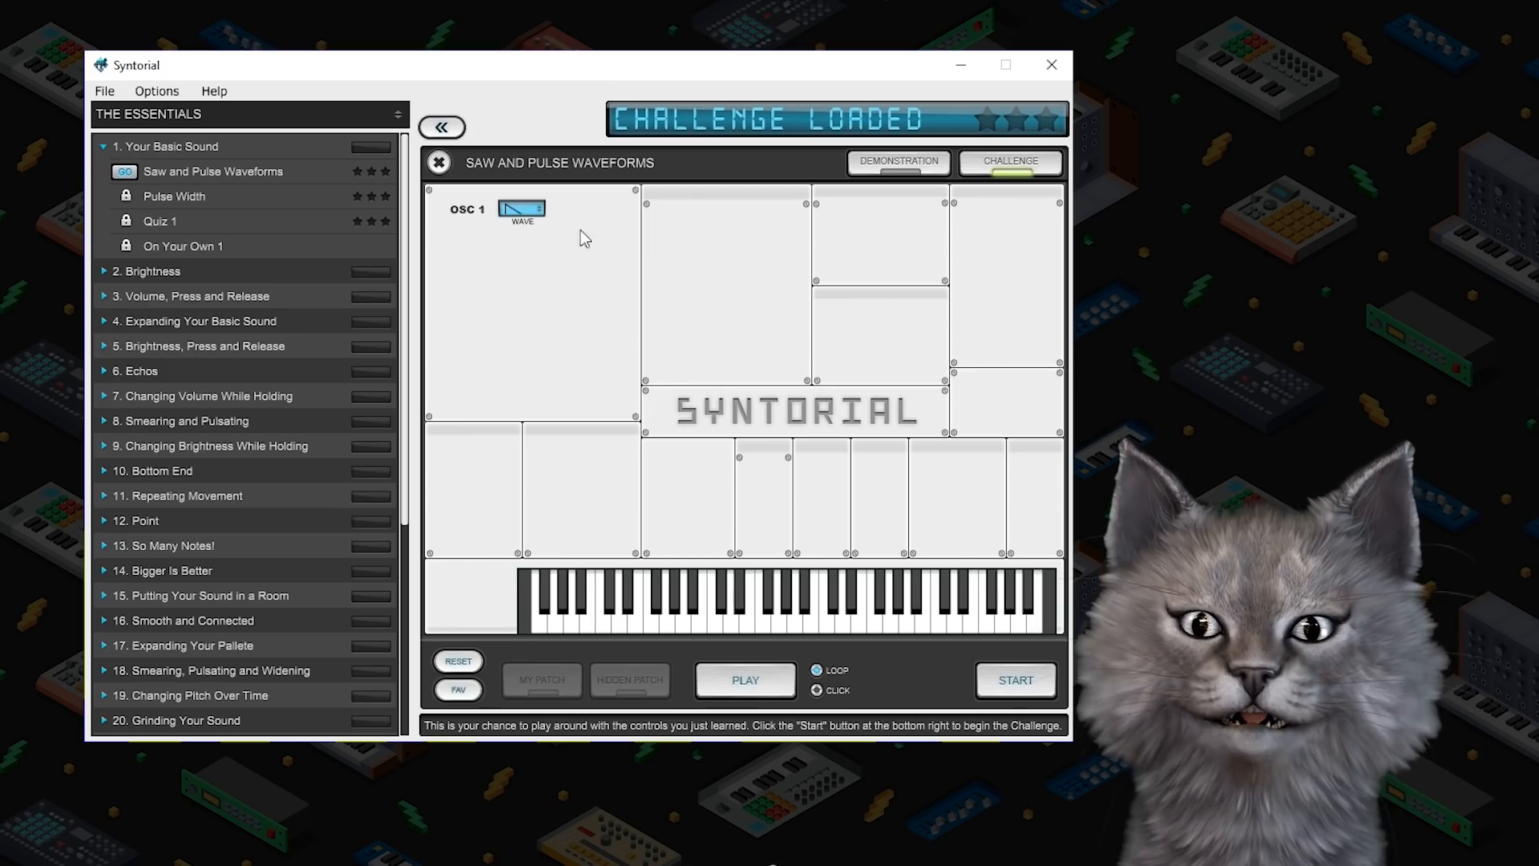
pyautogui.click(522, 209)
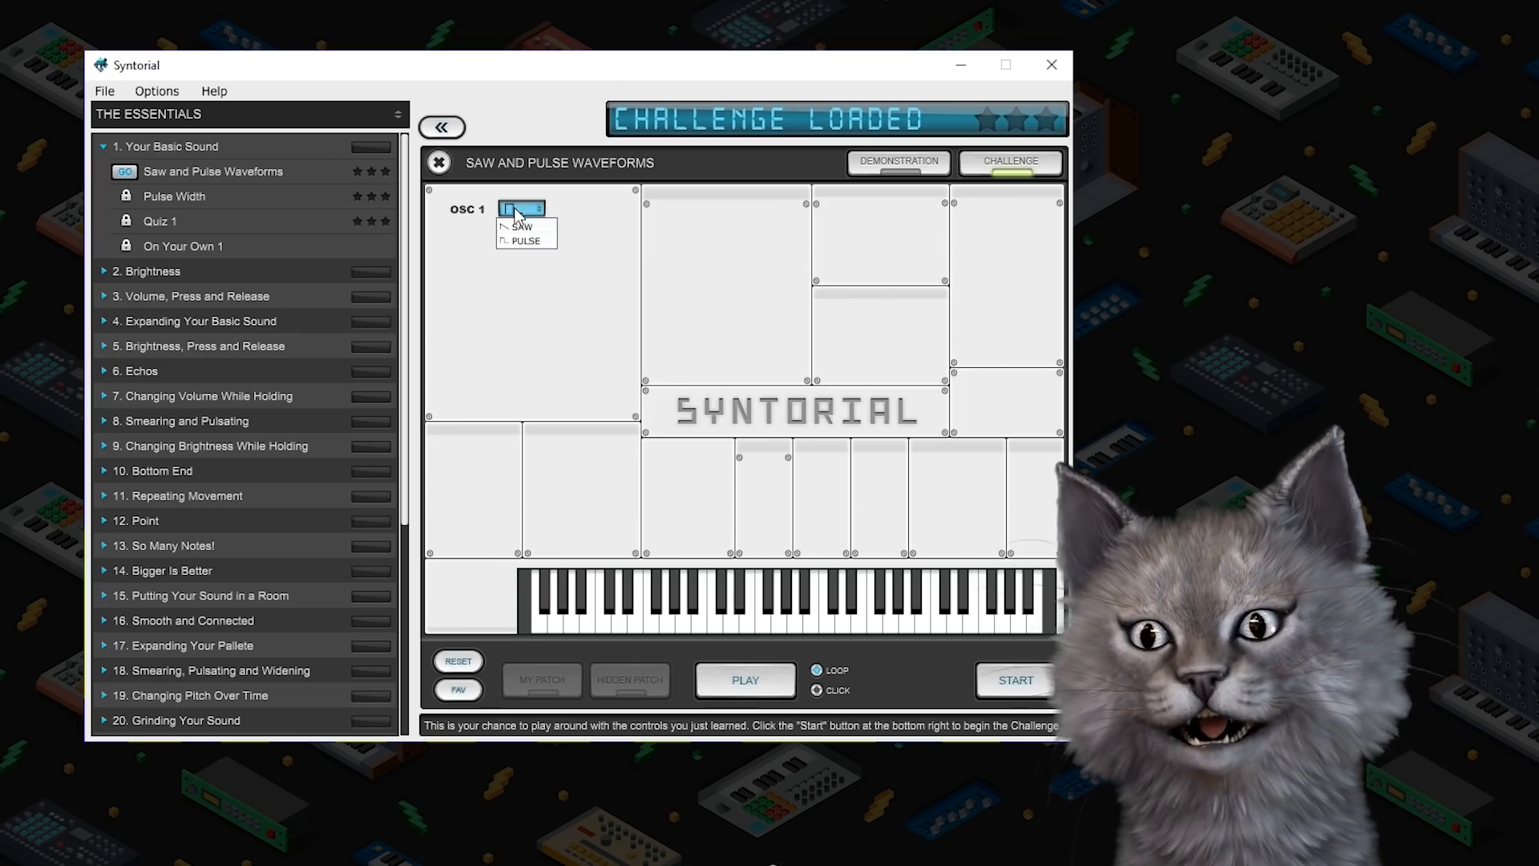
pyautogui.click(523, 228)
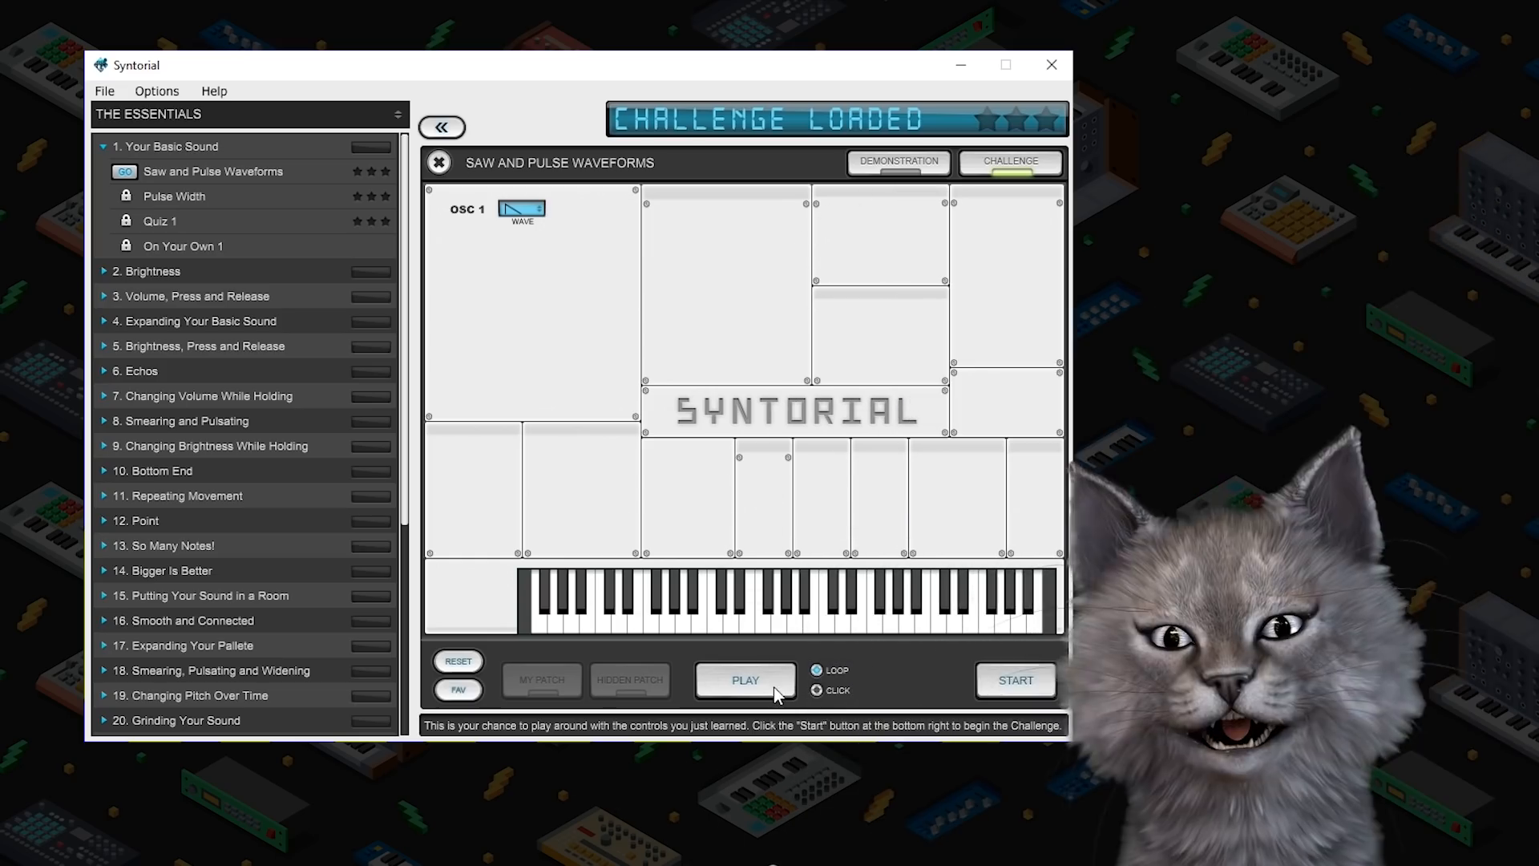
pyautogui.click(1017, 680)
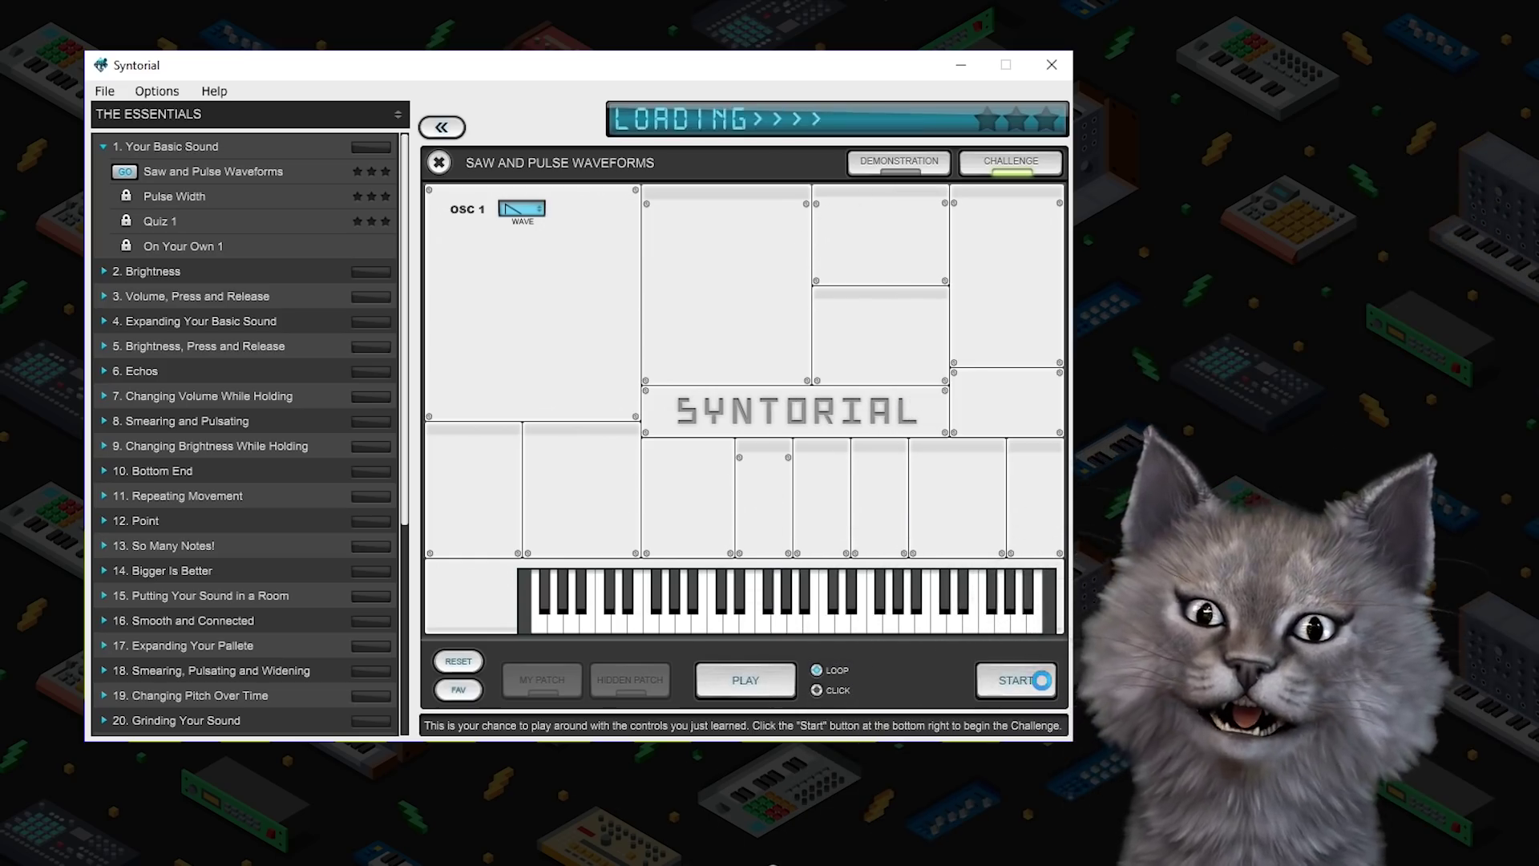
# Submit matching answers for patches 1 and 2 and advance to patch 3
pyautogui.click(1016, 680)
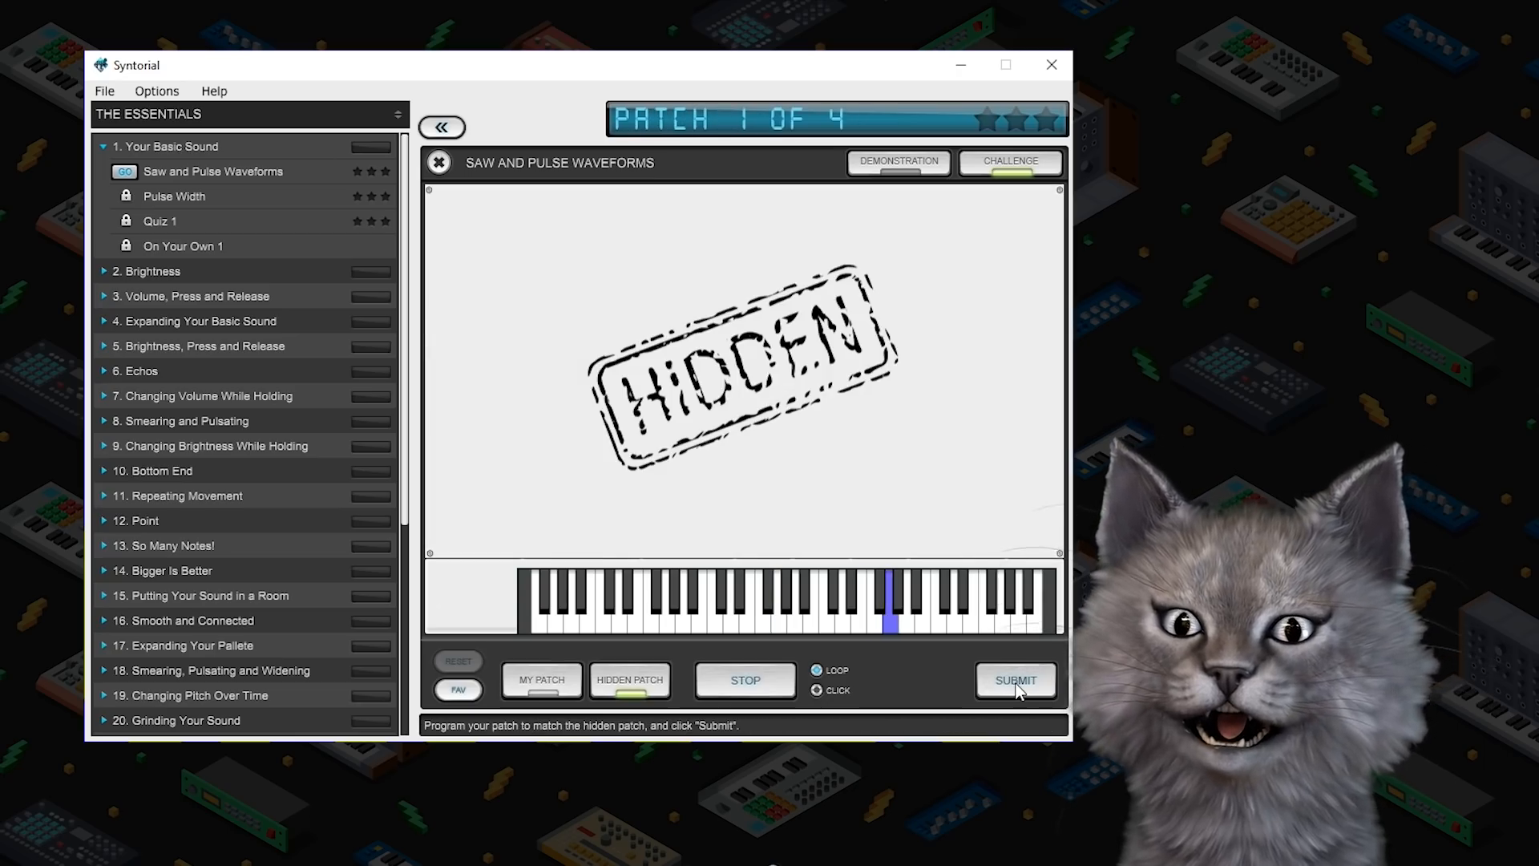
pyautogui.click(1017, 680)
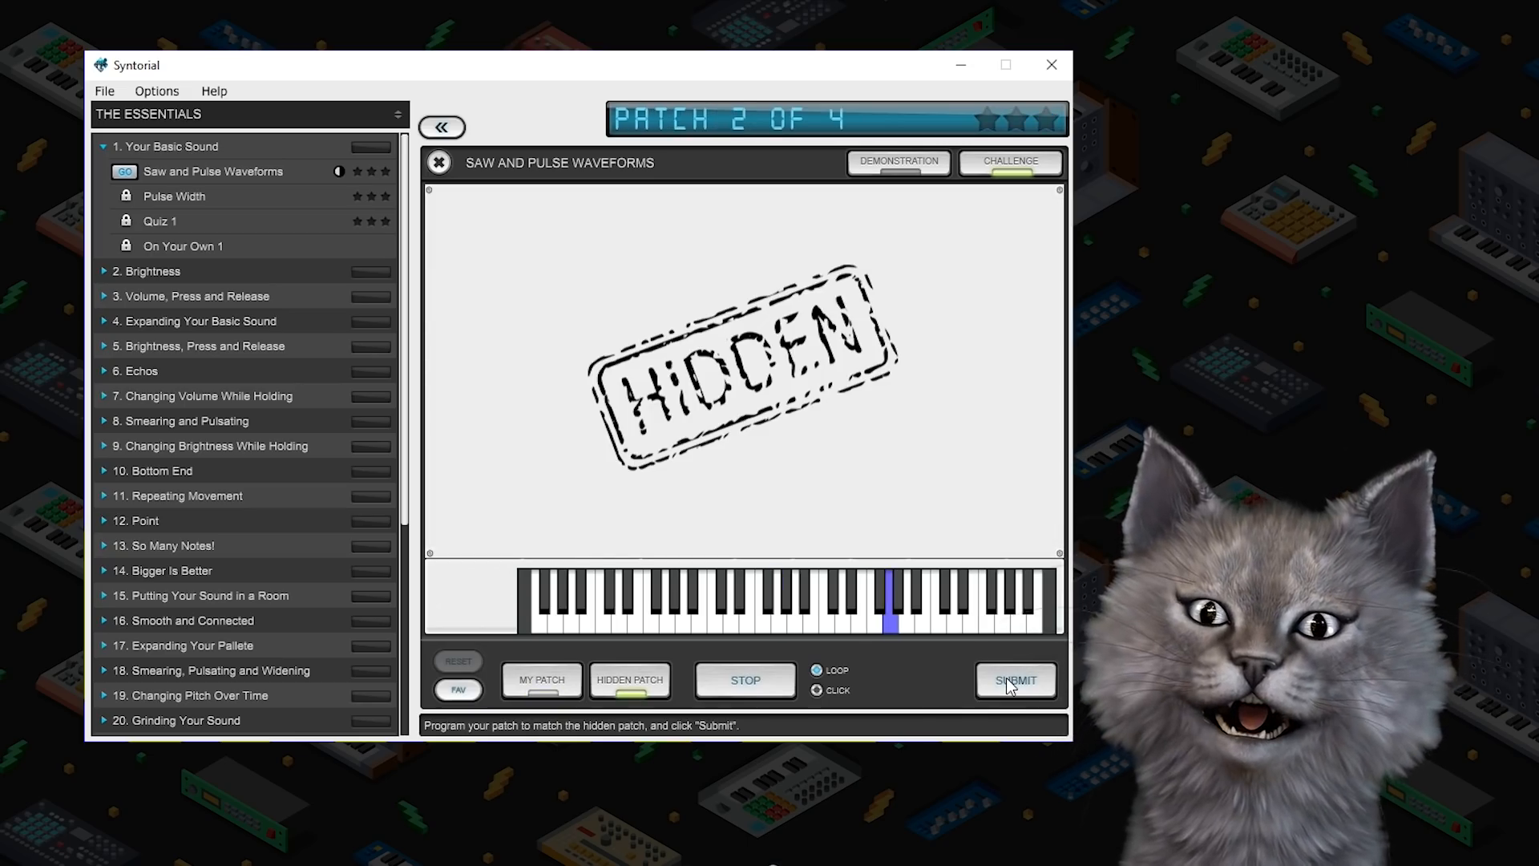
pyautogui.click(542, 680)
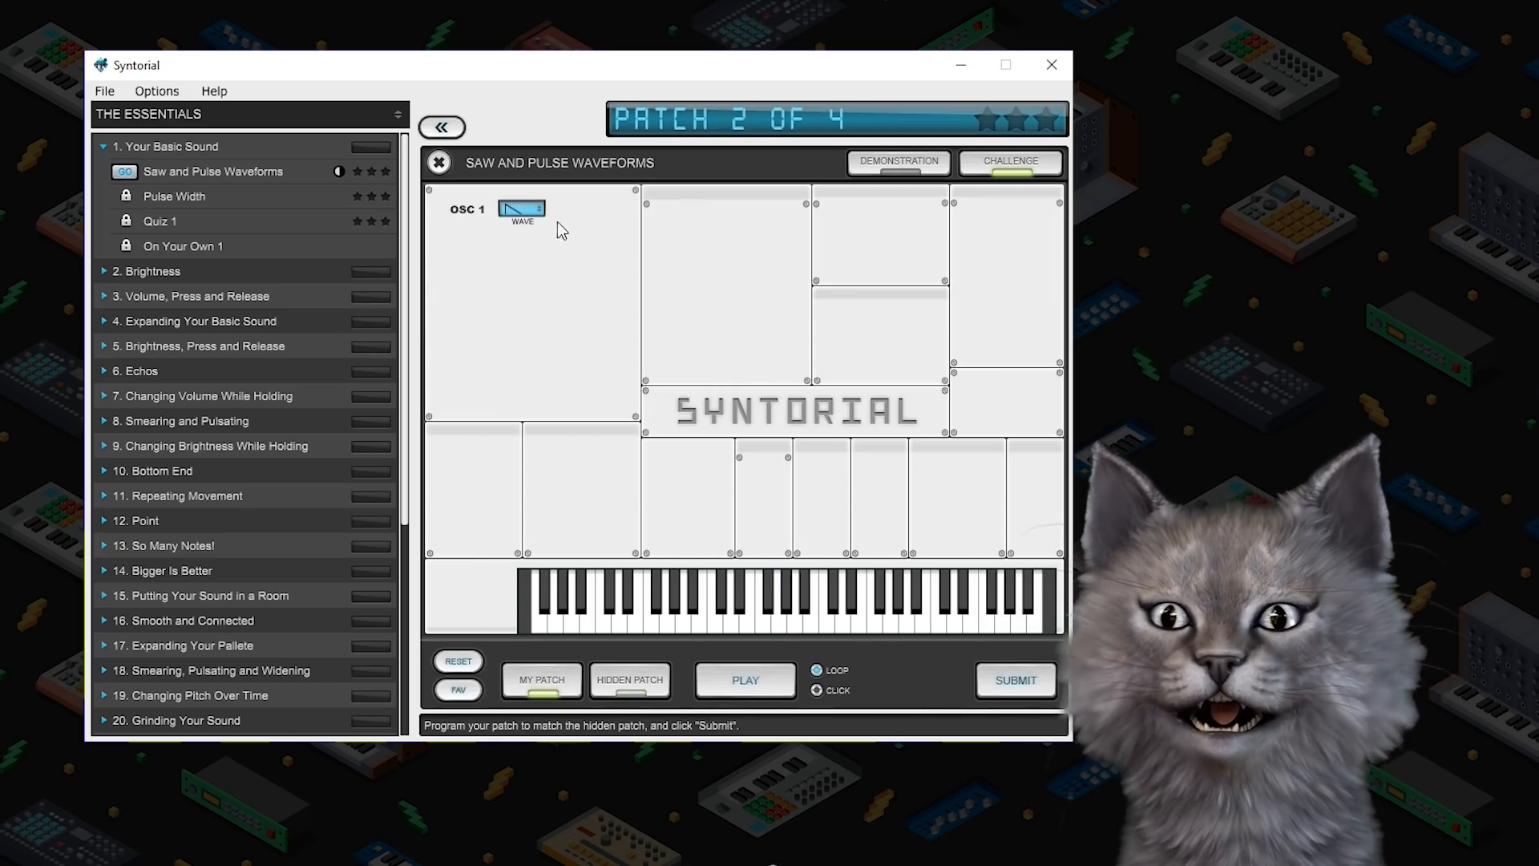
pyautogui.click(1017, 679)
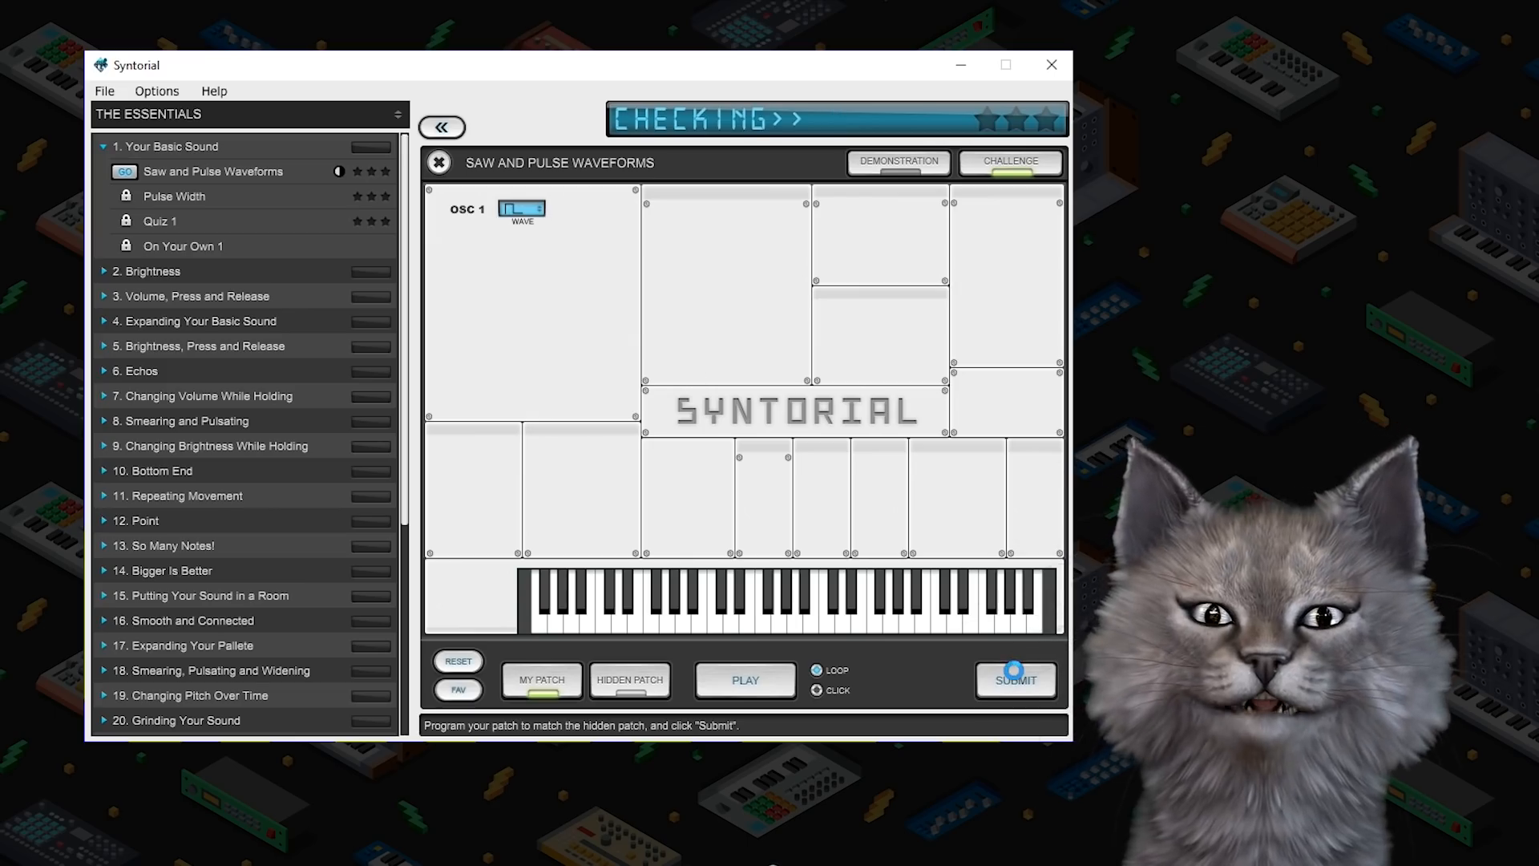
pyautogui.click(1015, 680)
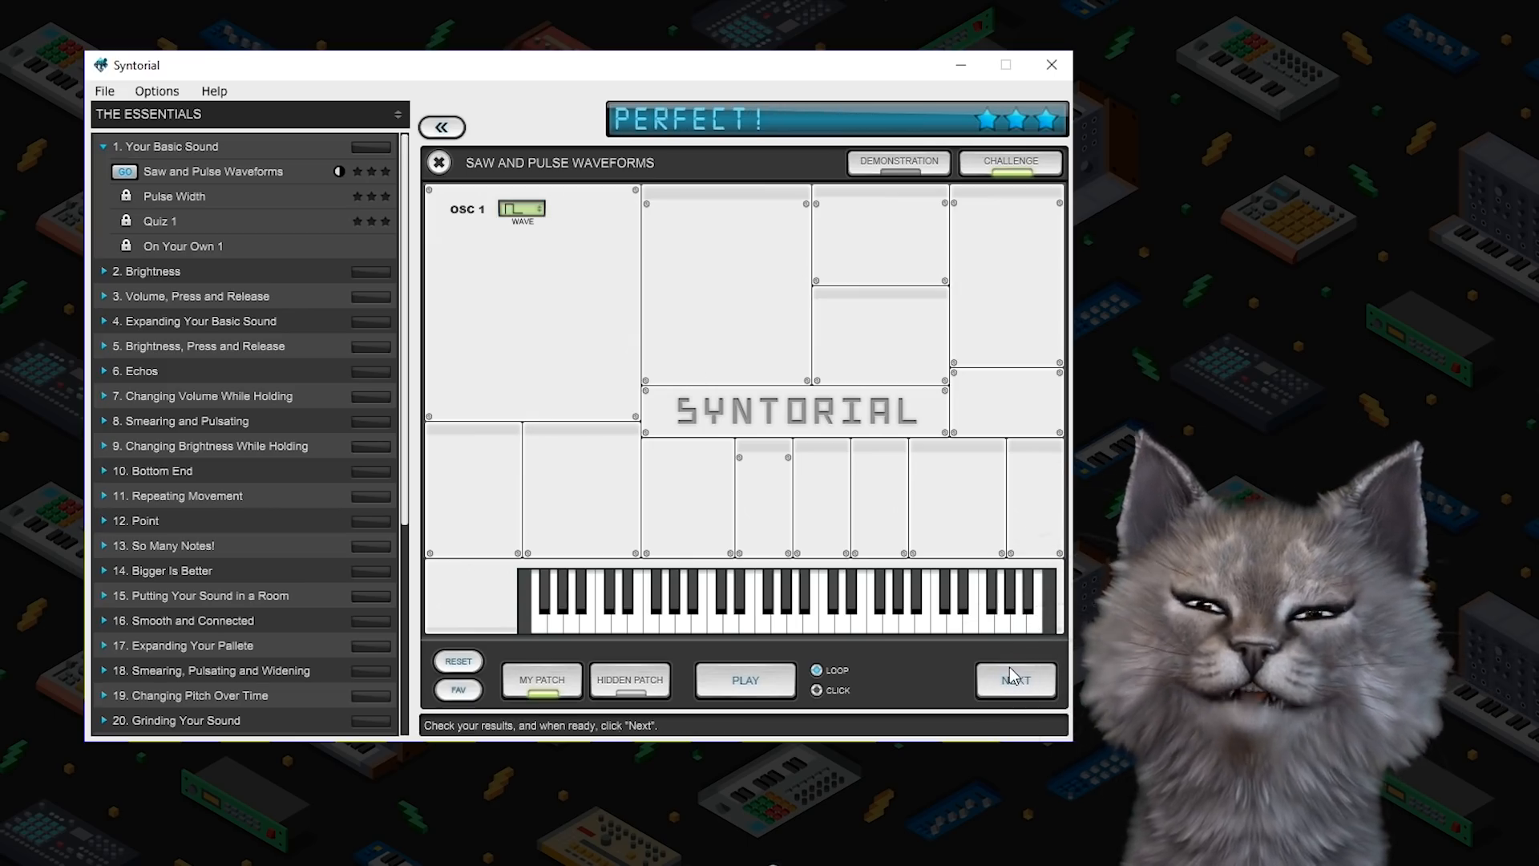
pyautogui.click(1016, 680)
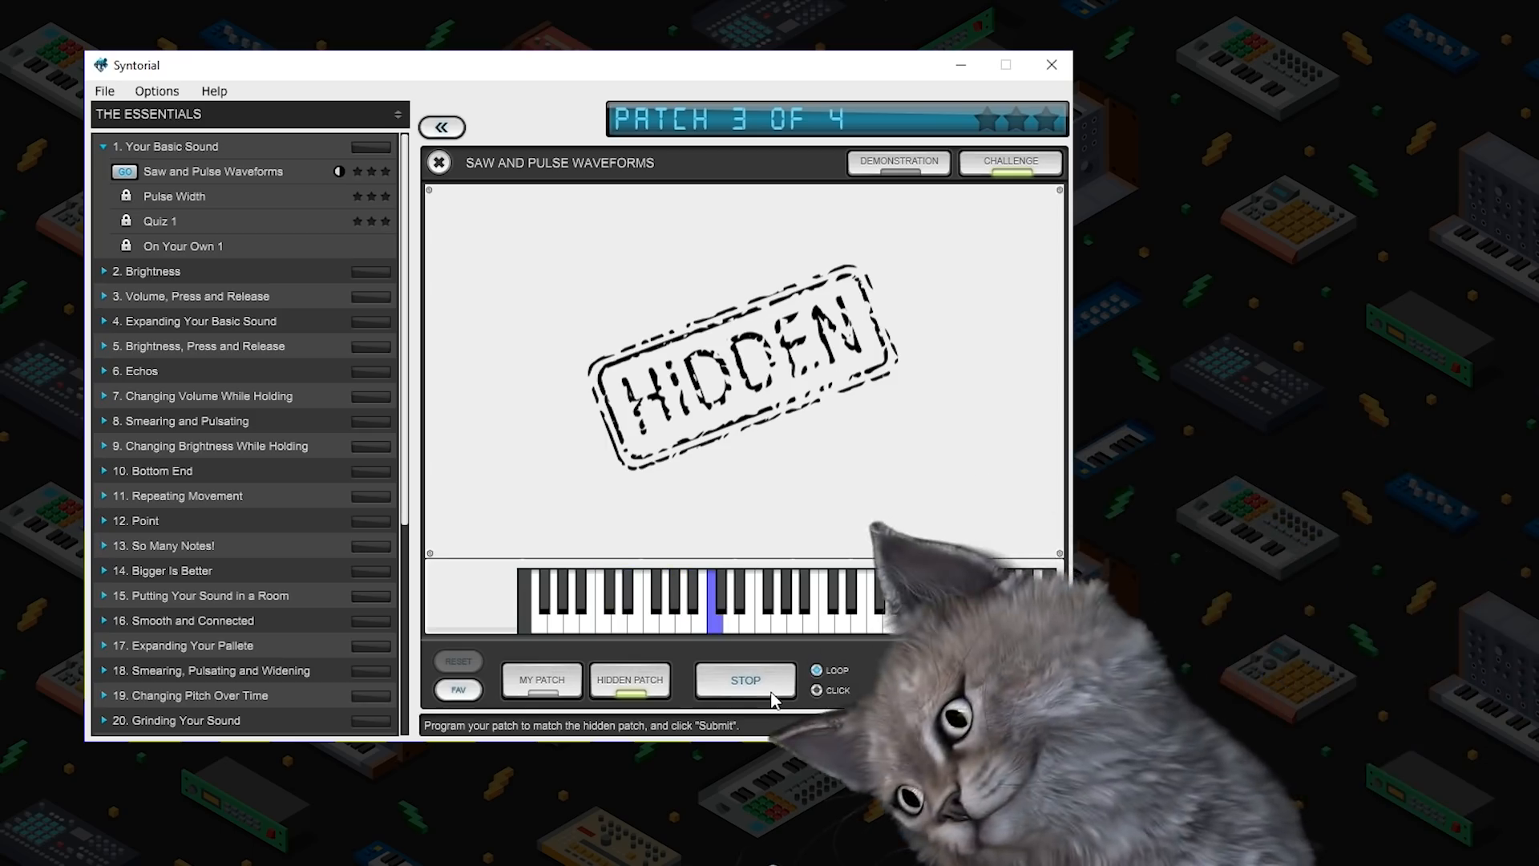
# Submit patches 3 and 4 and finish the challenge with a three-star score
pyautogui.click(746, 680)
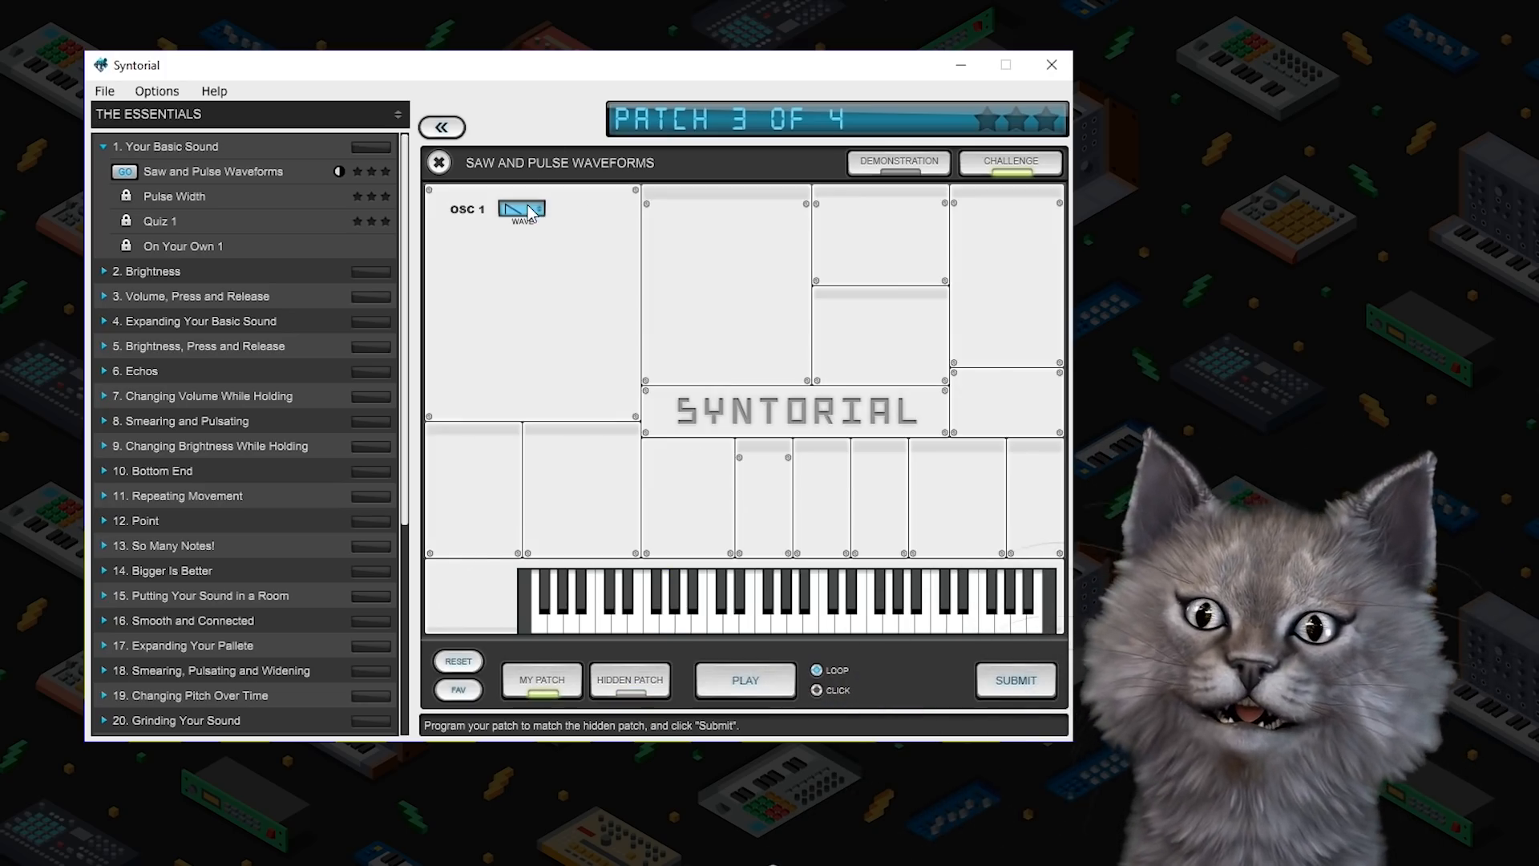
pyautogui.click(1017, 680)
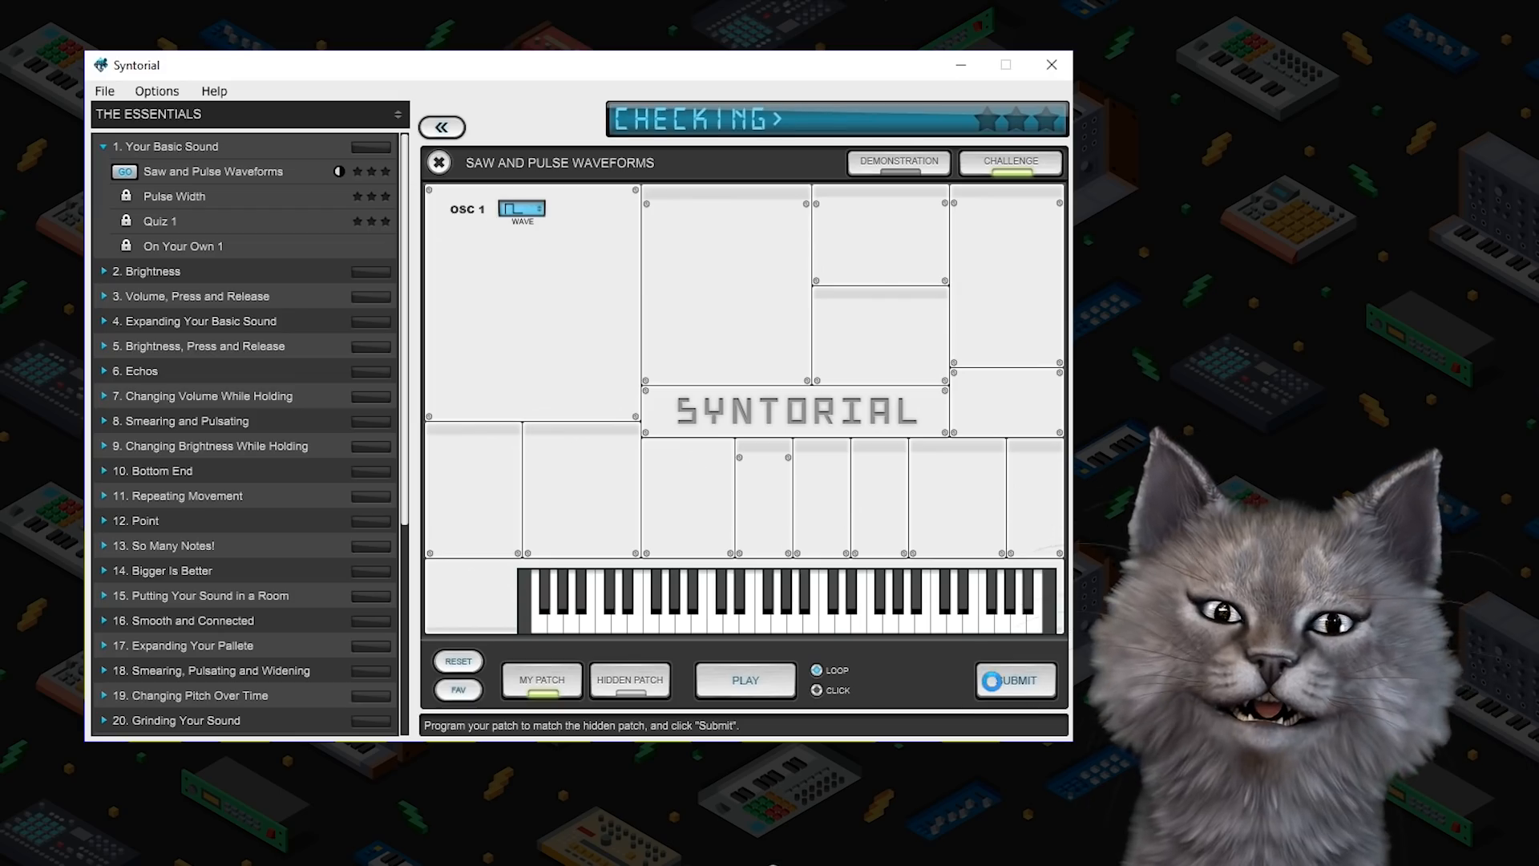
pyautogui.click(1016, 680)
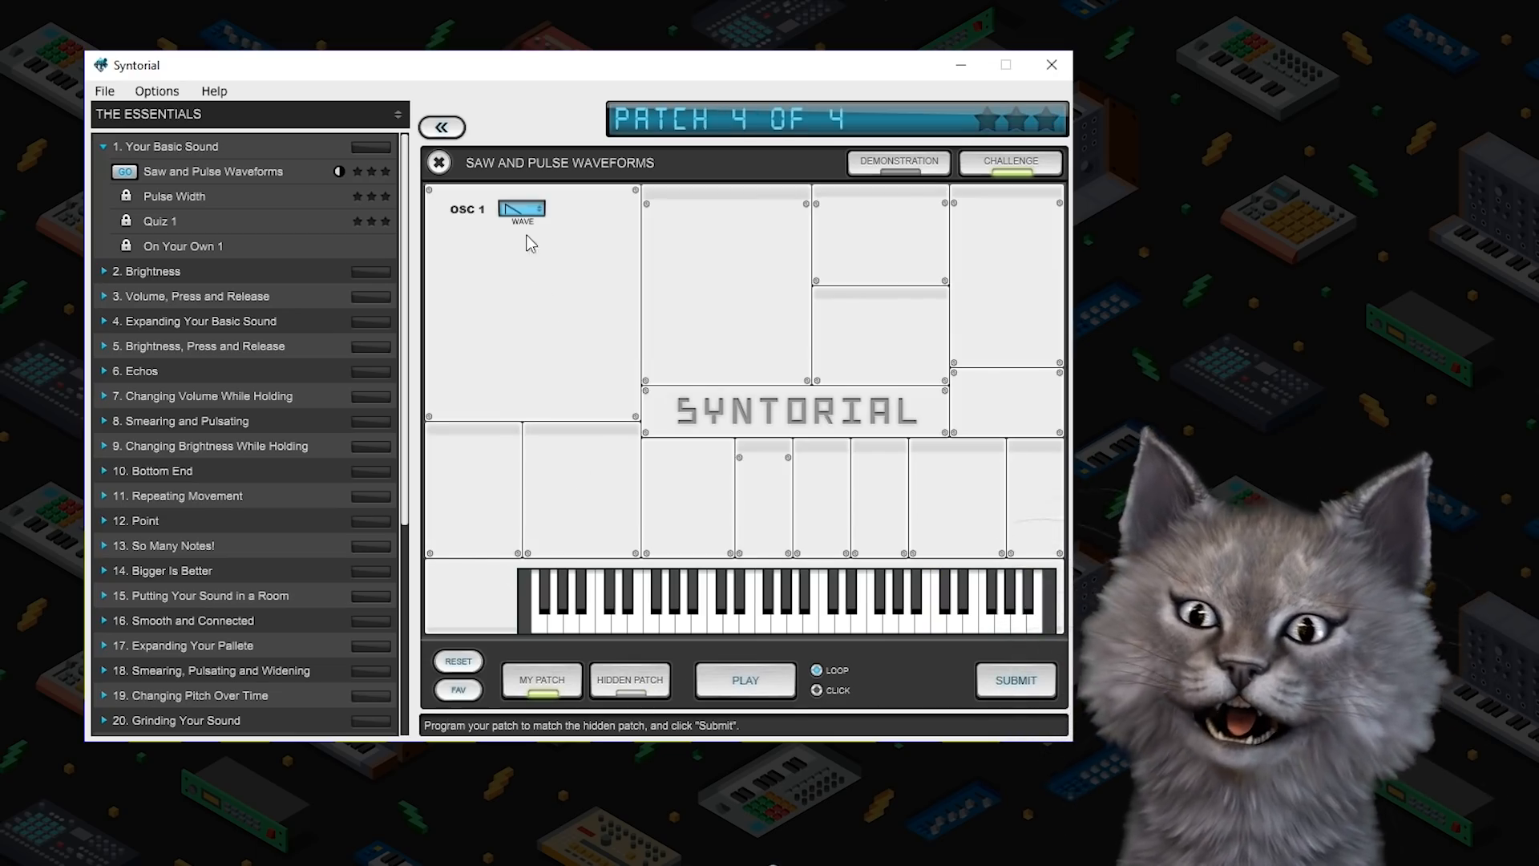
pyautogui.click(1017, 680)
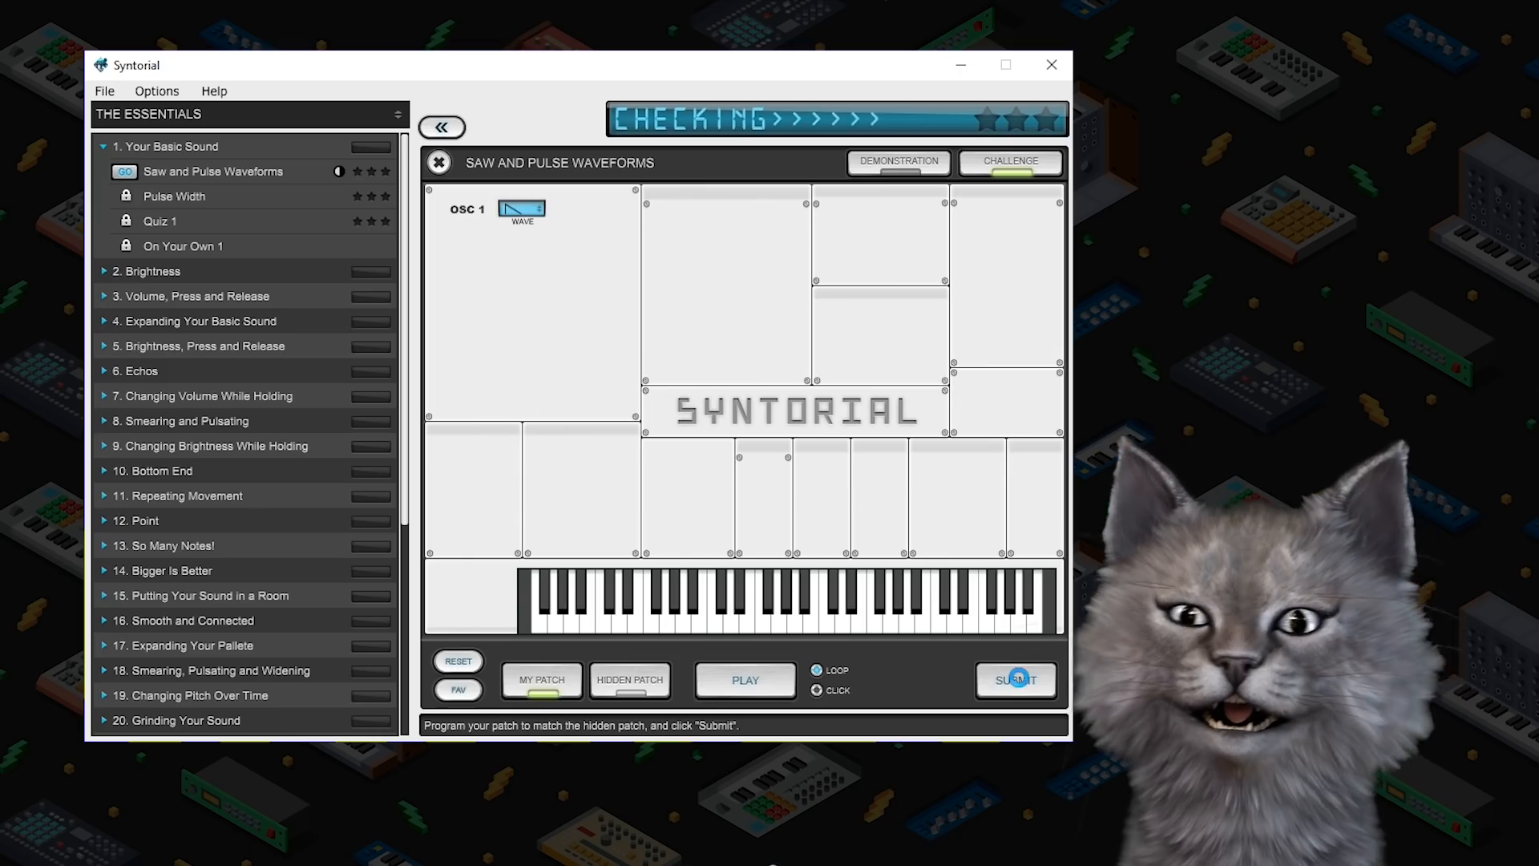
pyautogui.click(1017, 680)
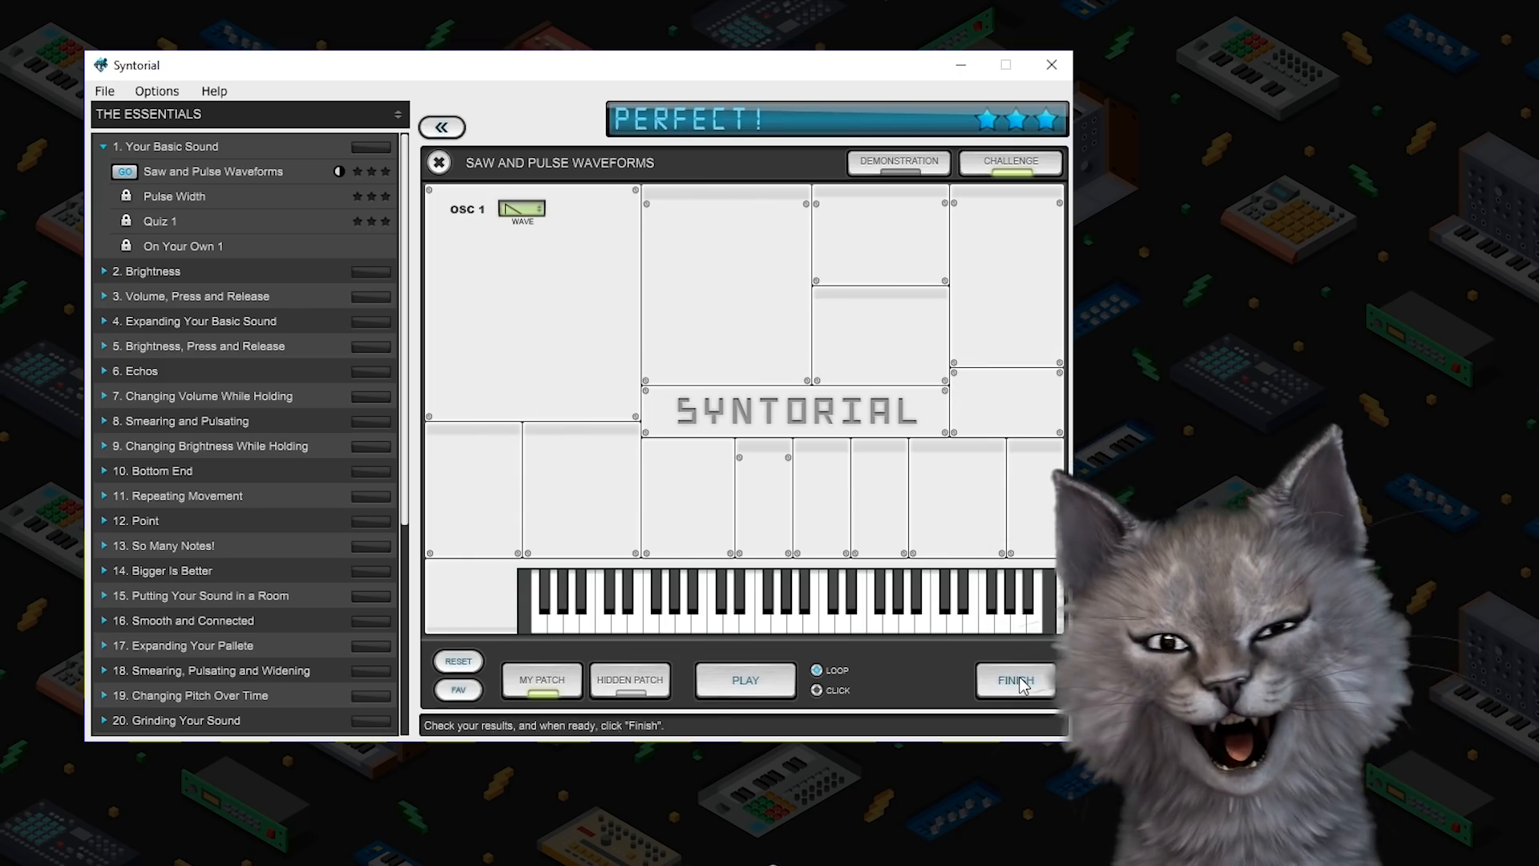
pyautogui.click(1015, 680)
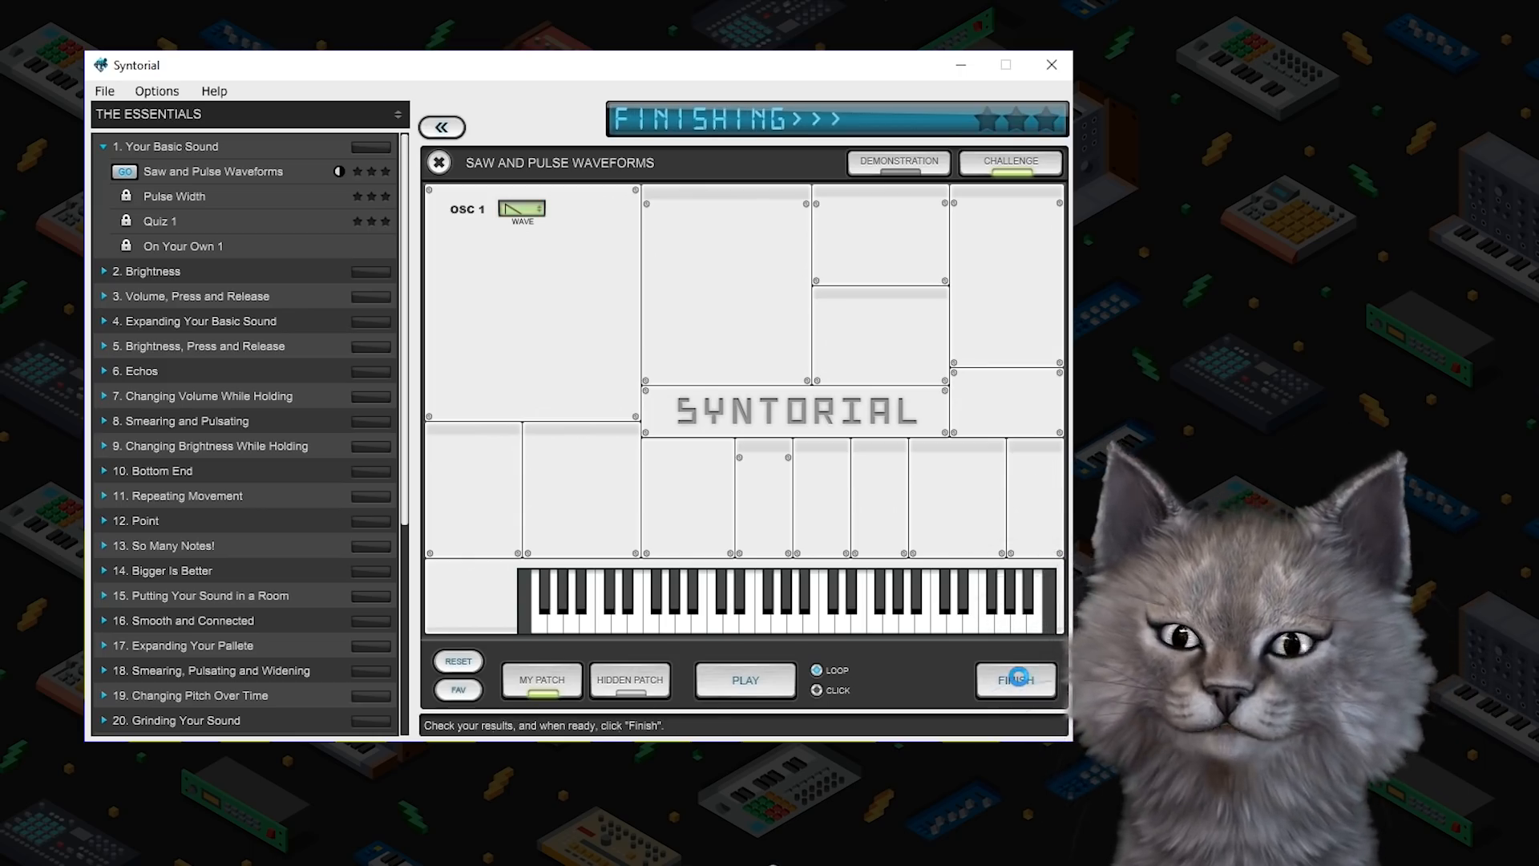
pyautogui.click(1017, 680)
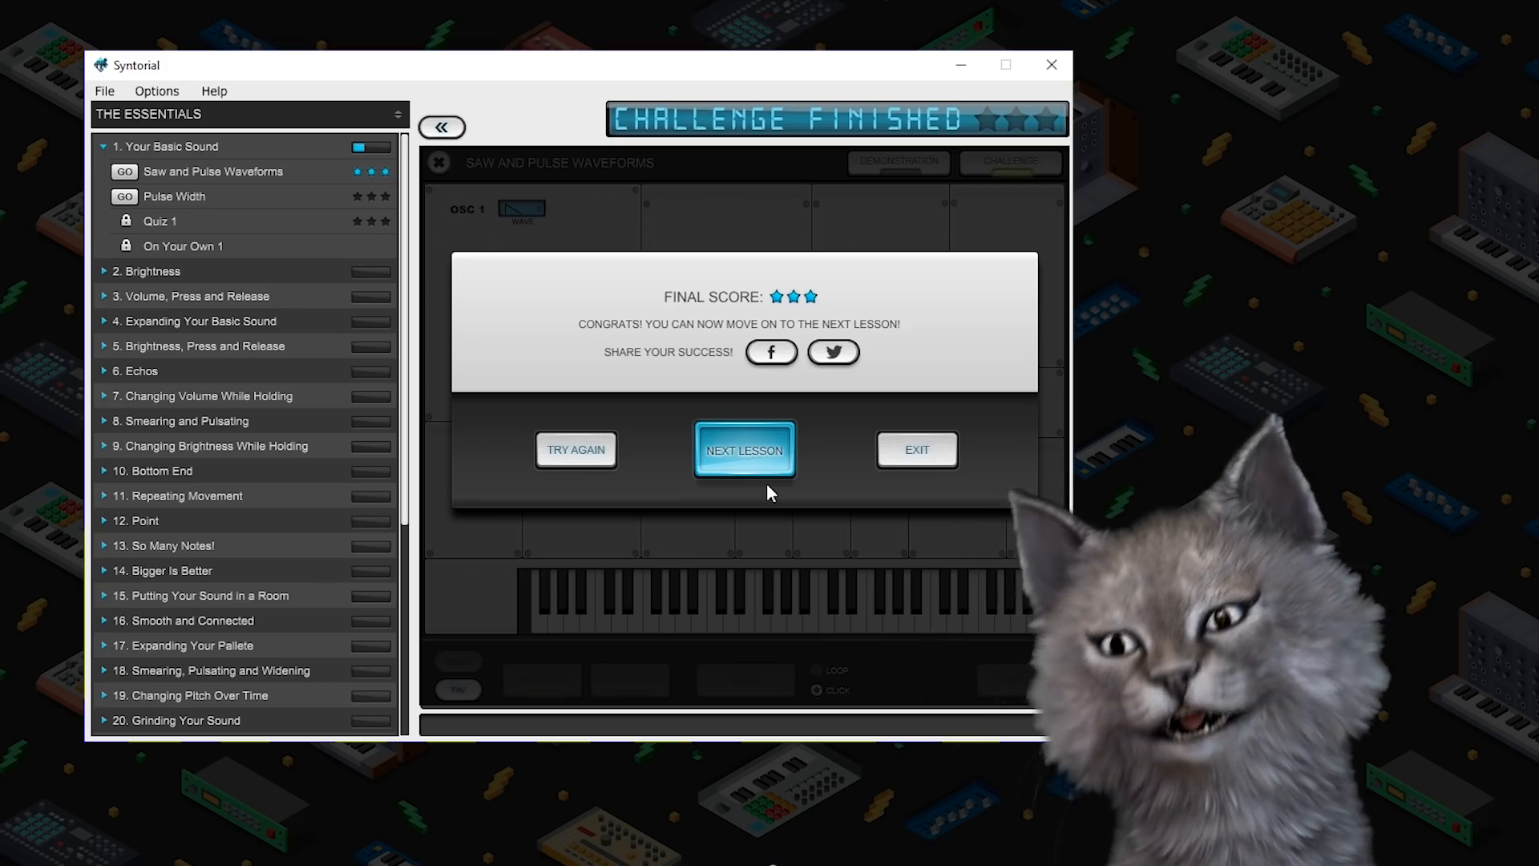
# Move to the Pulse Width lesson, stop its demonstration, and load its challenge
pyautogui.click(744, 449)
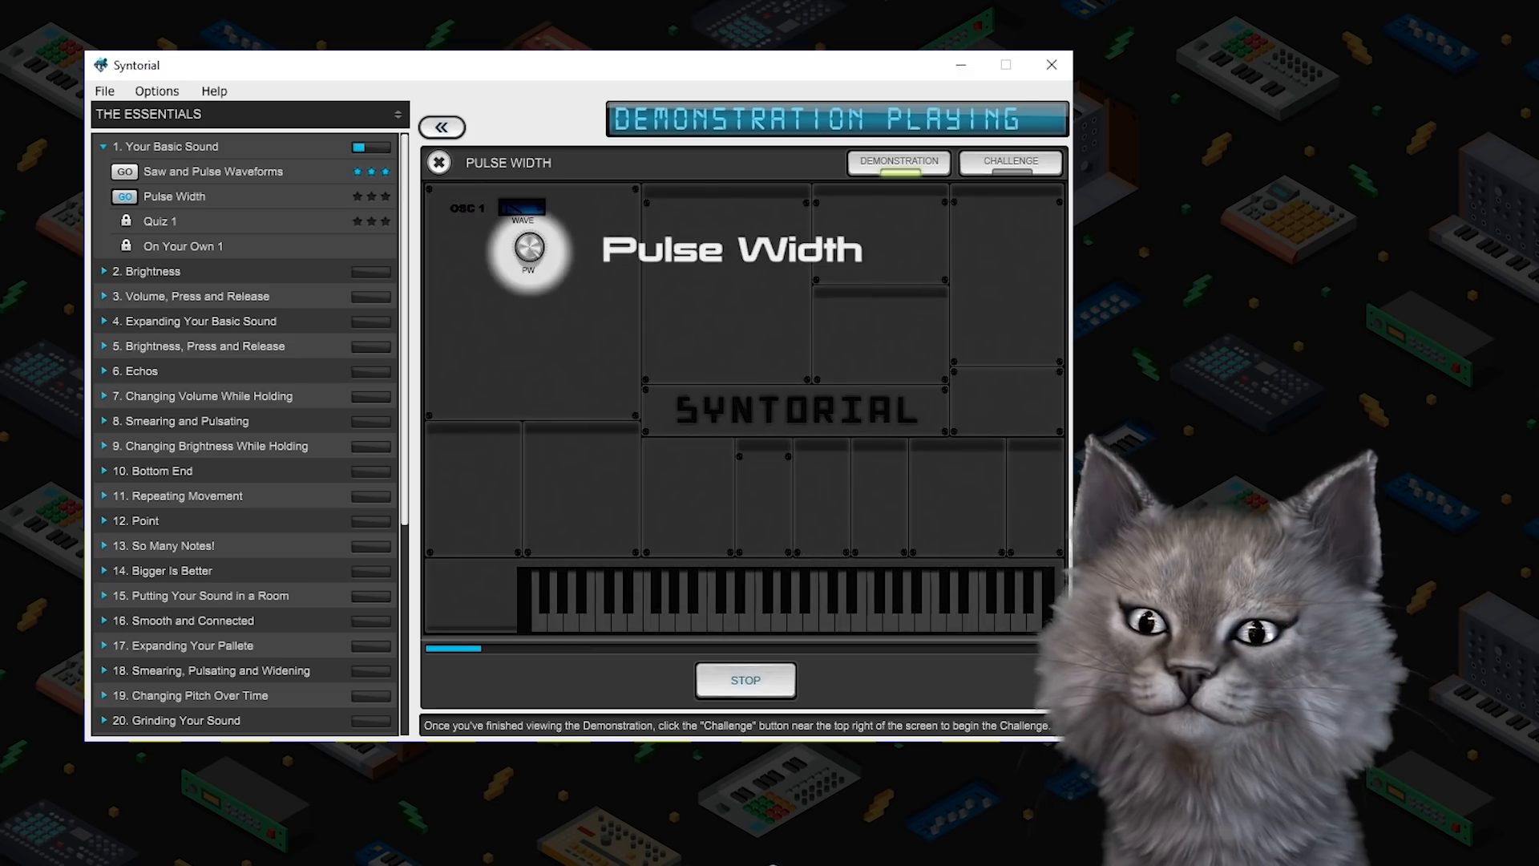
pyautogui.click(746, 680)
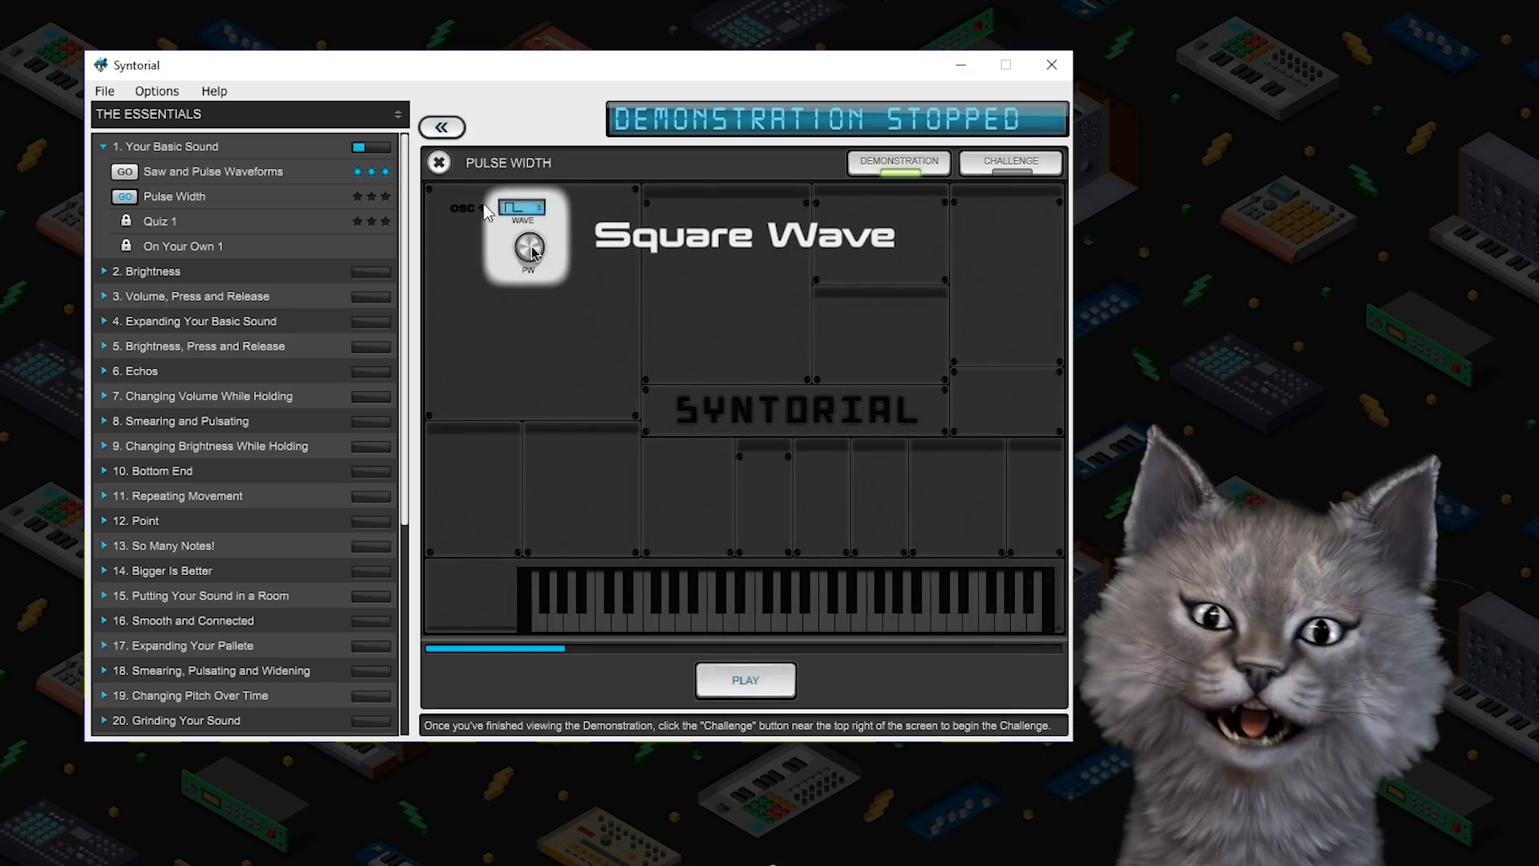
pyautogui.click(1010, 162)
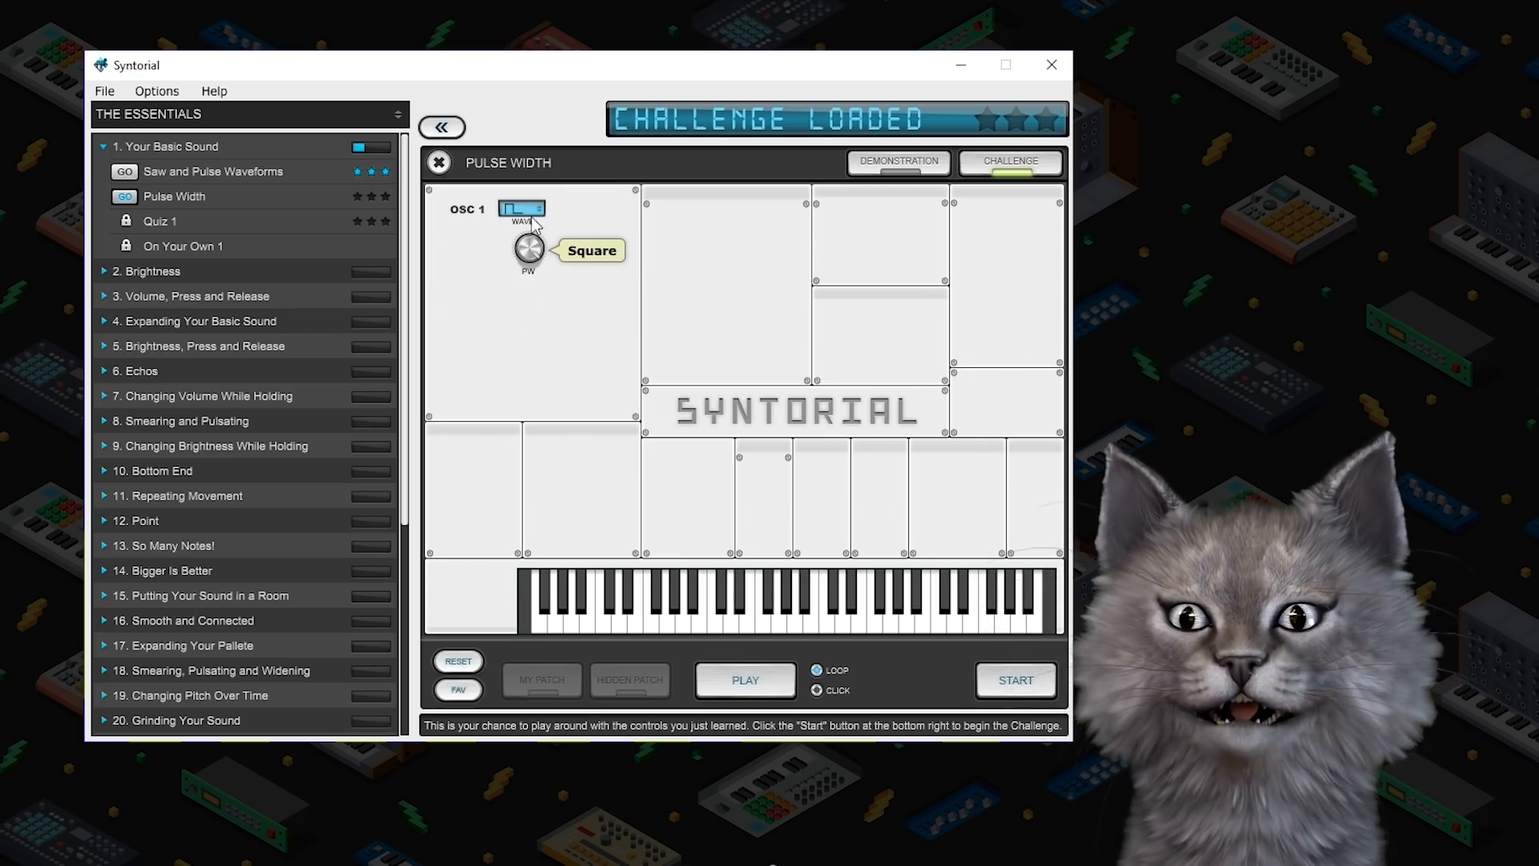
# Preview the sound, start the Pulse Width challenge and submit the first patch with medium pulse width
pyautogui.click(746, 680)
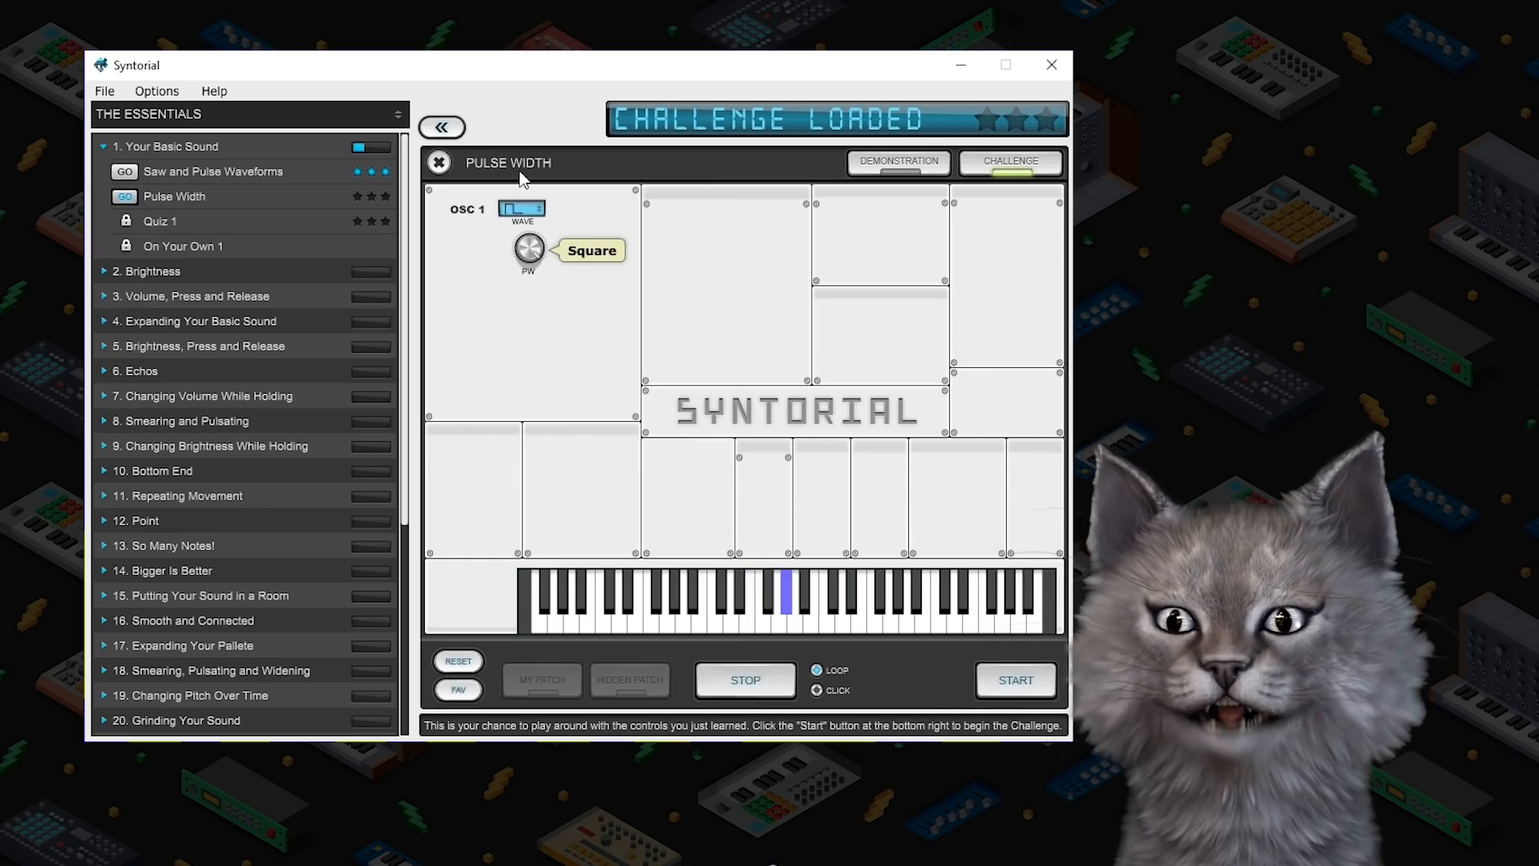
pyautogui.click(745, 680)
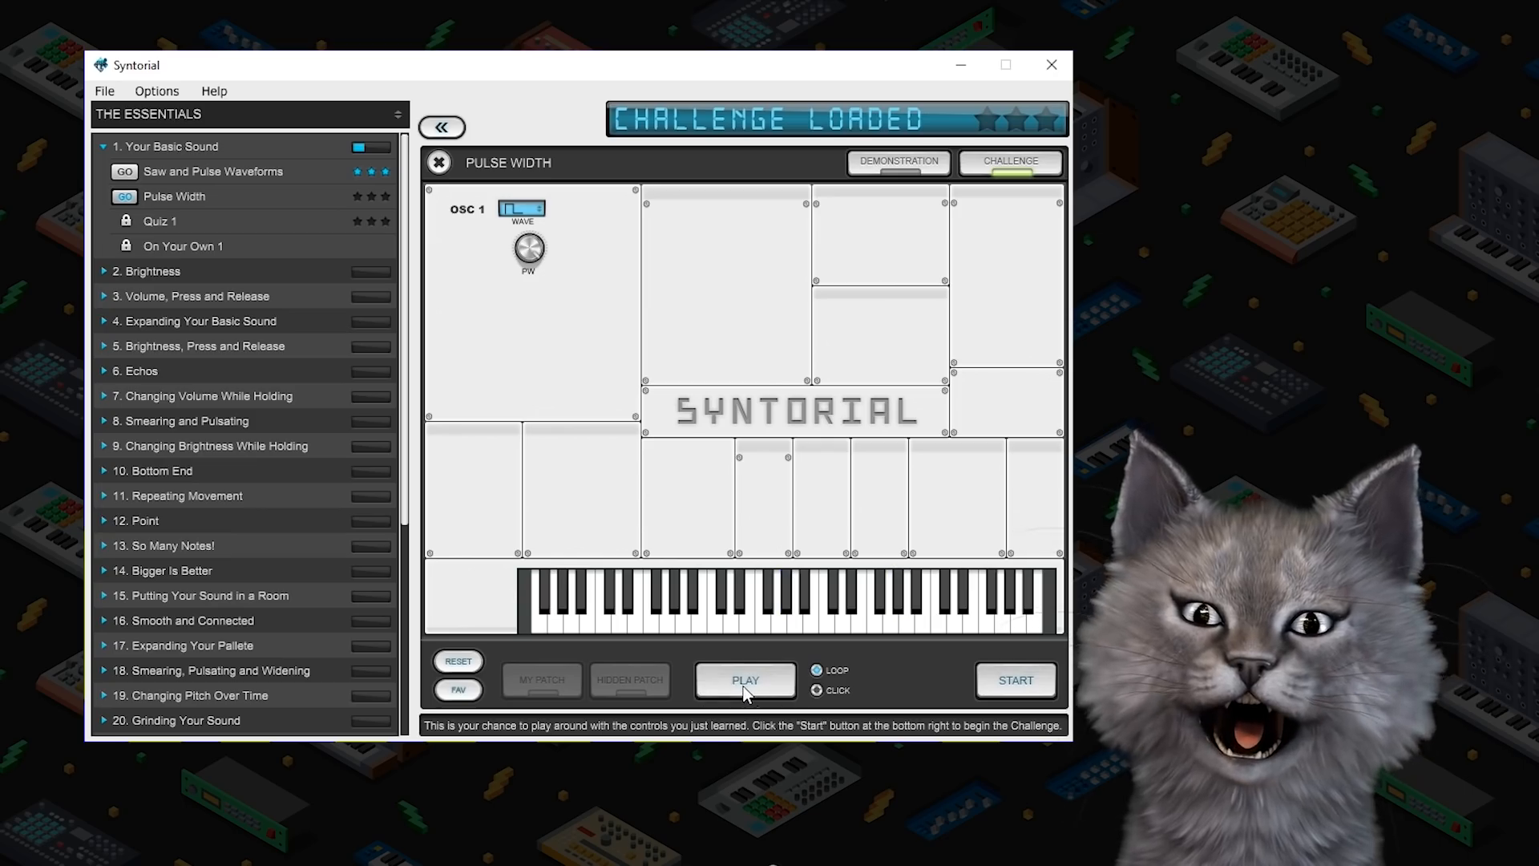
pyautogui.click(1017, 680)
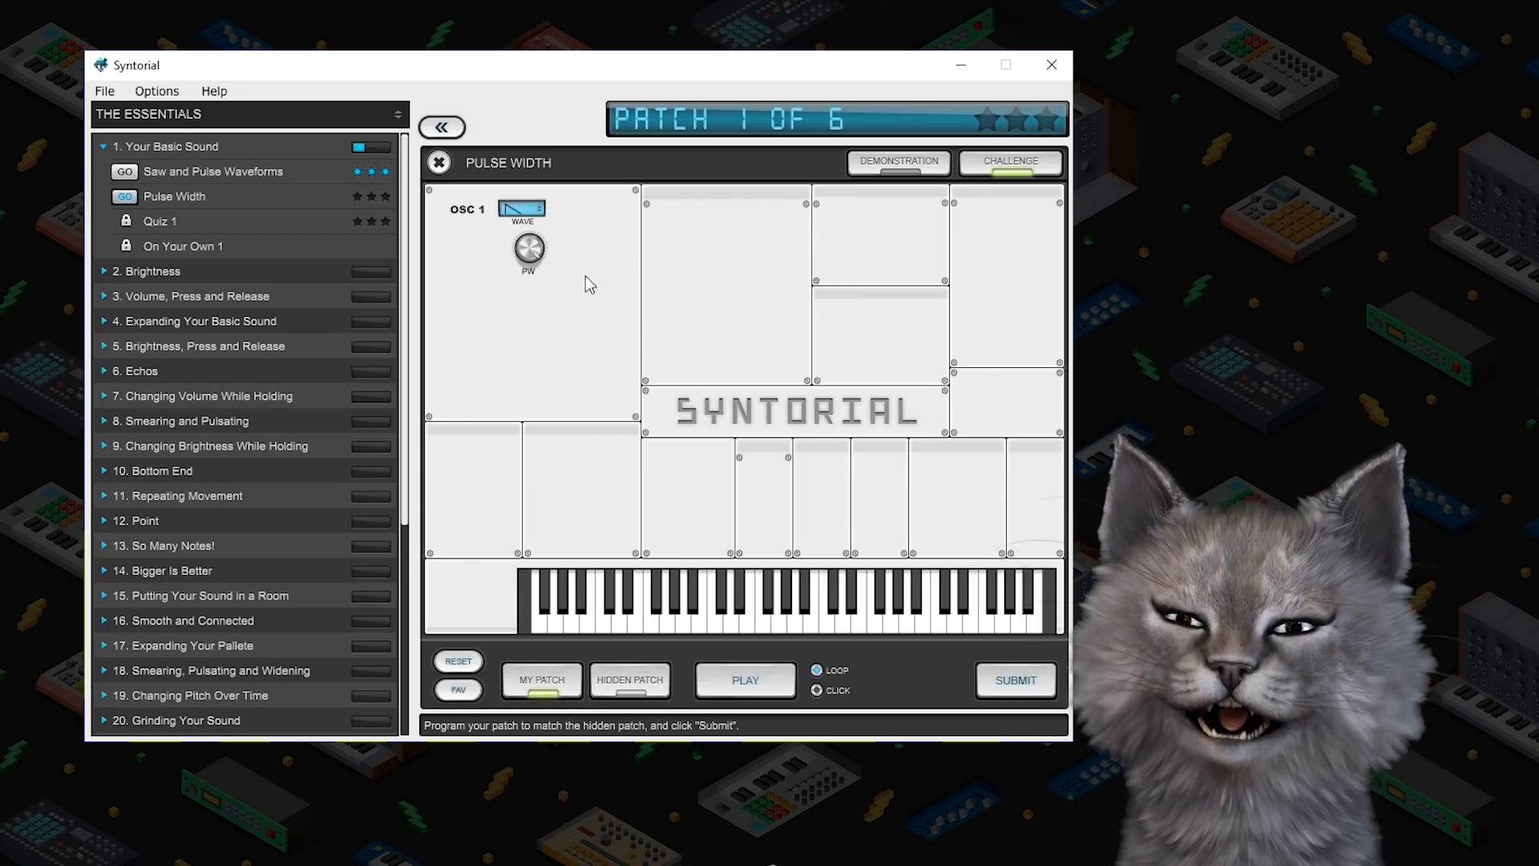
pyautogui.click(1017, 680)
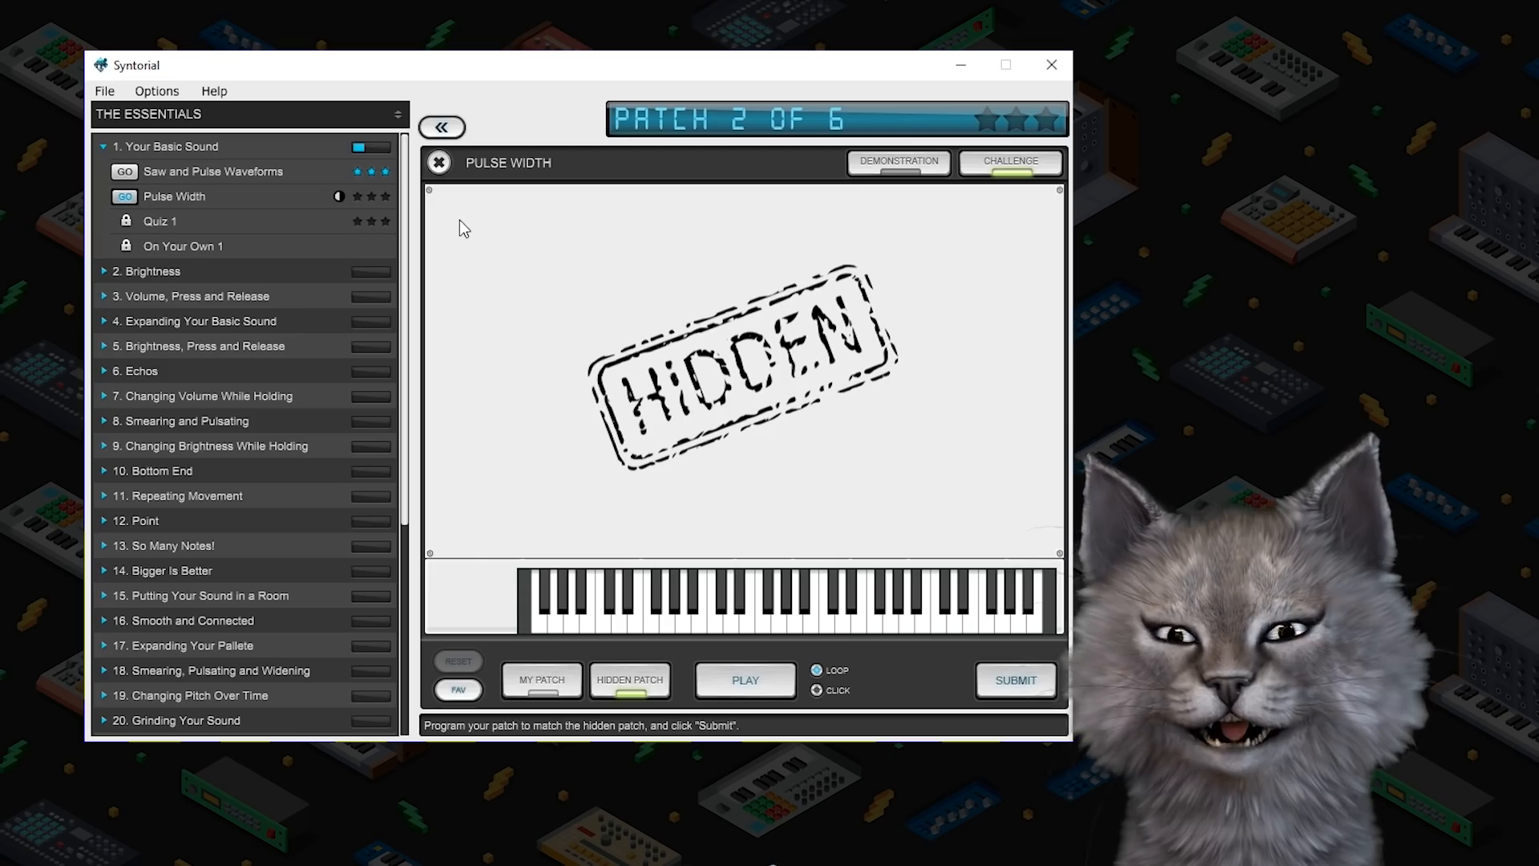
pyautogui.click(542, 680)
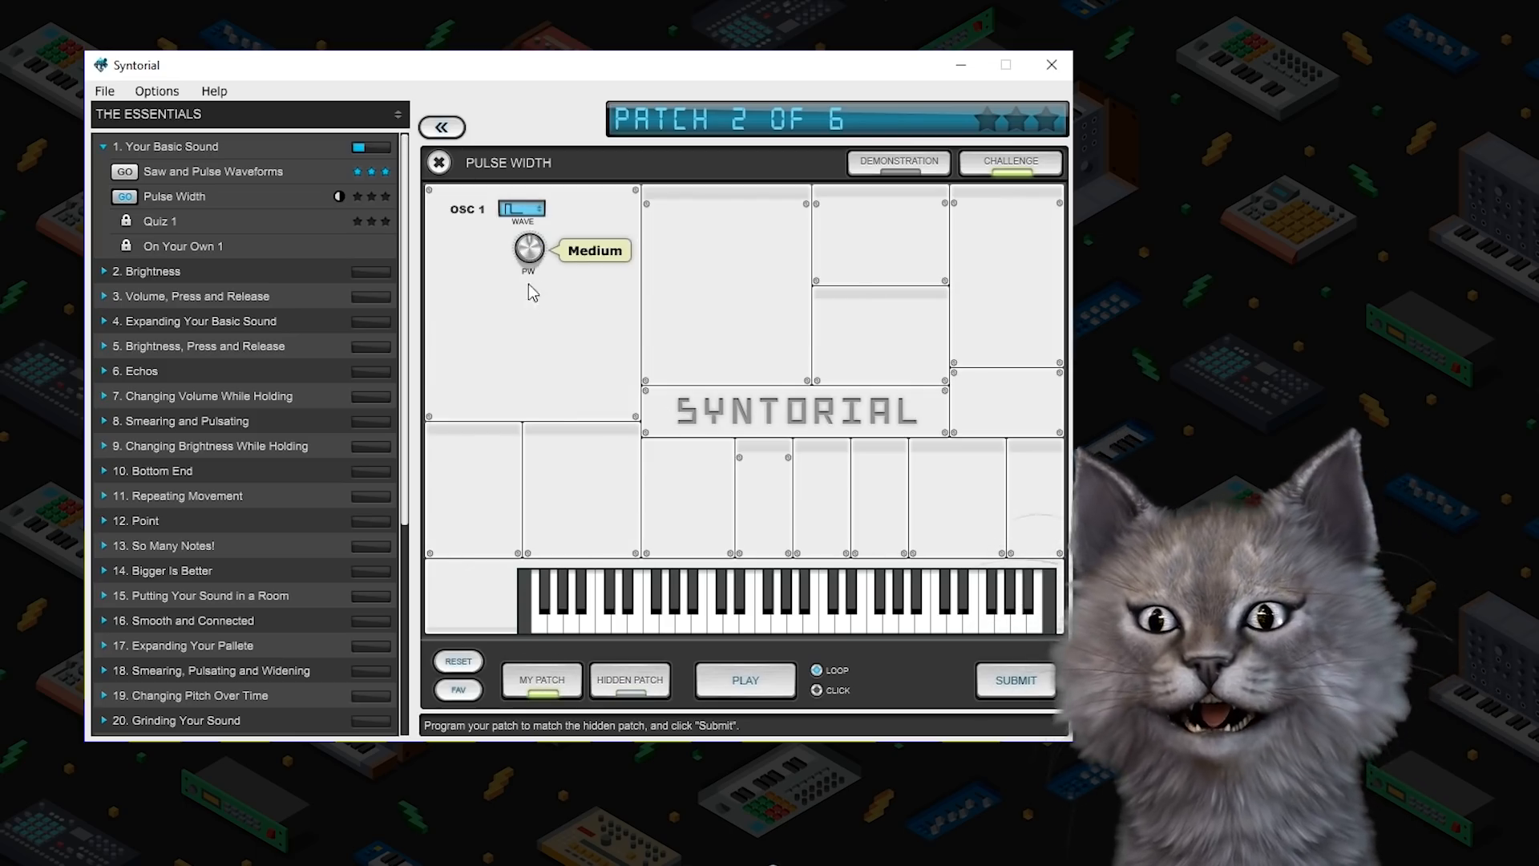
pyautogui.click(745, 680)
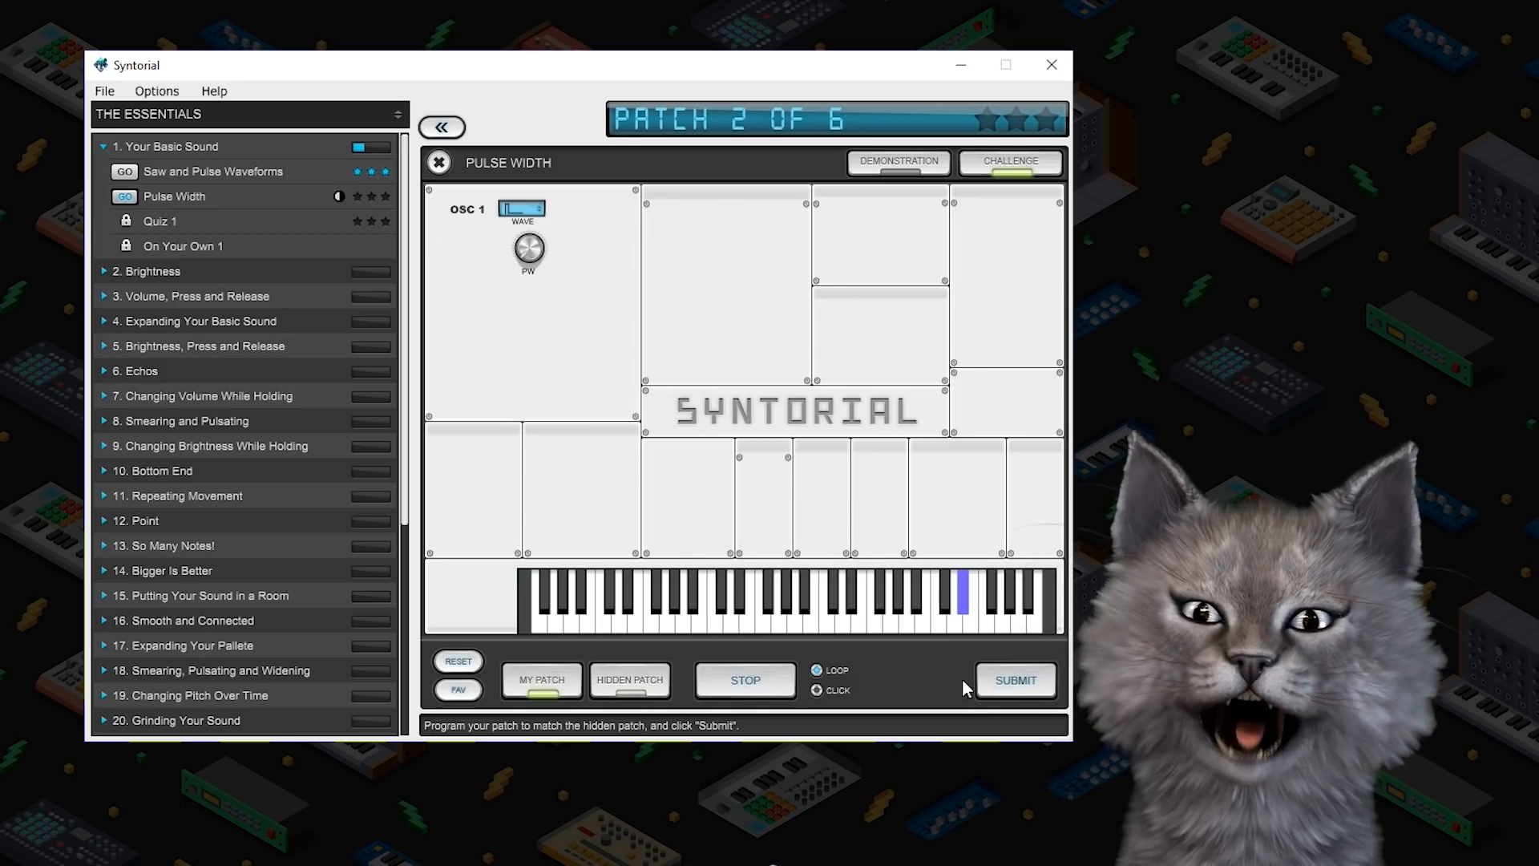
pyautogui.click(1017, 680)
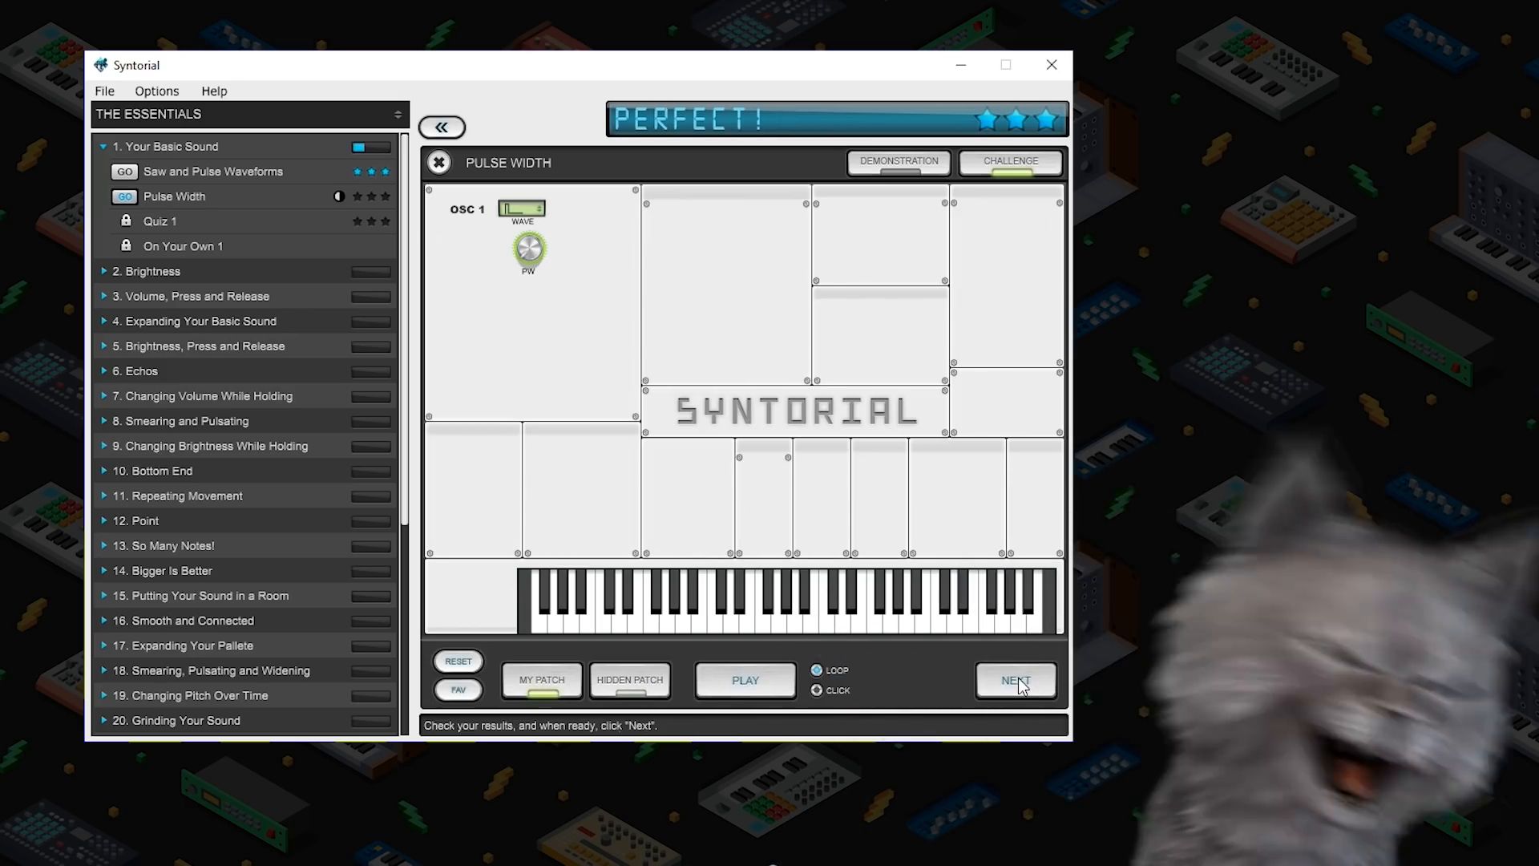
pyautogui.moveTo(616, 310)
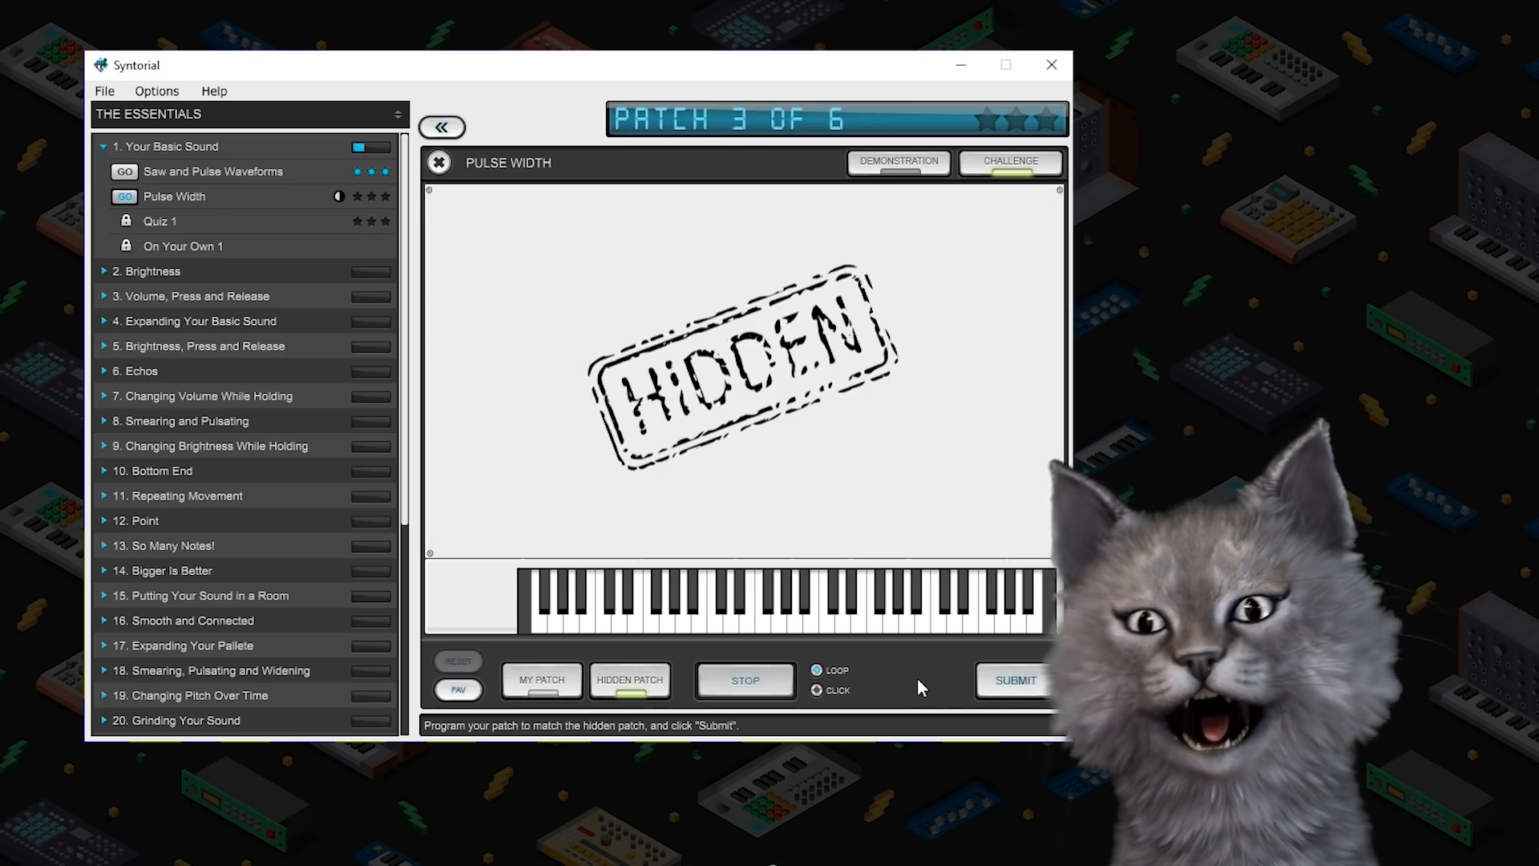
# Match and submit the following patches using pulse wave and medium PW, reaching patch 5 of 6
pyautogui.click(748, 680)
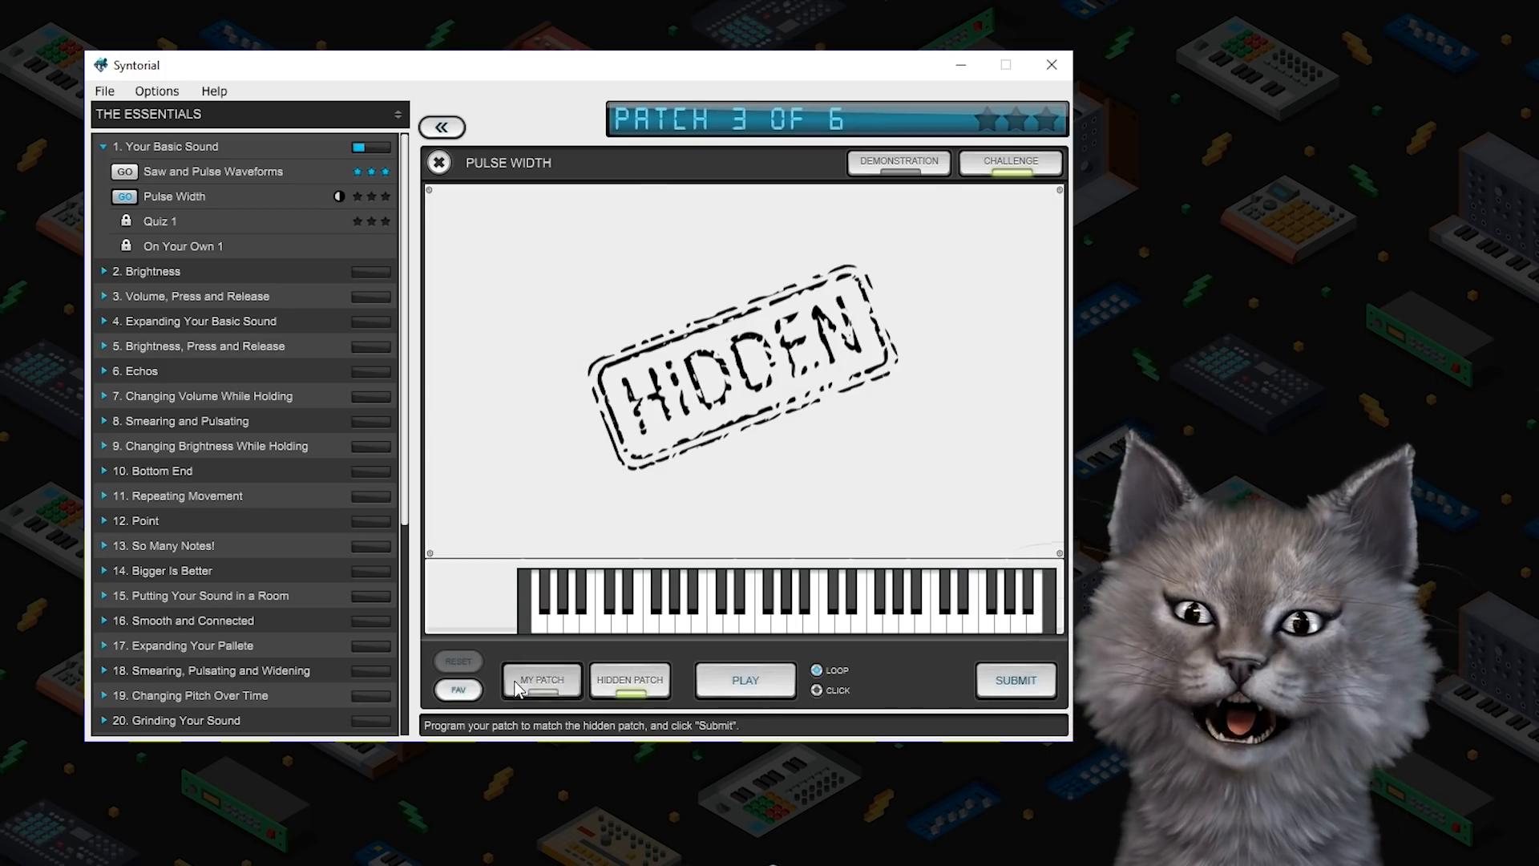
pyautogui.click(542, 680)
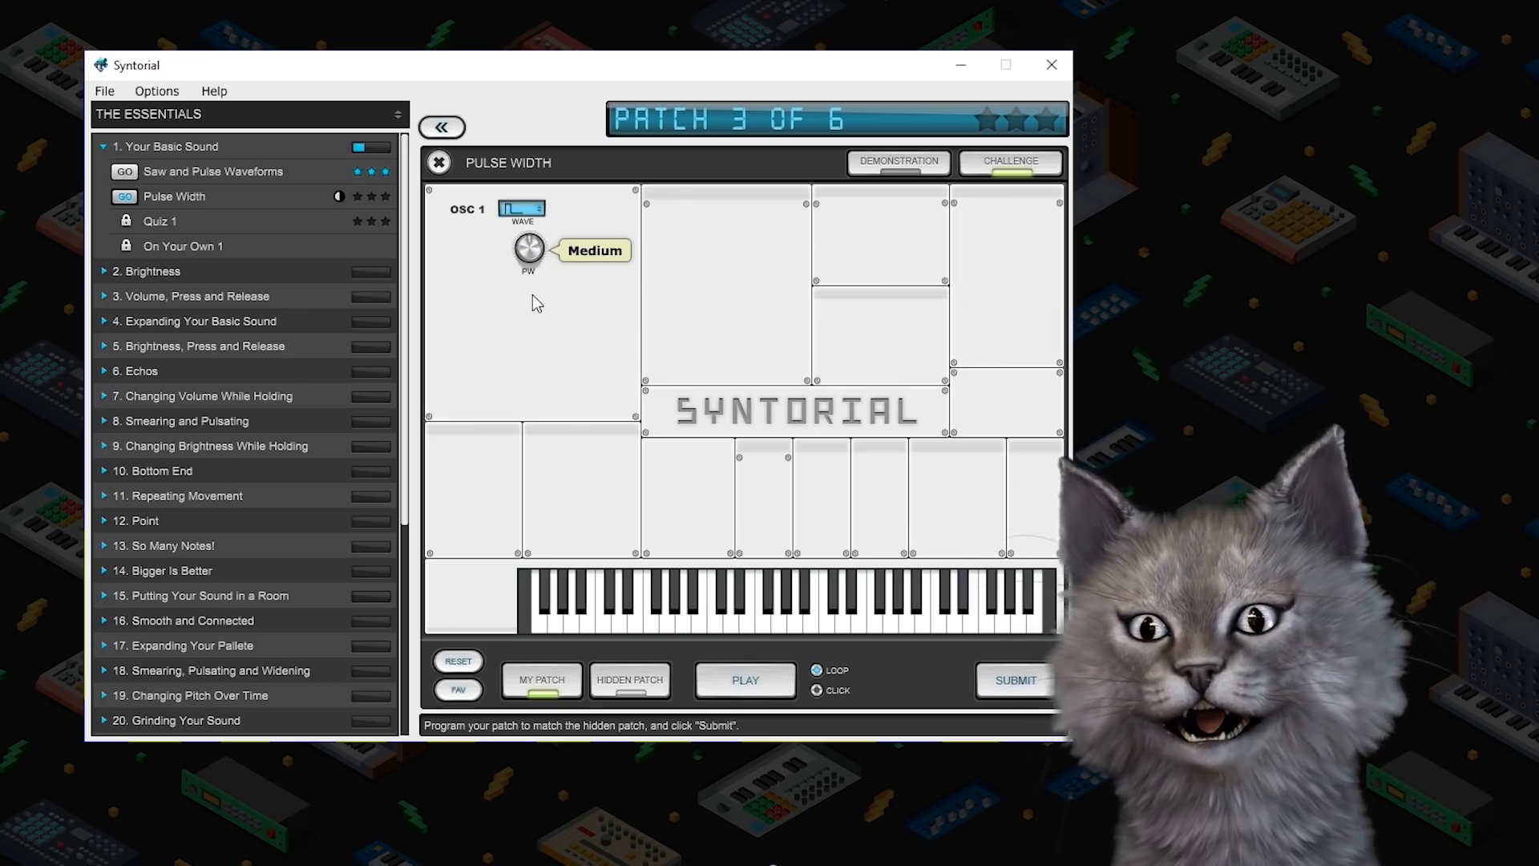
pyautogui.click(746, 680)
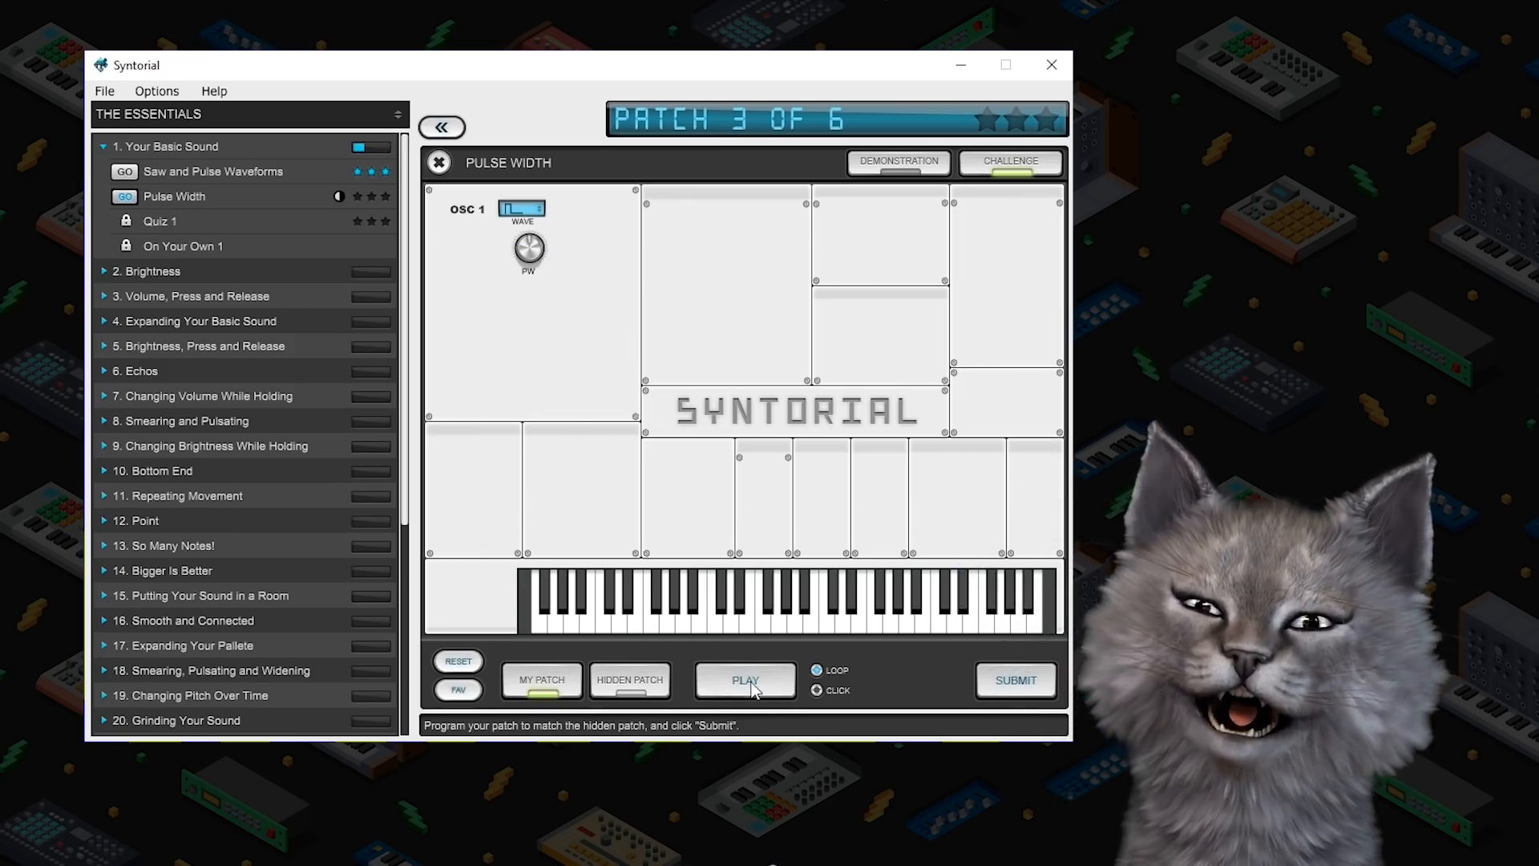
pyautogui.click(1016, 680)
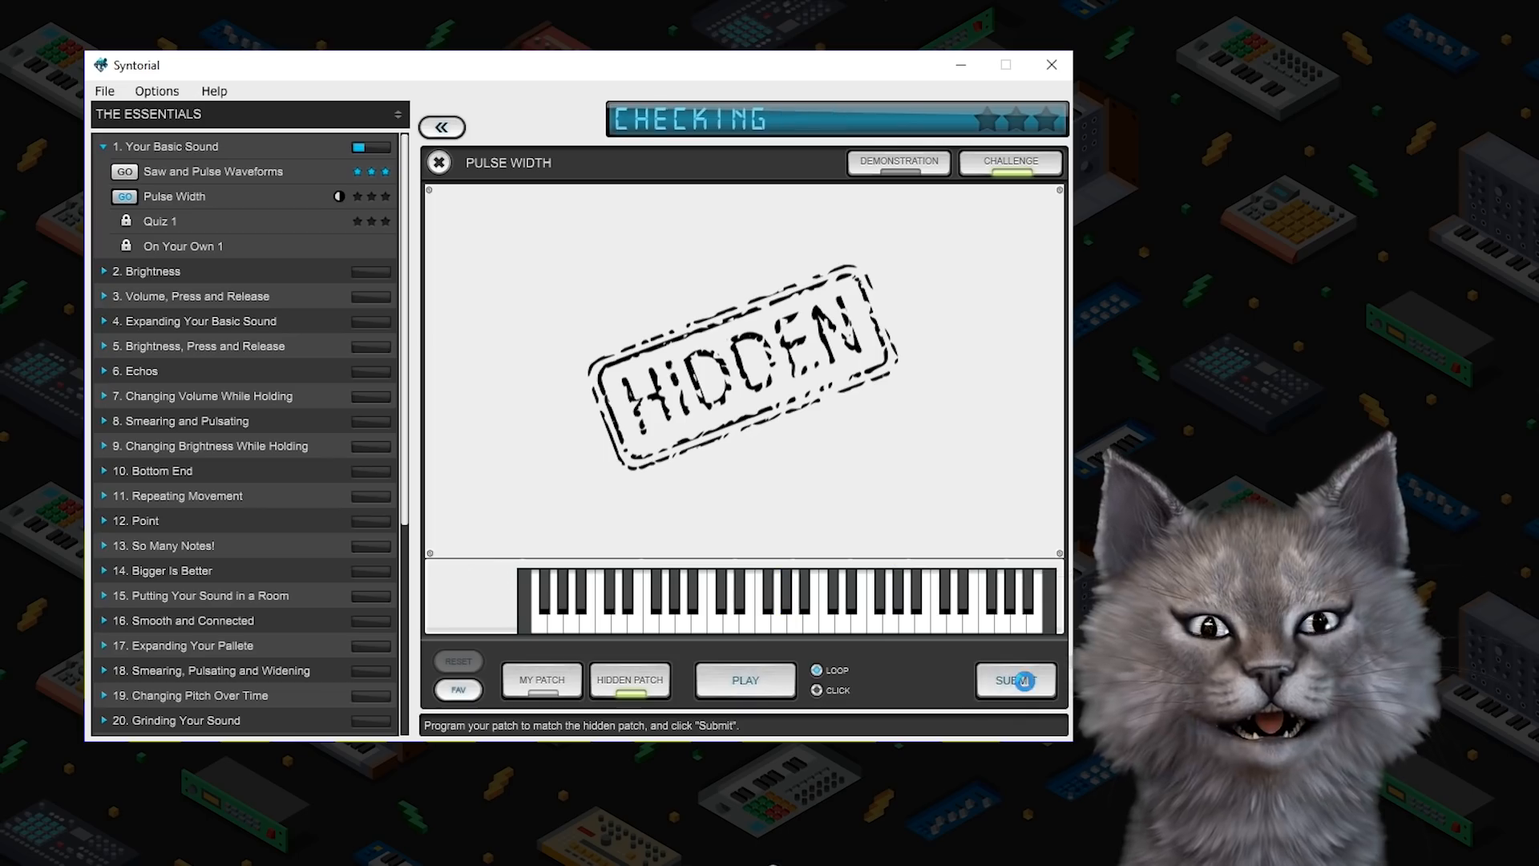
pyautogui.click(1017, 680)
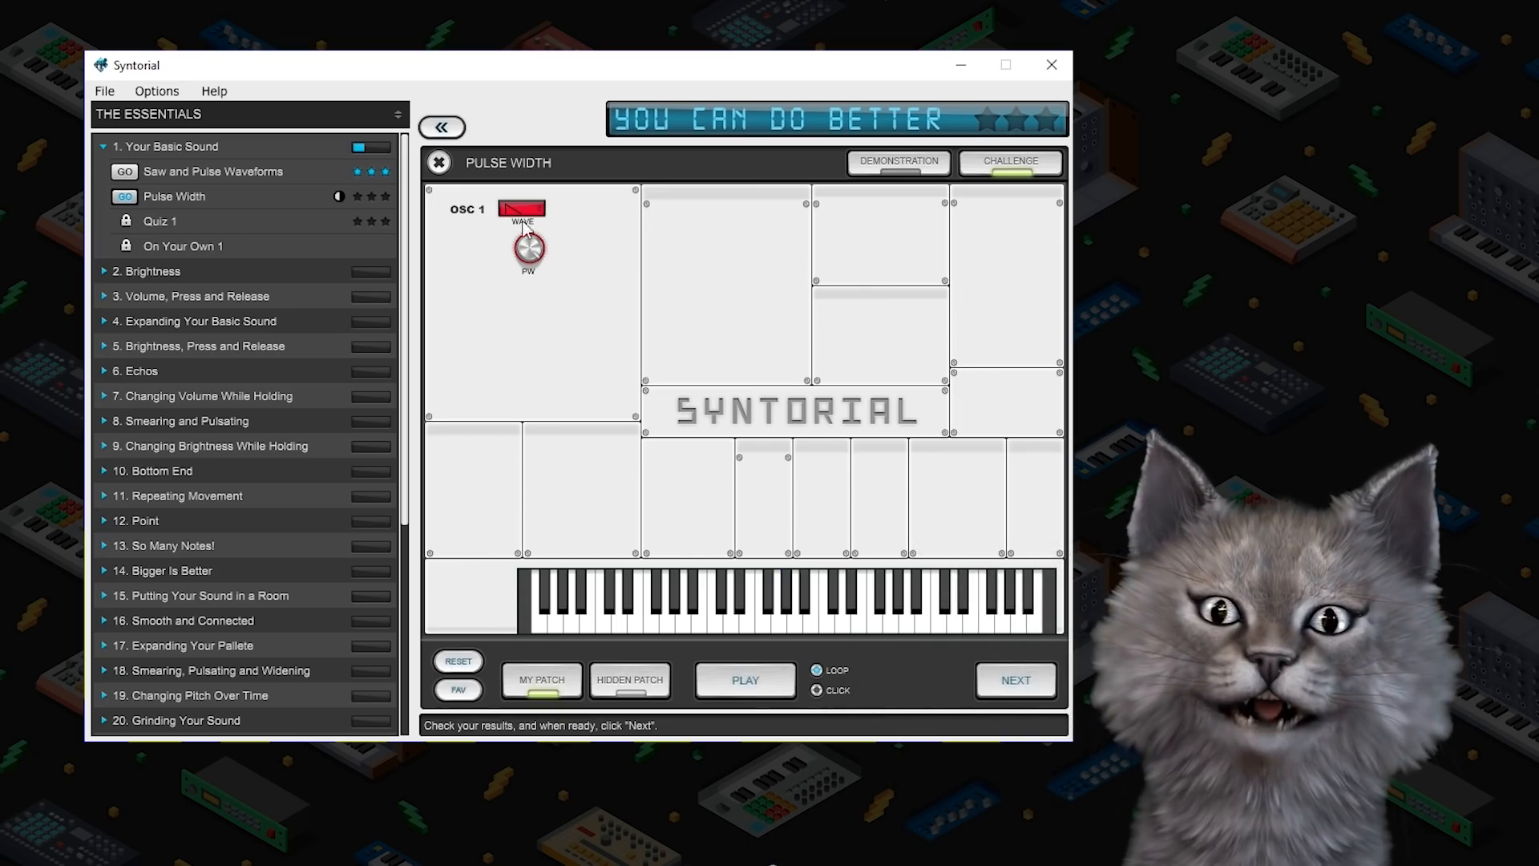
pyautogui.click(746, 680)
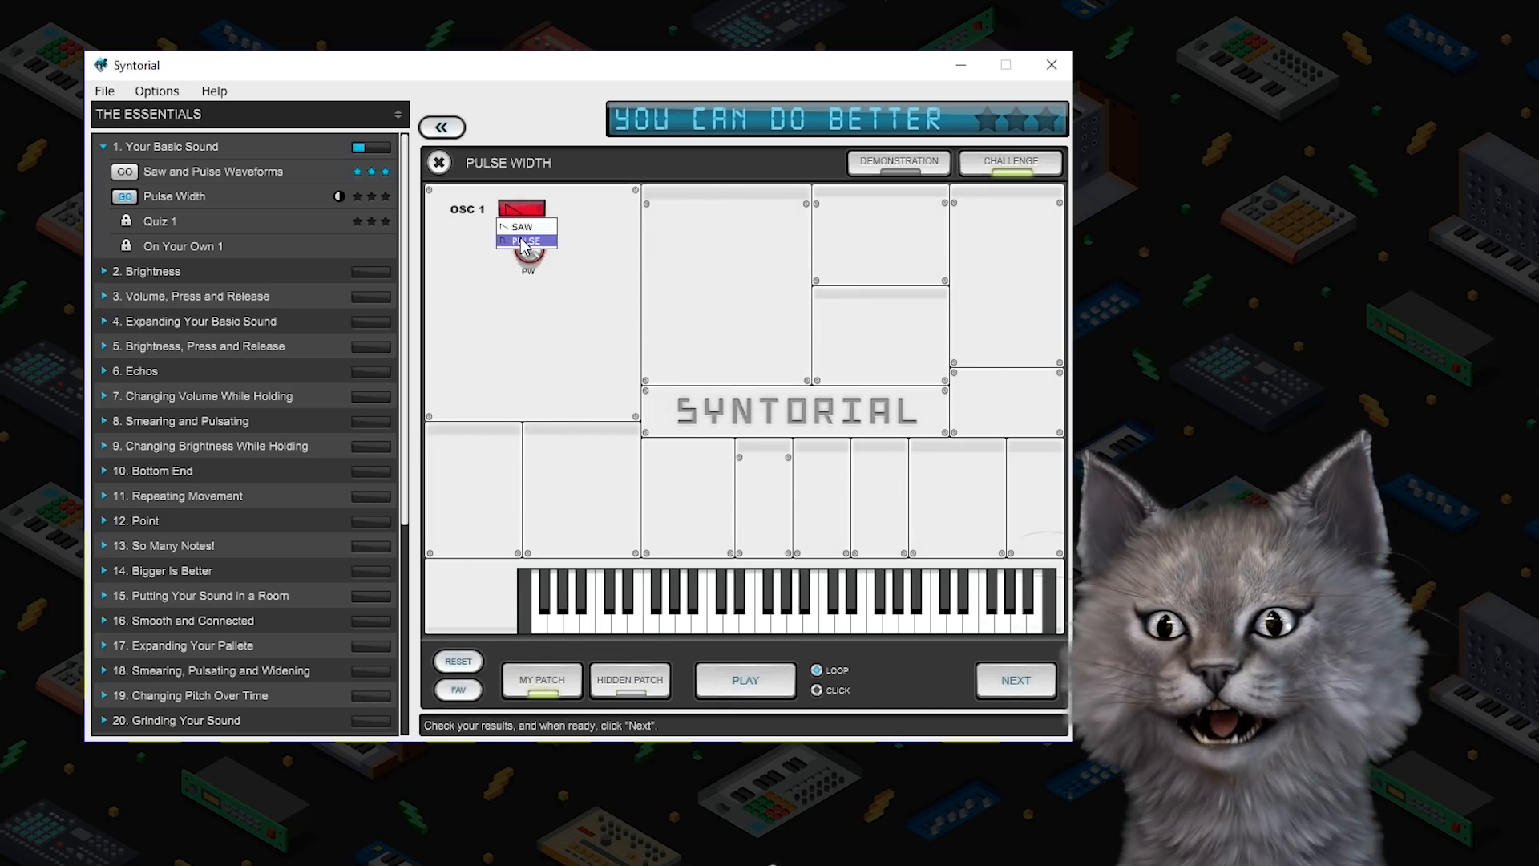
pyautogui.click(745, 680)
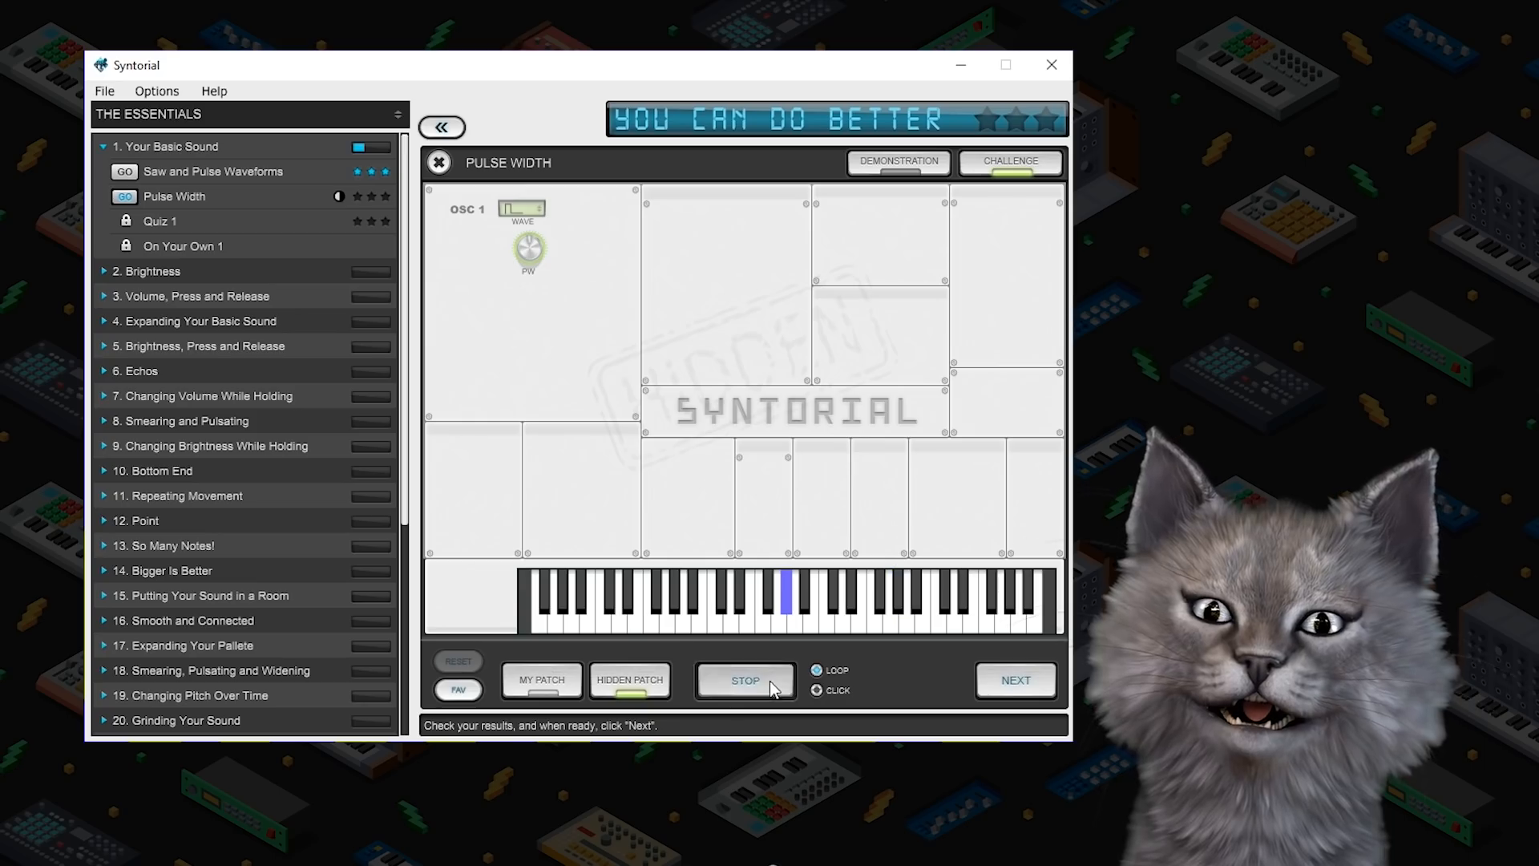
pyautogui.click(746, 680)
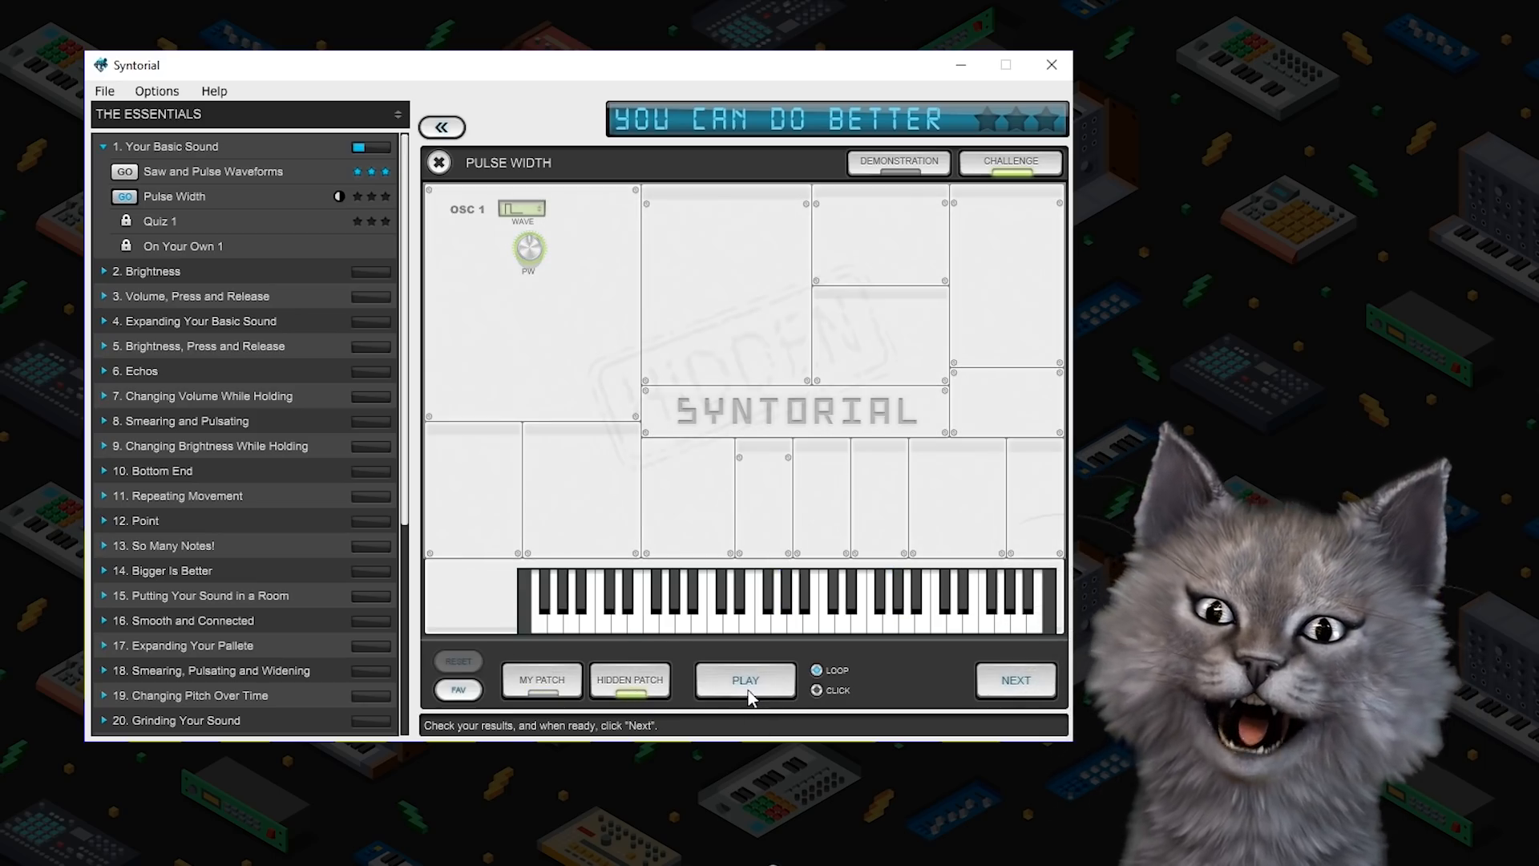
pyautogui.click(1016, 680)
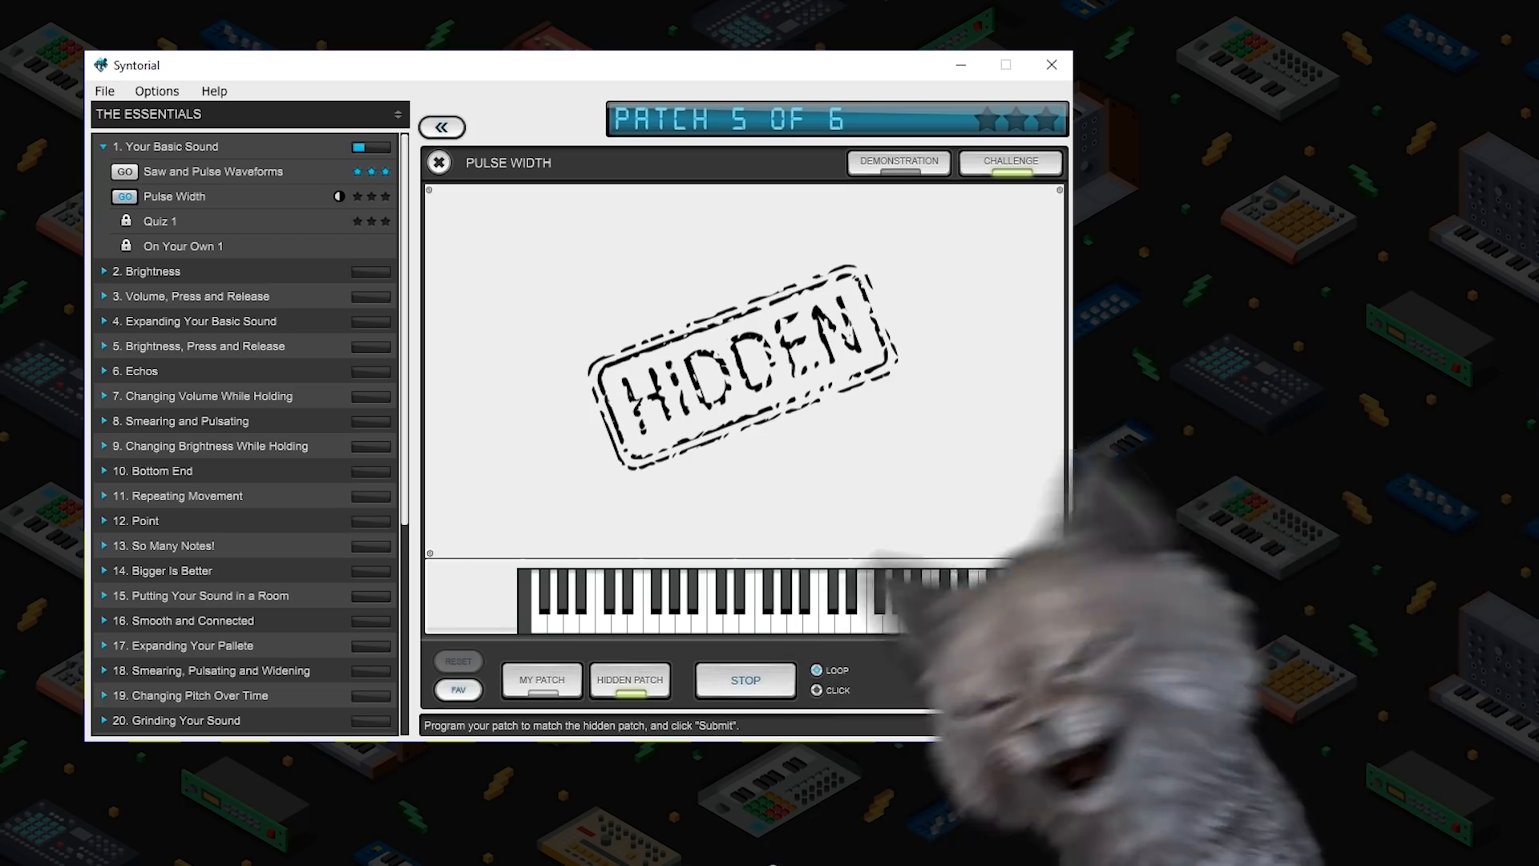
# Set patch 5 to the pulse waveform for a perfect result and advance to patch 6 of 6
pyautogui.click(542, 680)
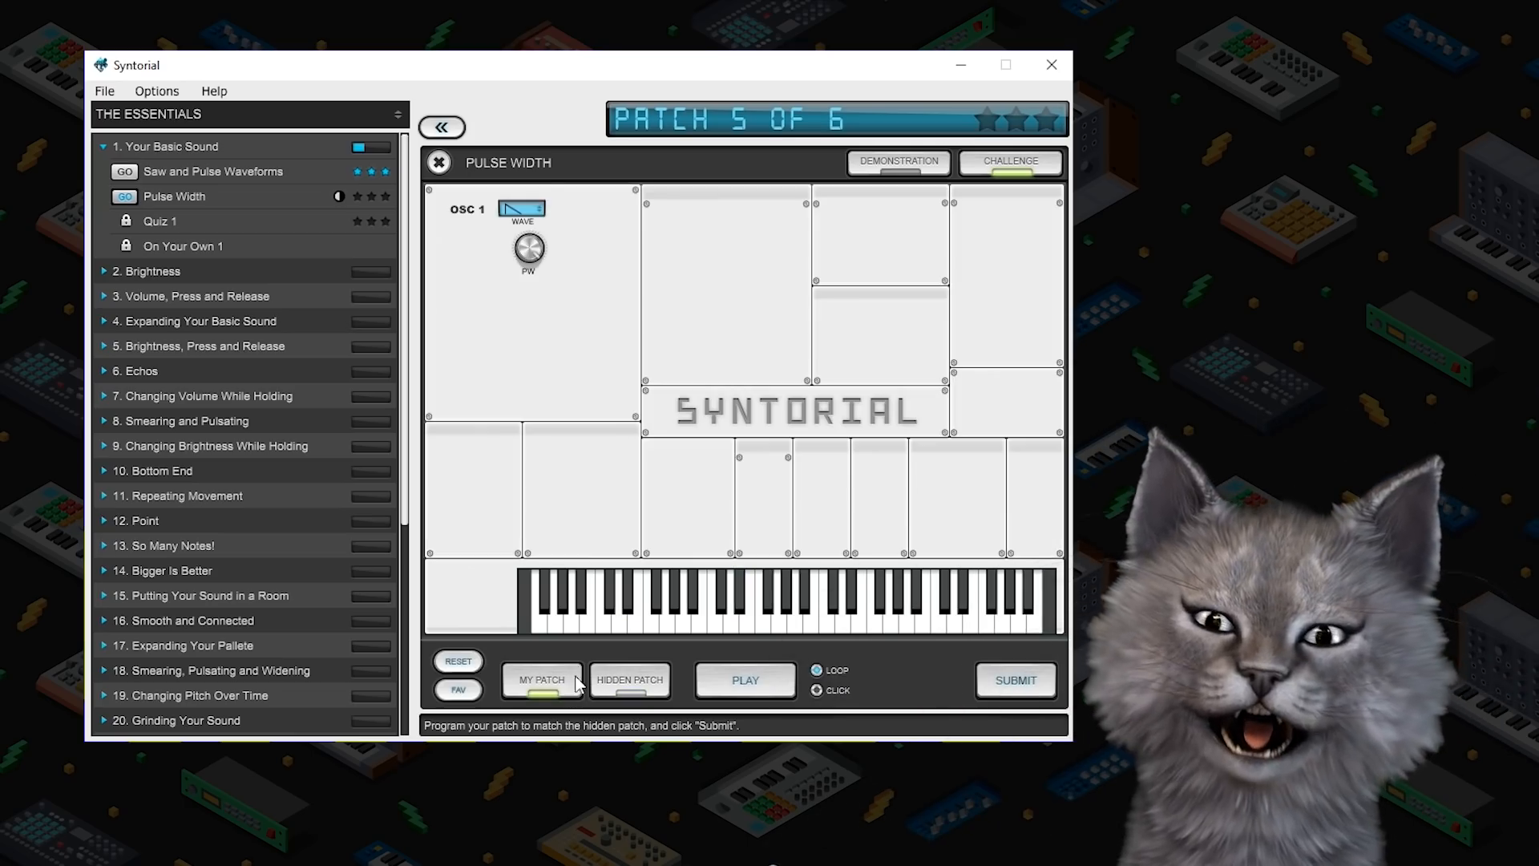
pyautogui.click(746, 680)
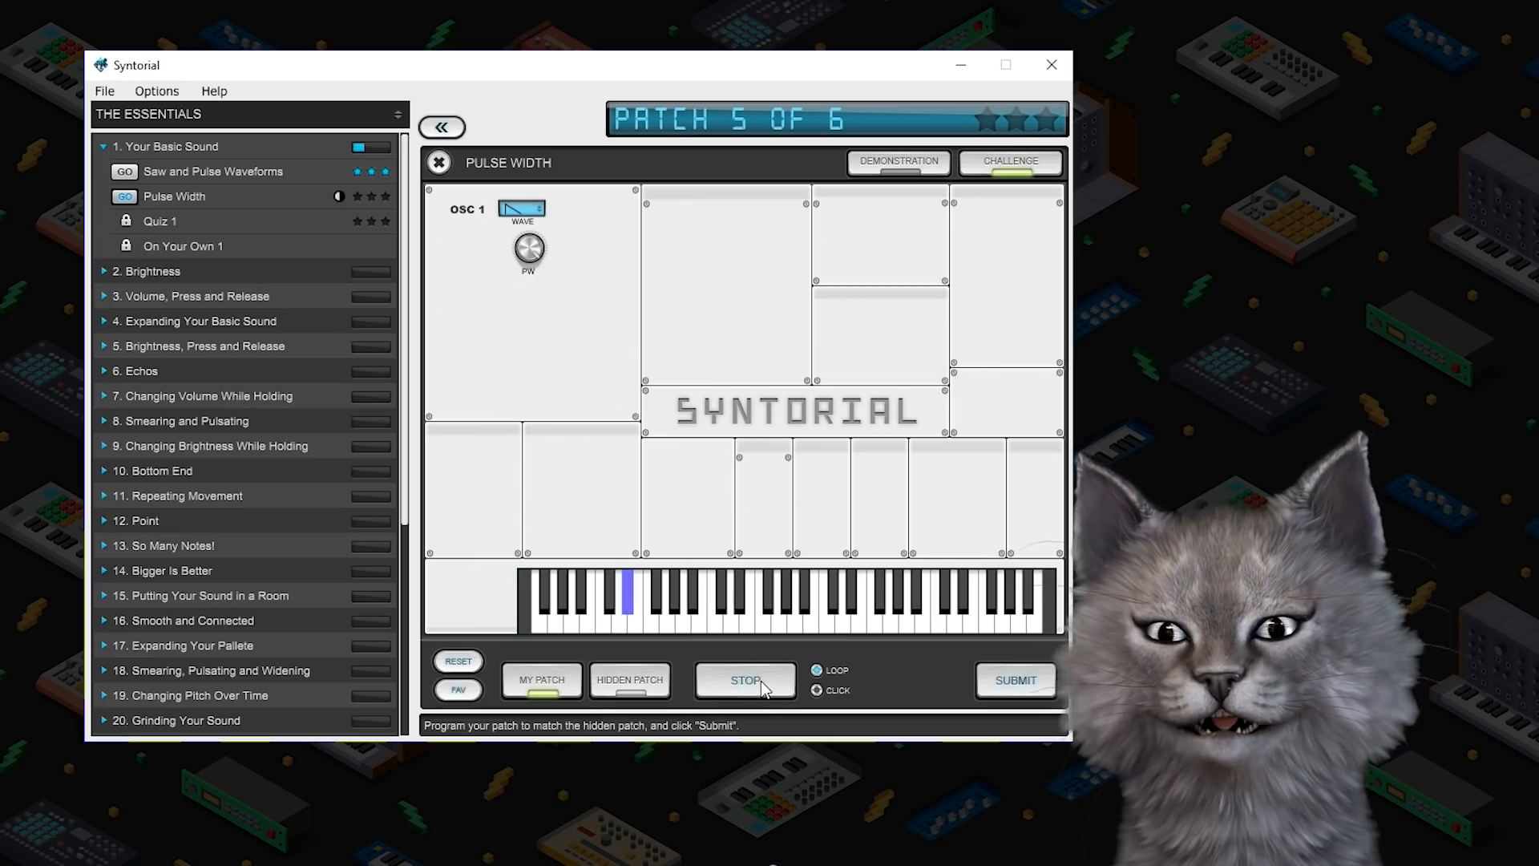
pyautogui.click(521, 208)
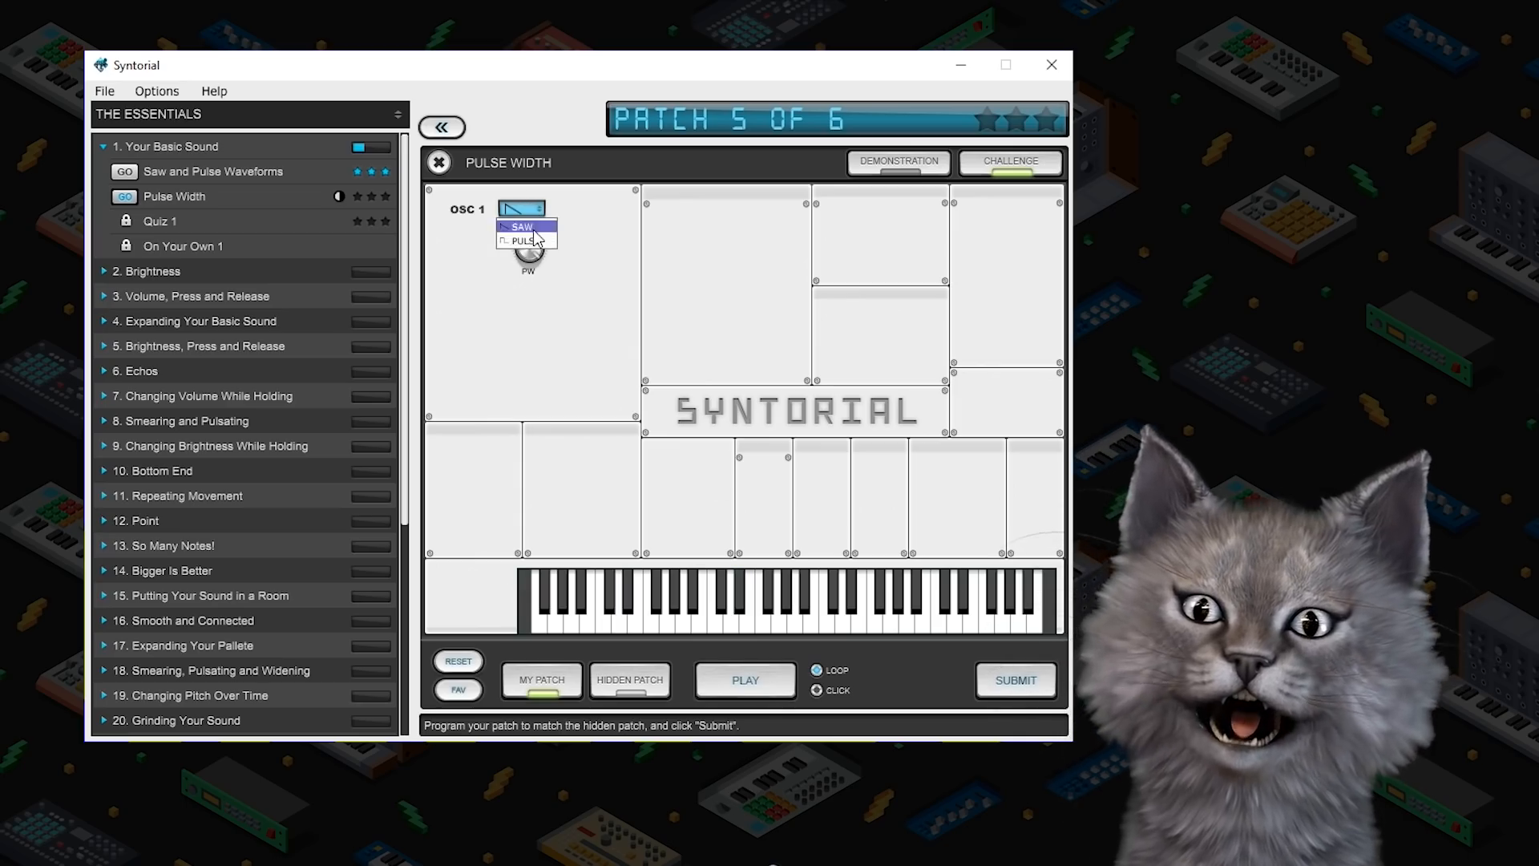
pyautogui.click(746, 680)
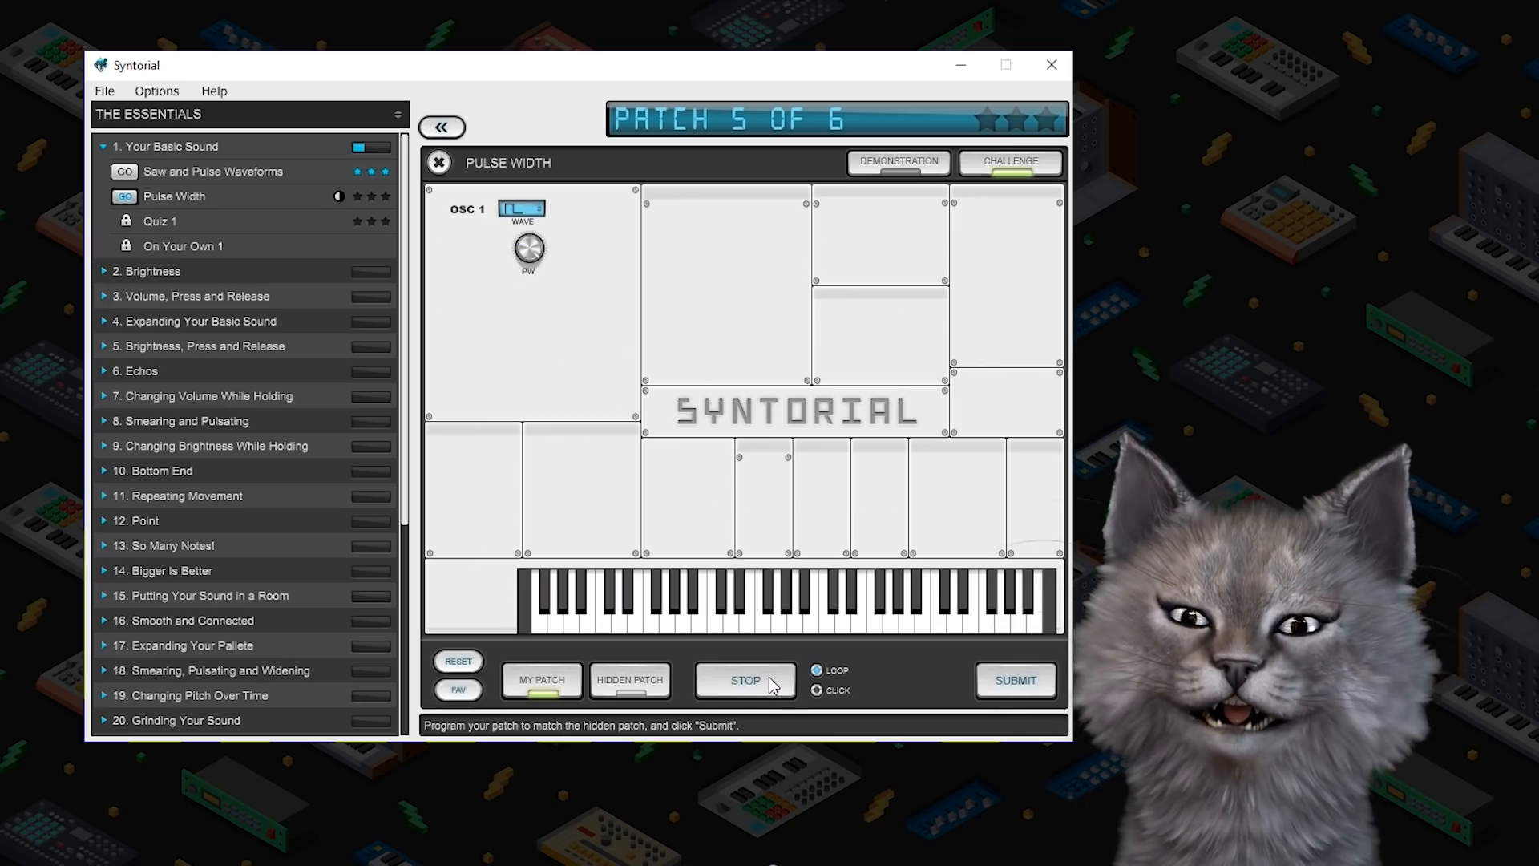
pyautogui.click(744, 680)
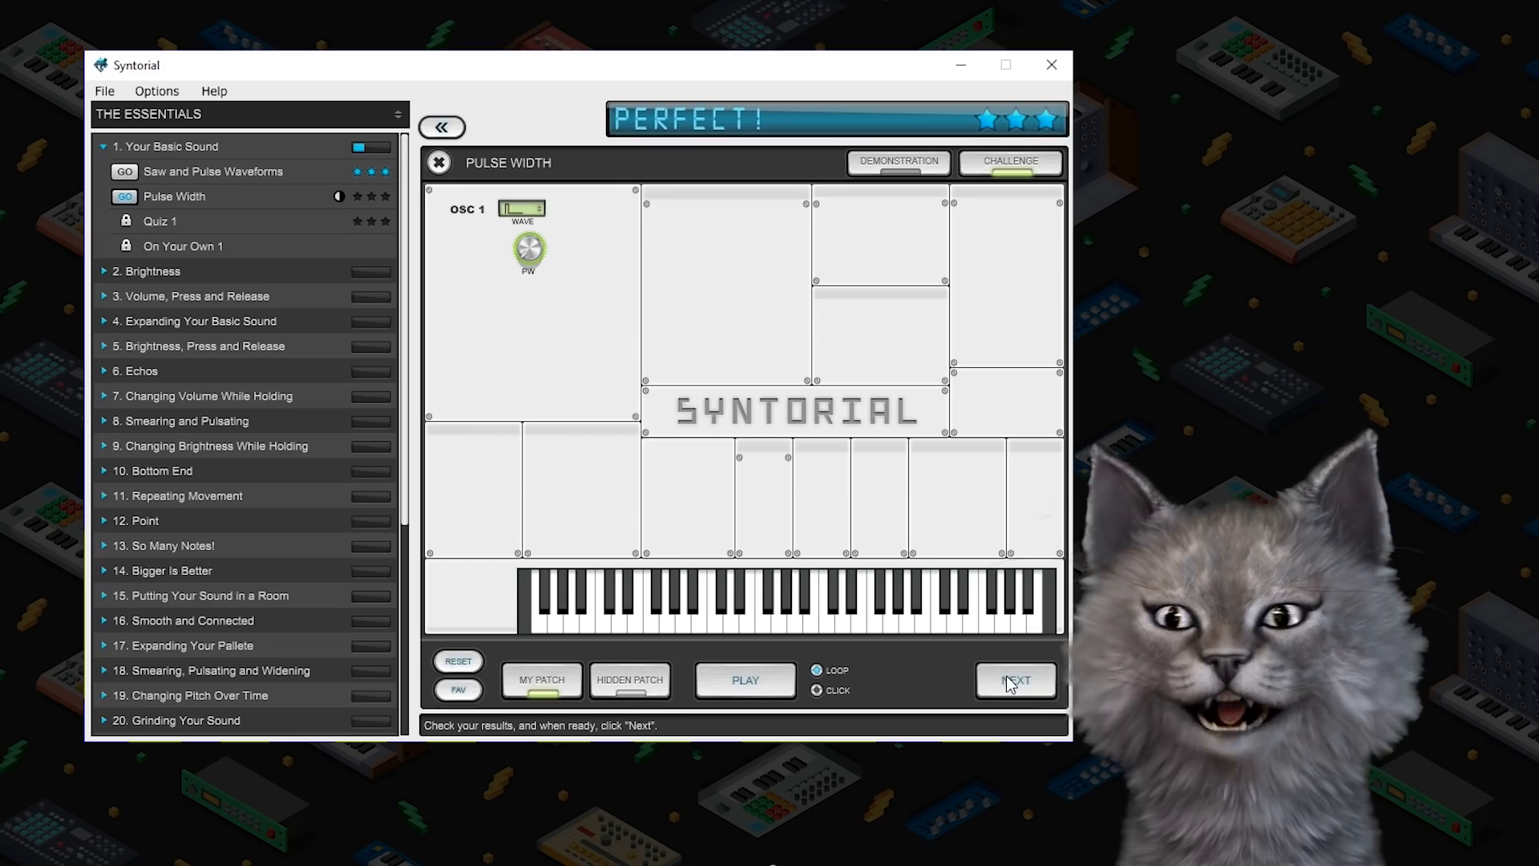
pyautogui.click(1017, 680)
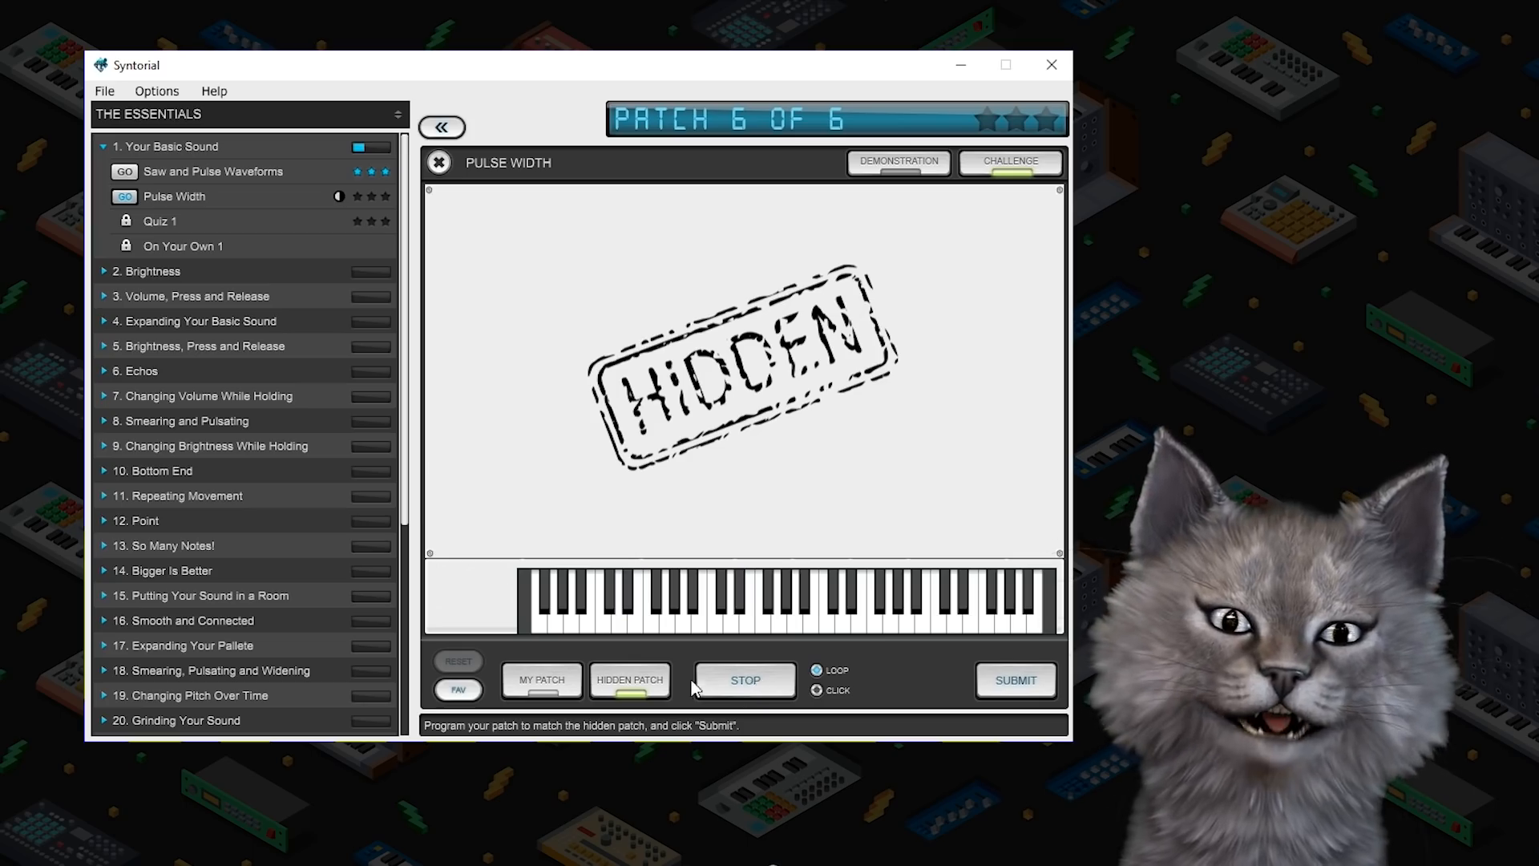
# Match and submit patch 6, then move on to the retry of patch 4
pyautogui.click(542, 680)
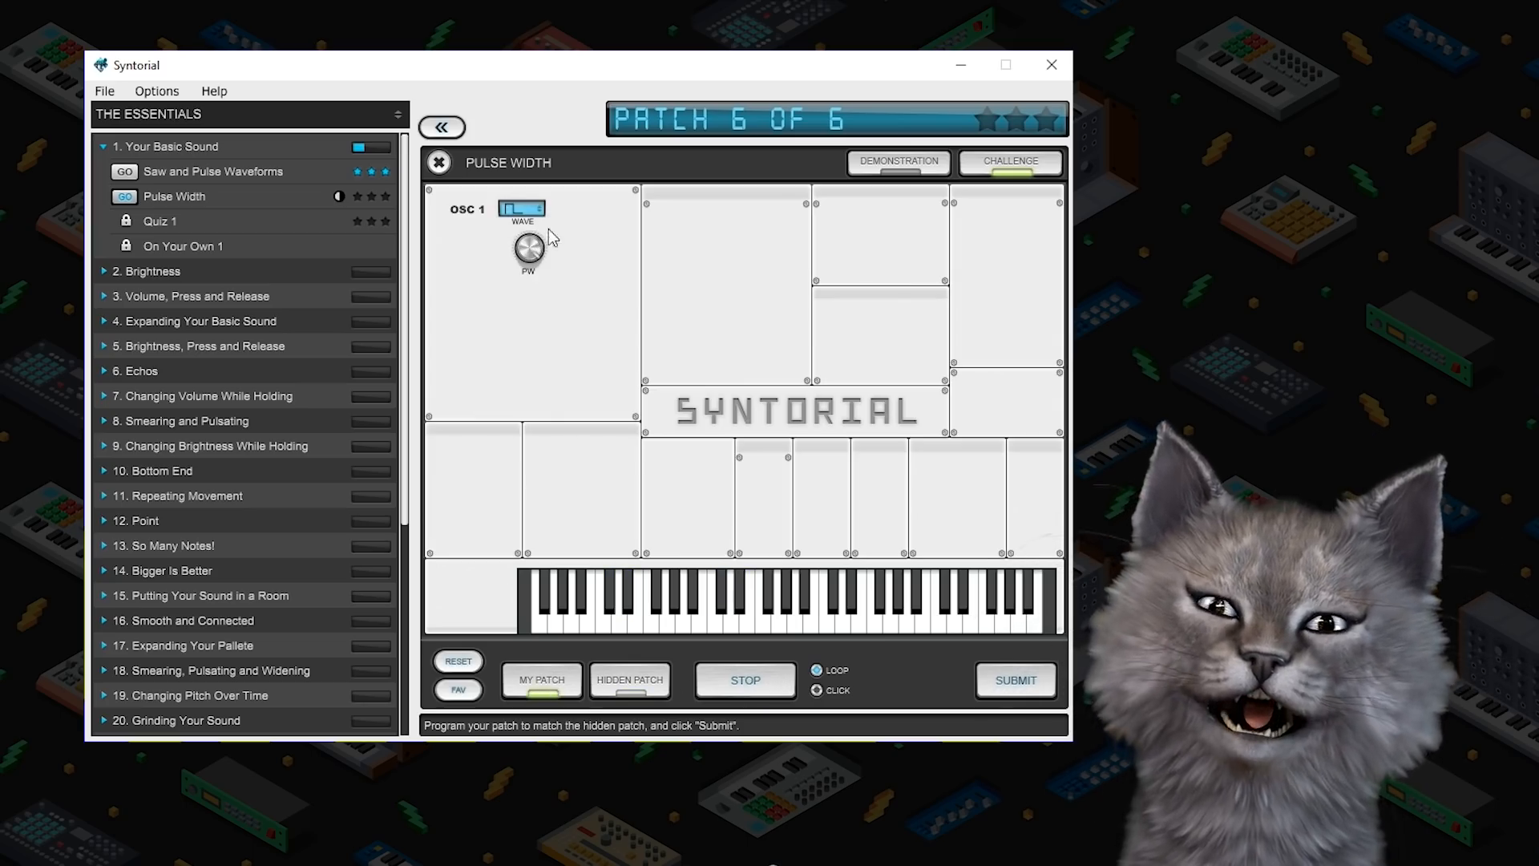
pyautogui.moveTo(561, 244)
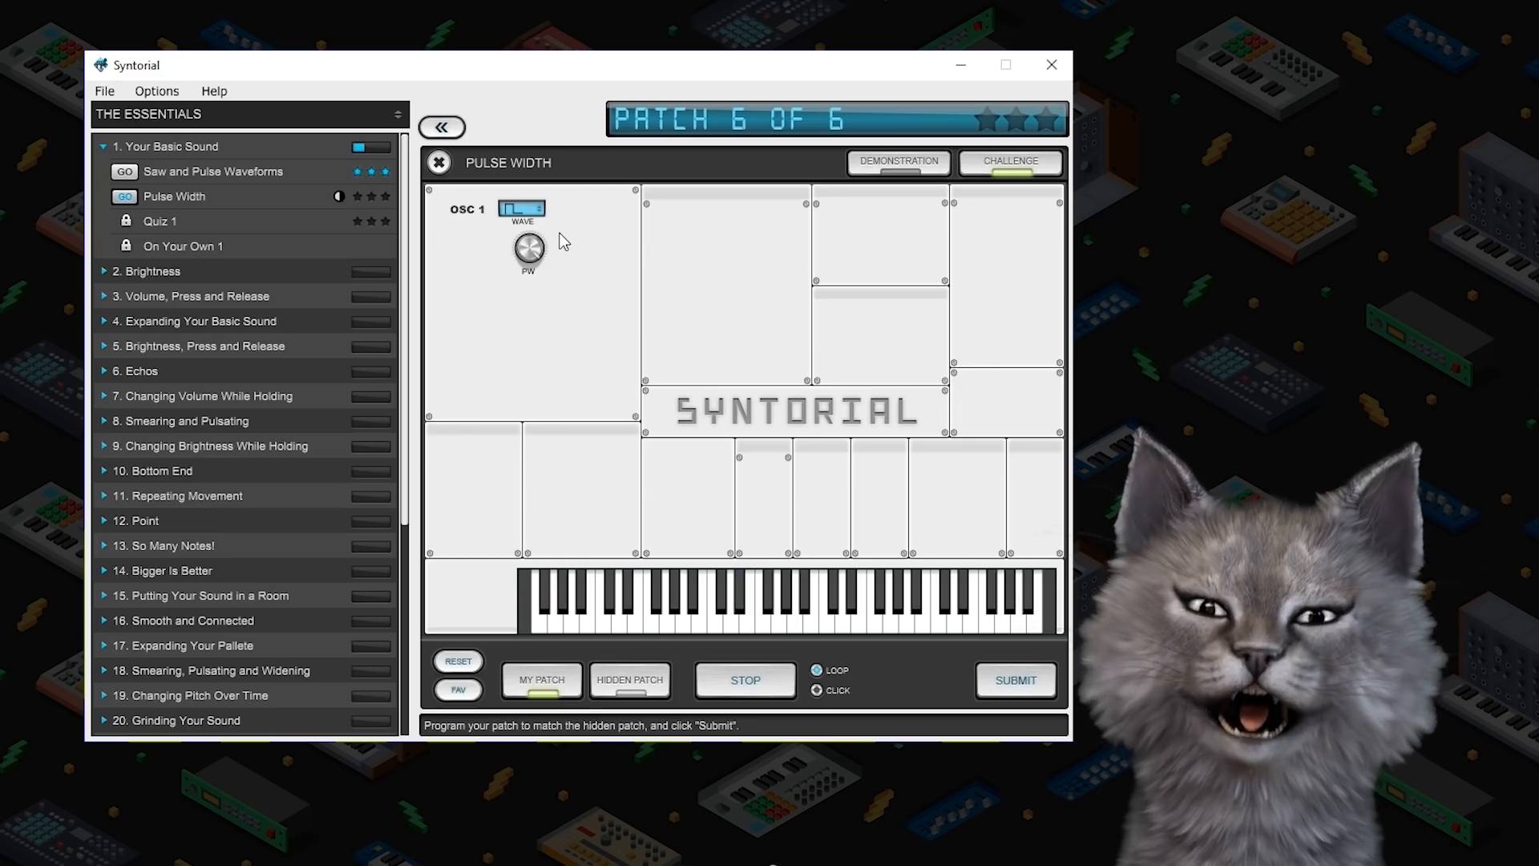
pyautogui.click(1017, 680)
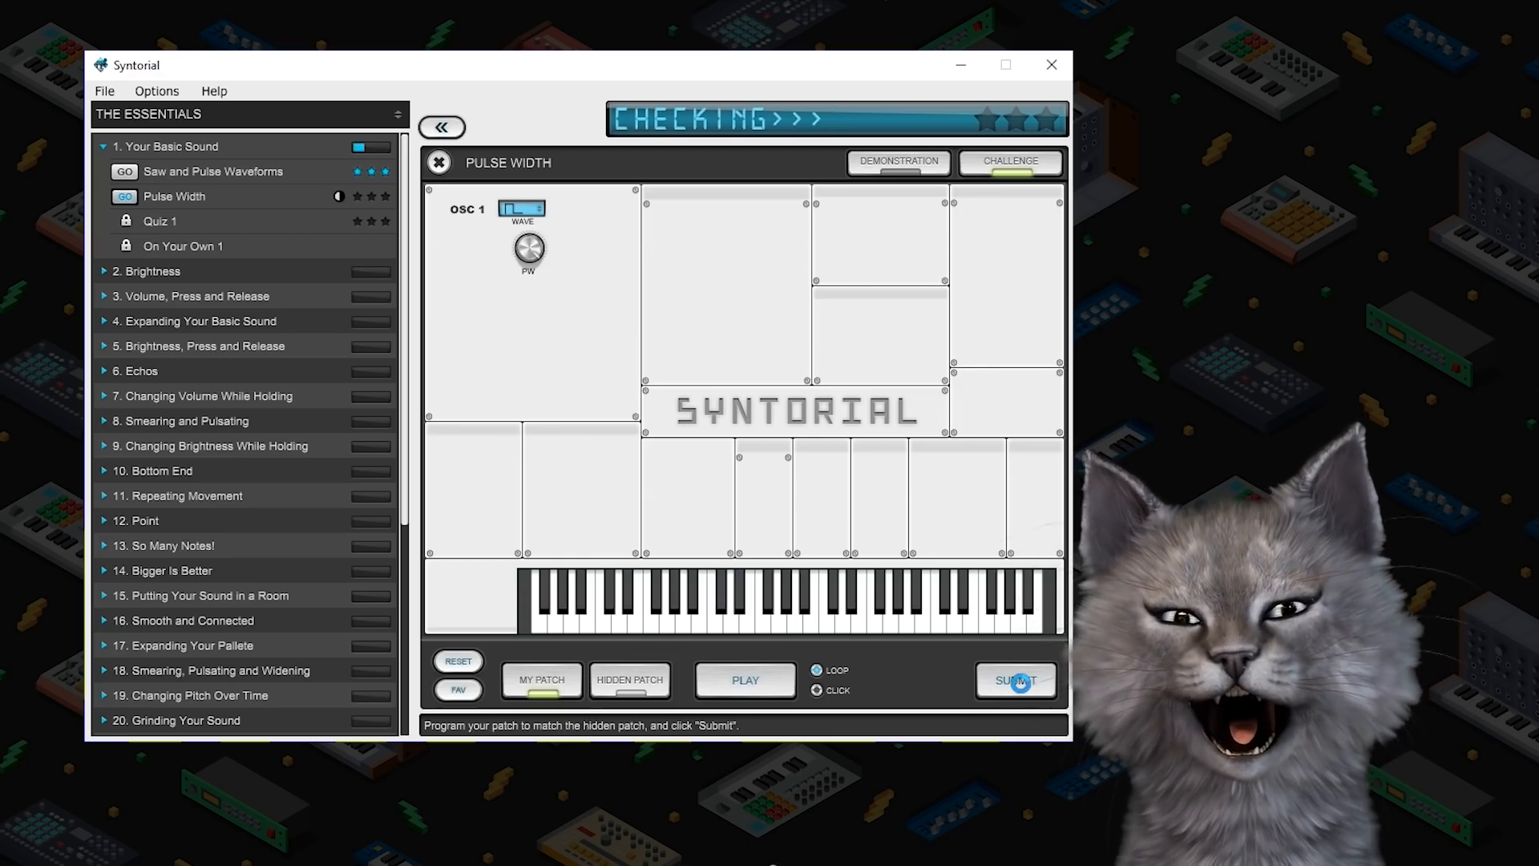
pyautogui.click(1017, 679)
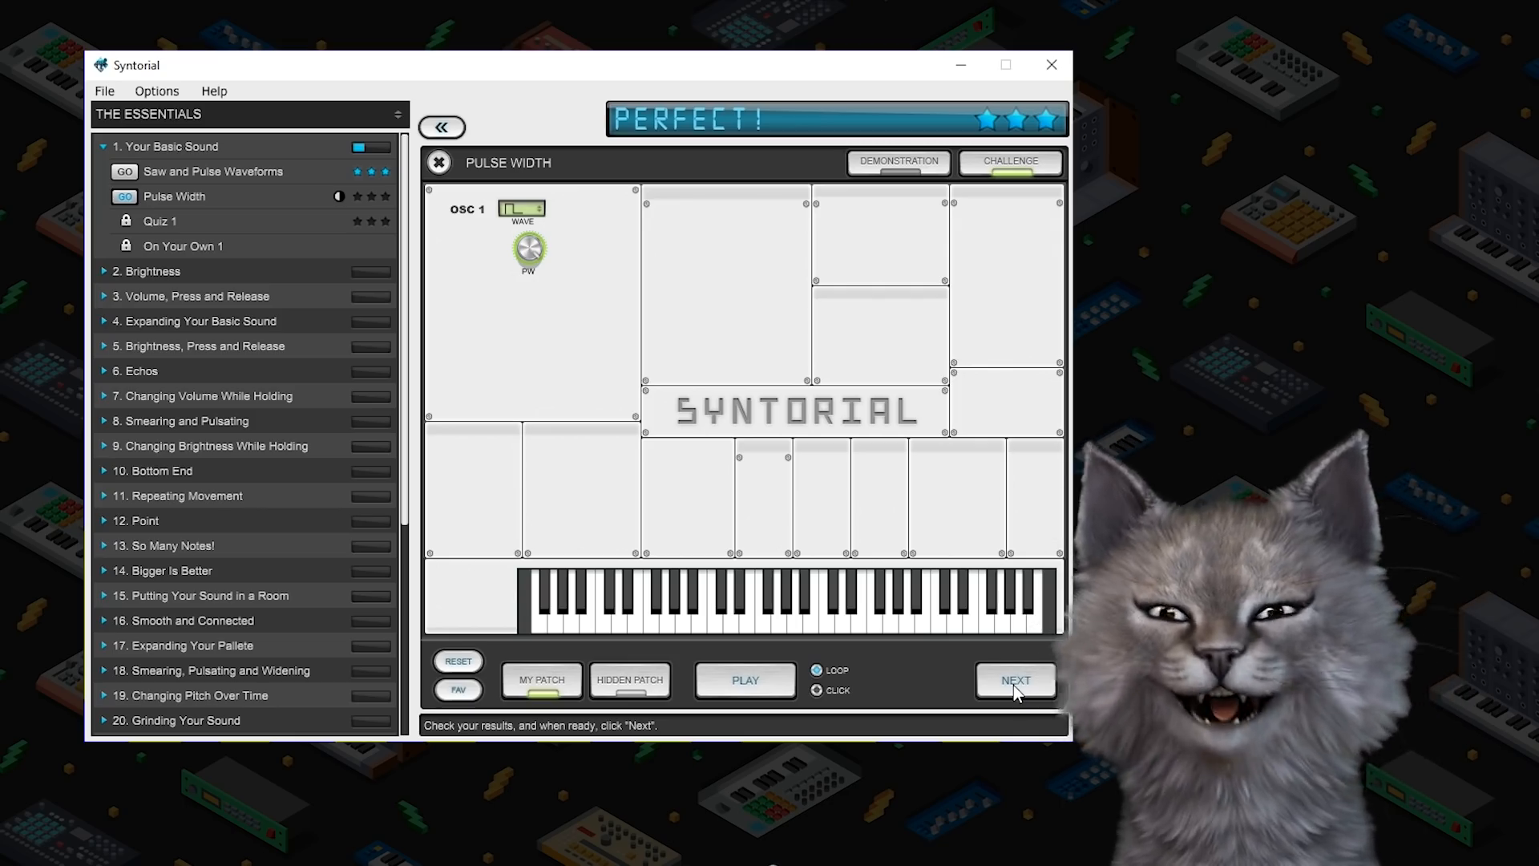
pyautogui.click(1016, 680)
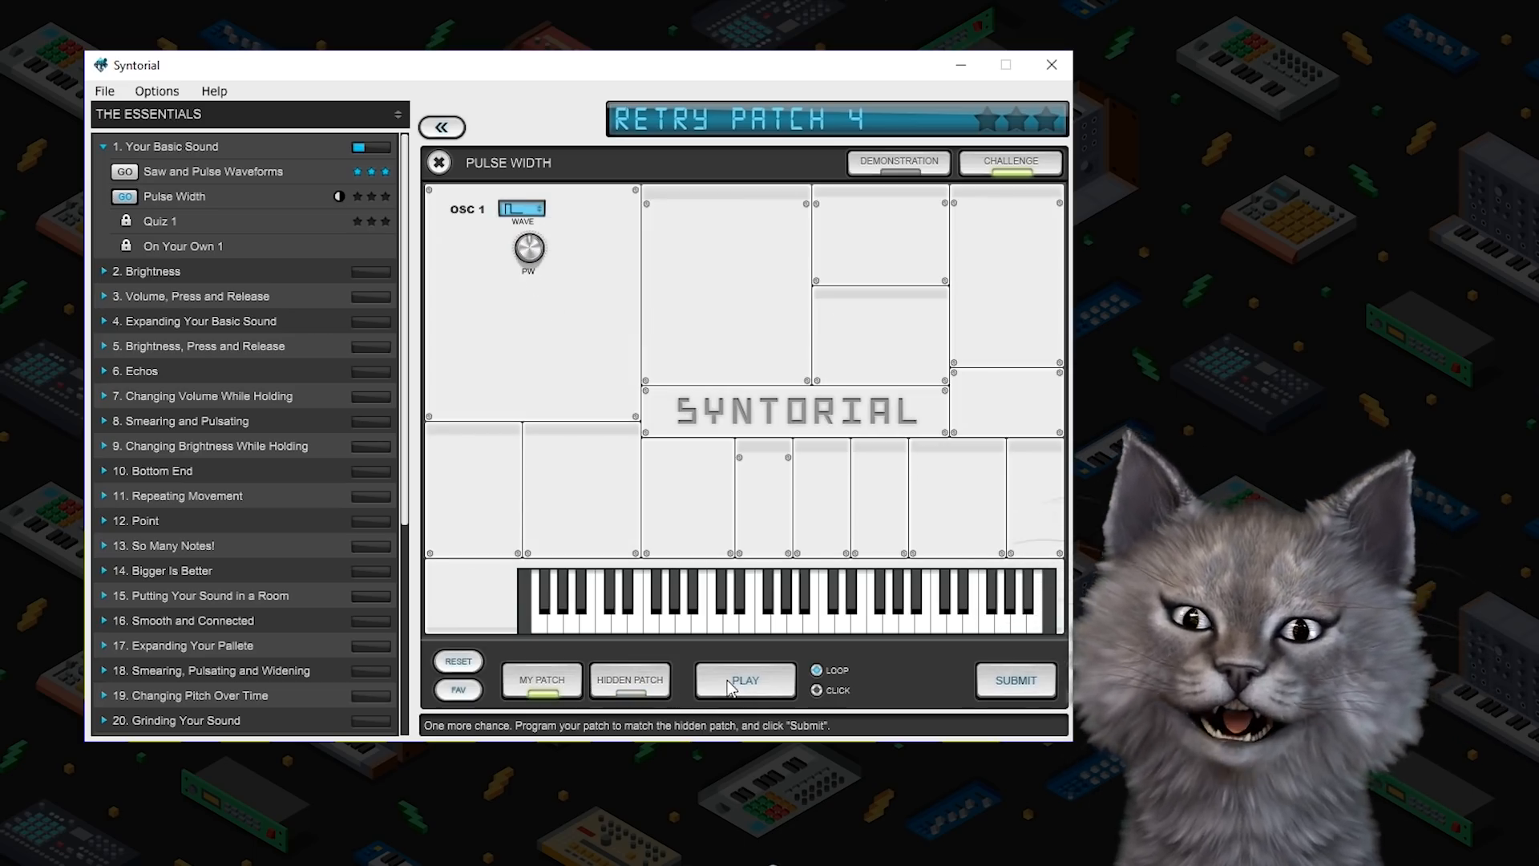
# Compare against the hidden patch, submit the retried patch 4, and finish the Pulse Width challenge
pyautogui.click(630, 680)
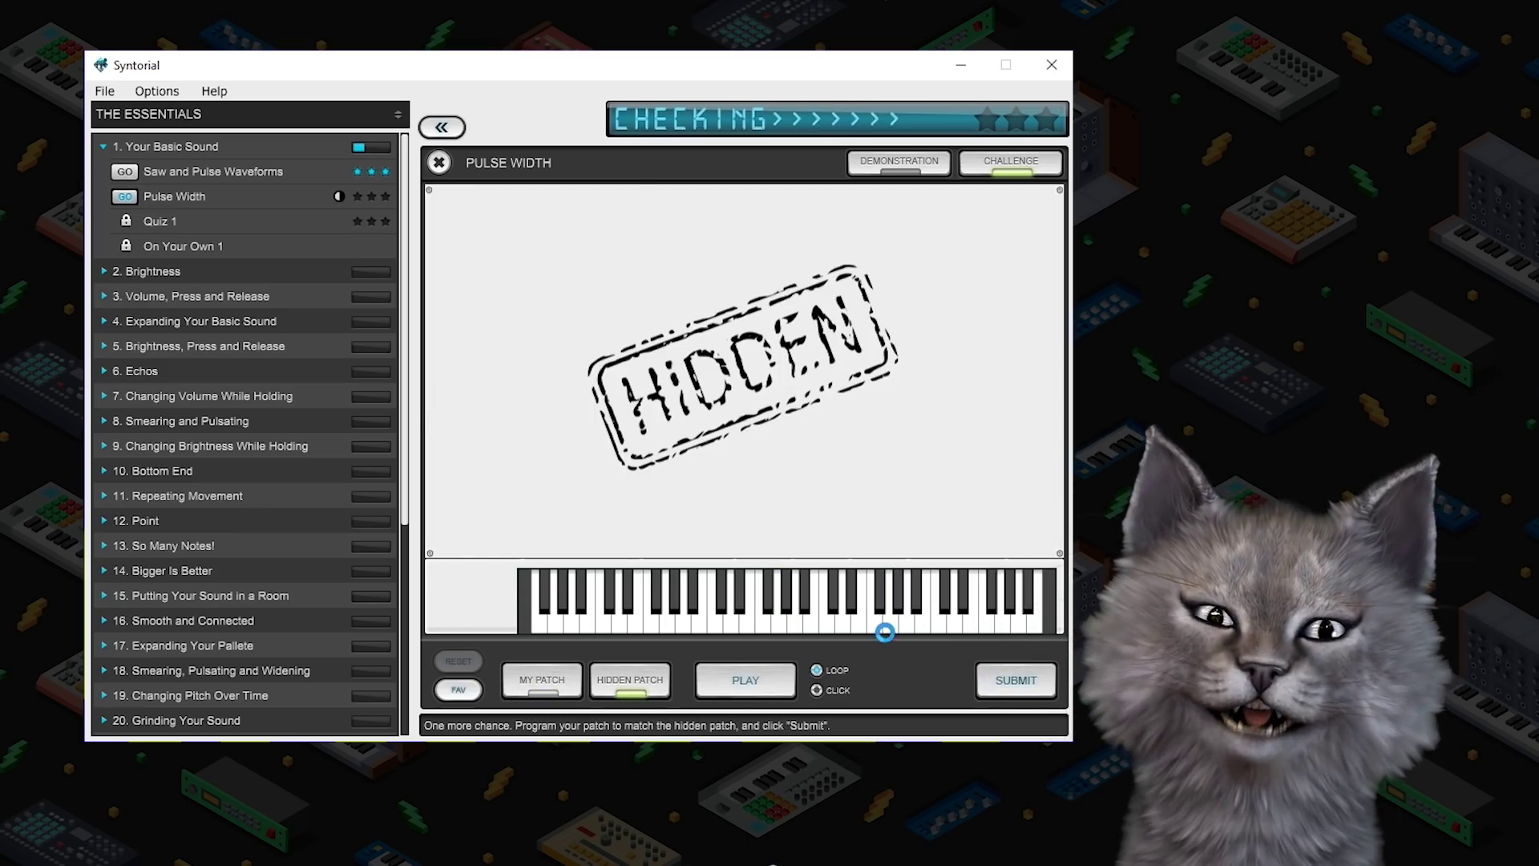
pyautogui.click(1016, 679)
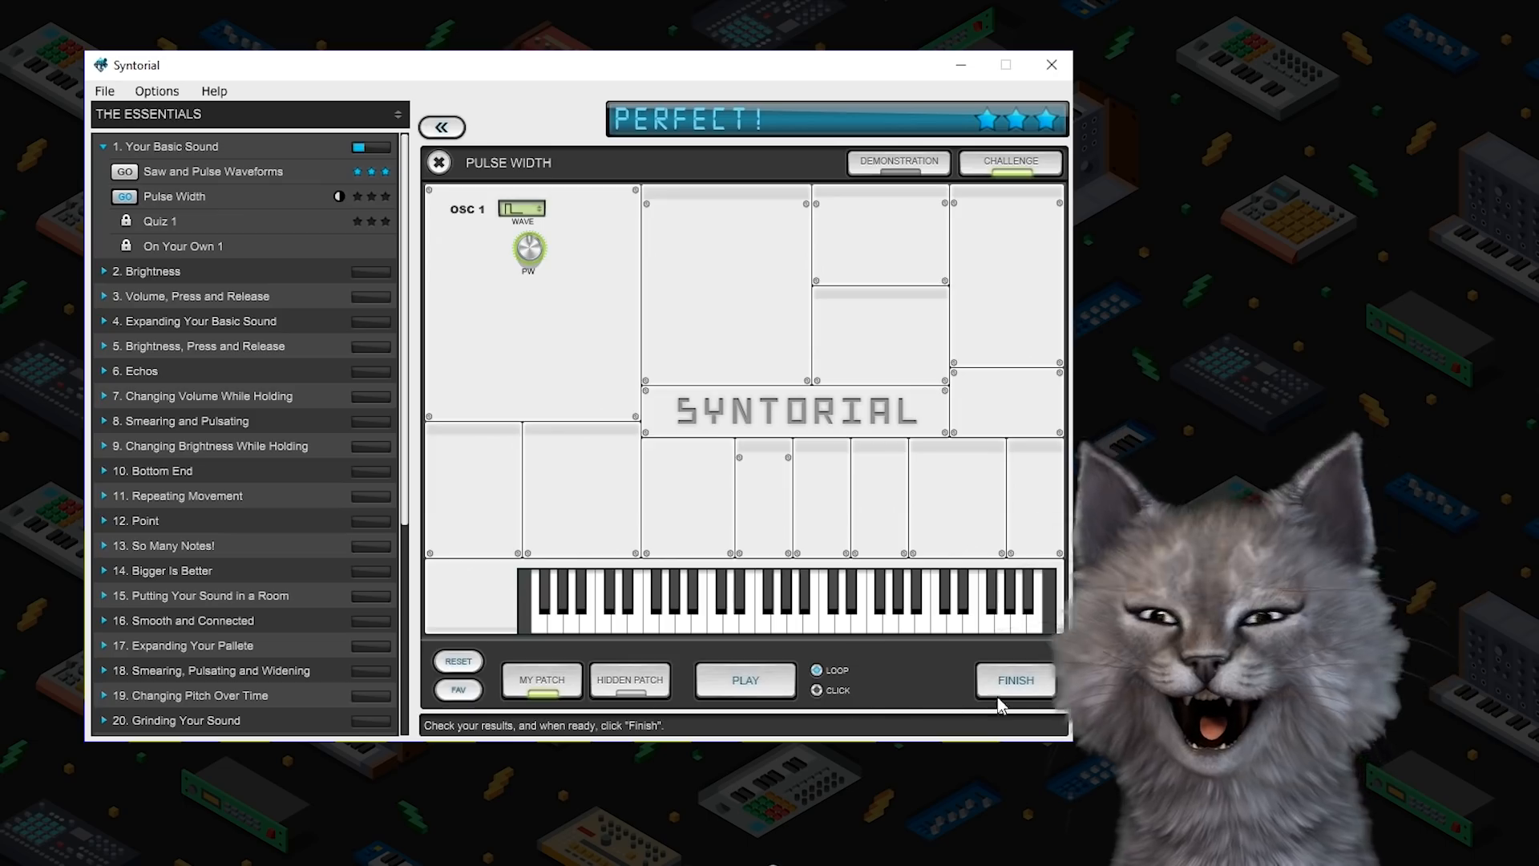
pyautogui.click(1015, 680)
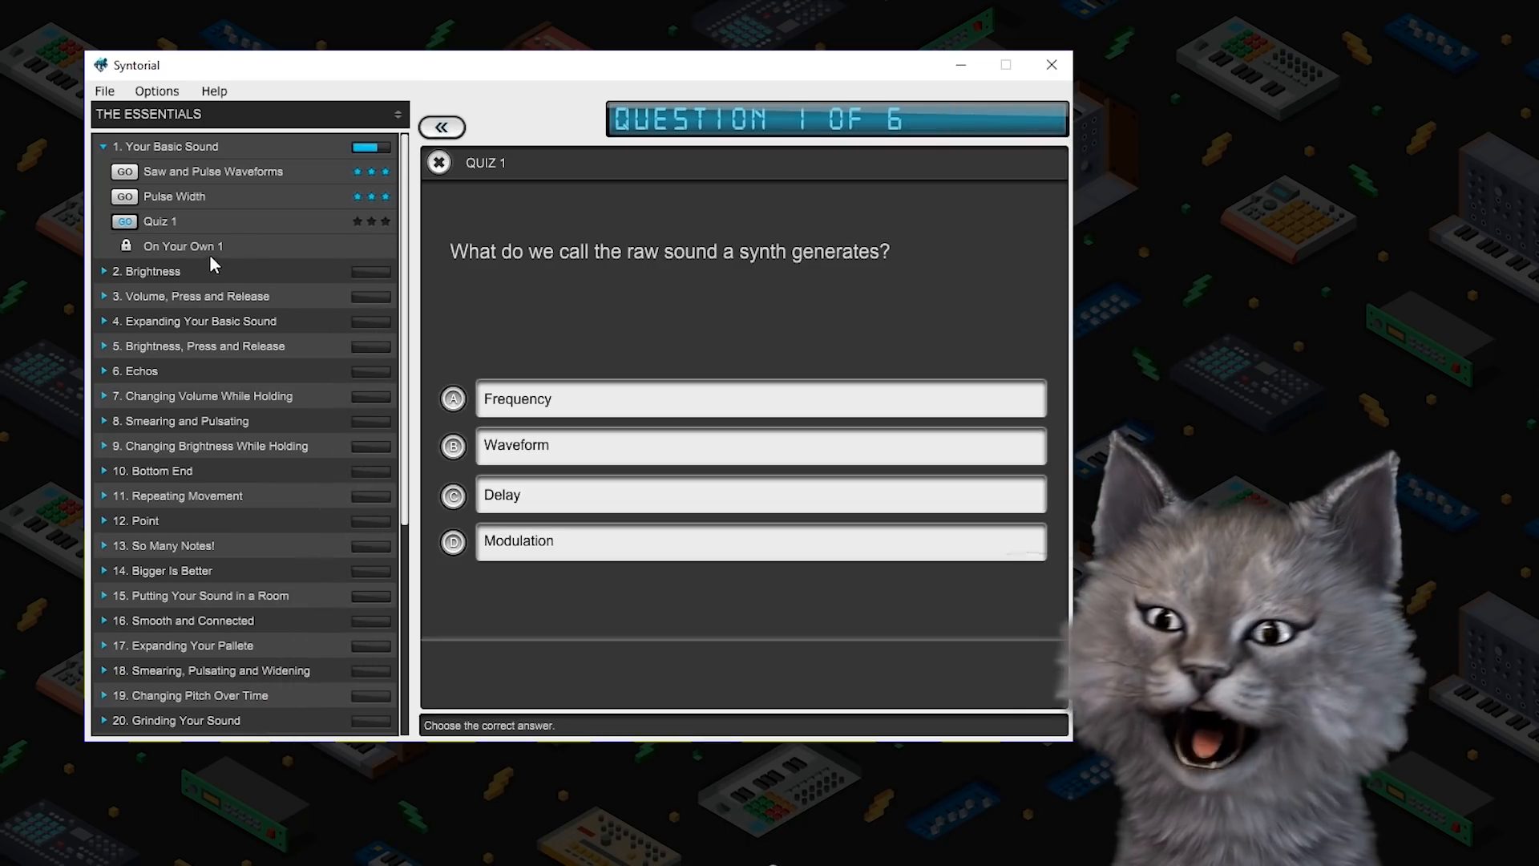
pyautogui.moveTo(142, 199)
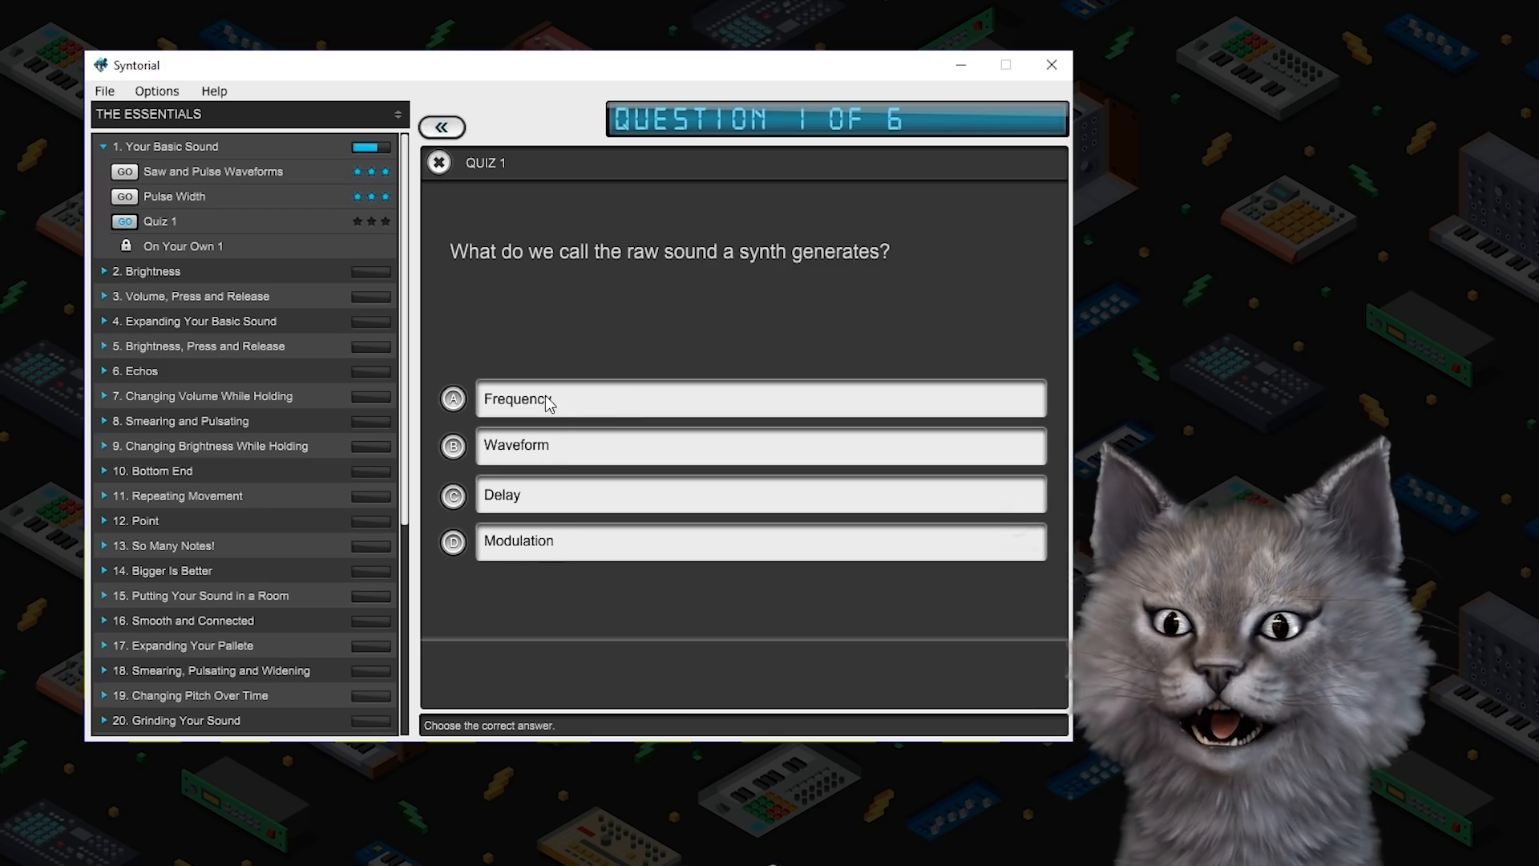
pyautogui.moveTo(561, 406)
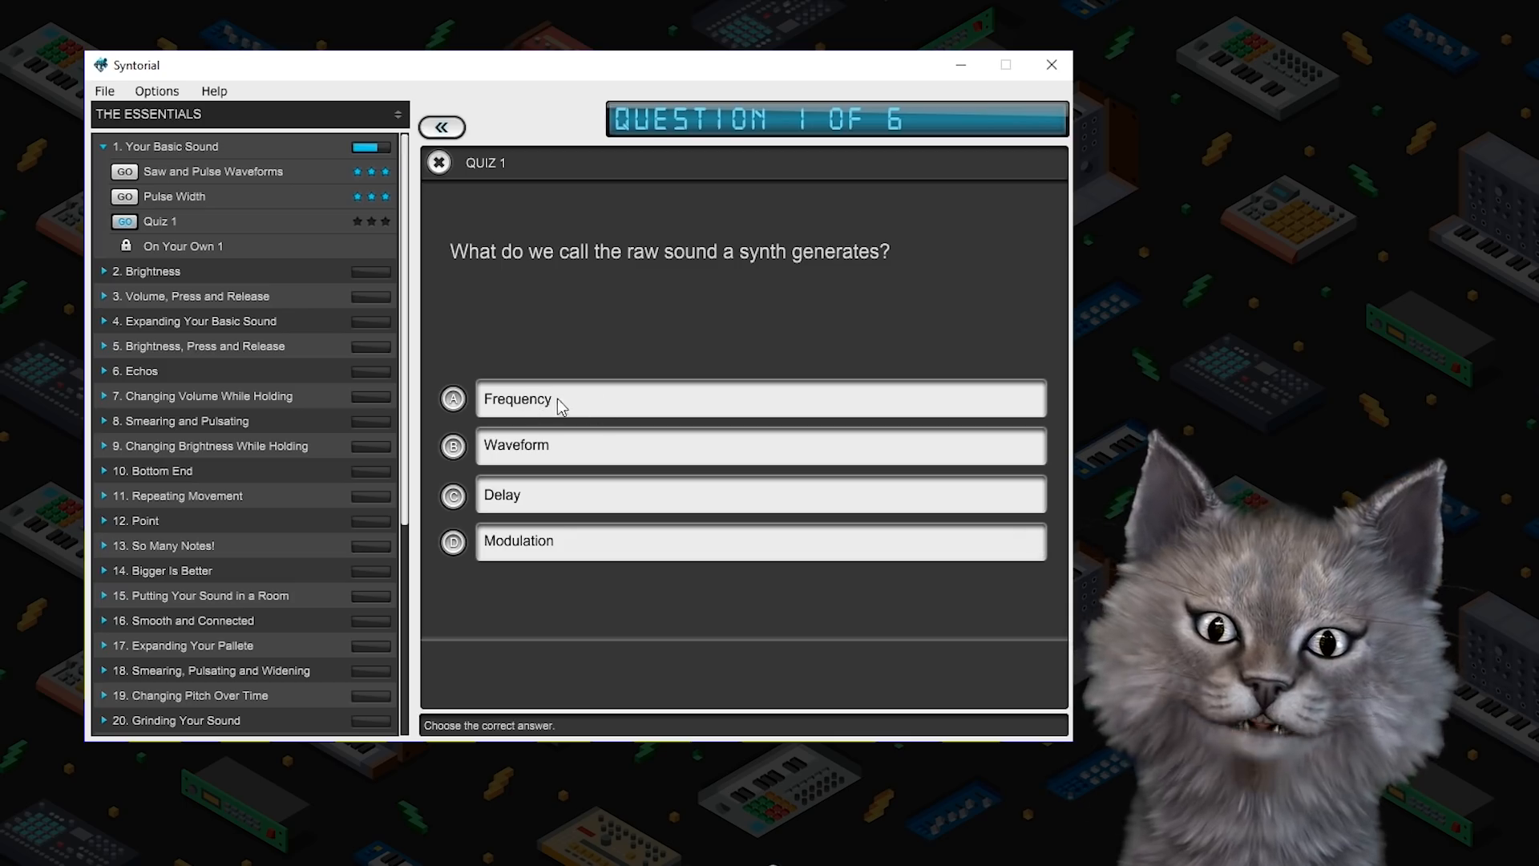
pyautogui.moveTo(529, 455)
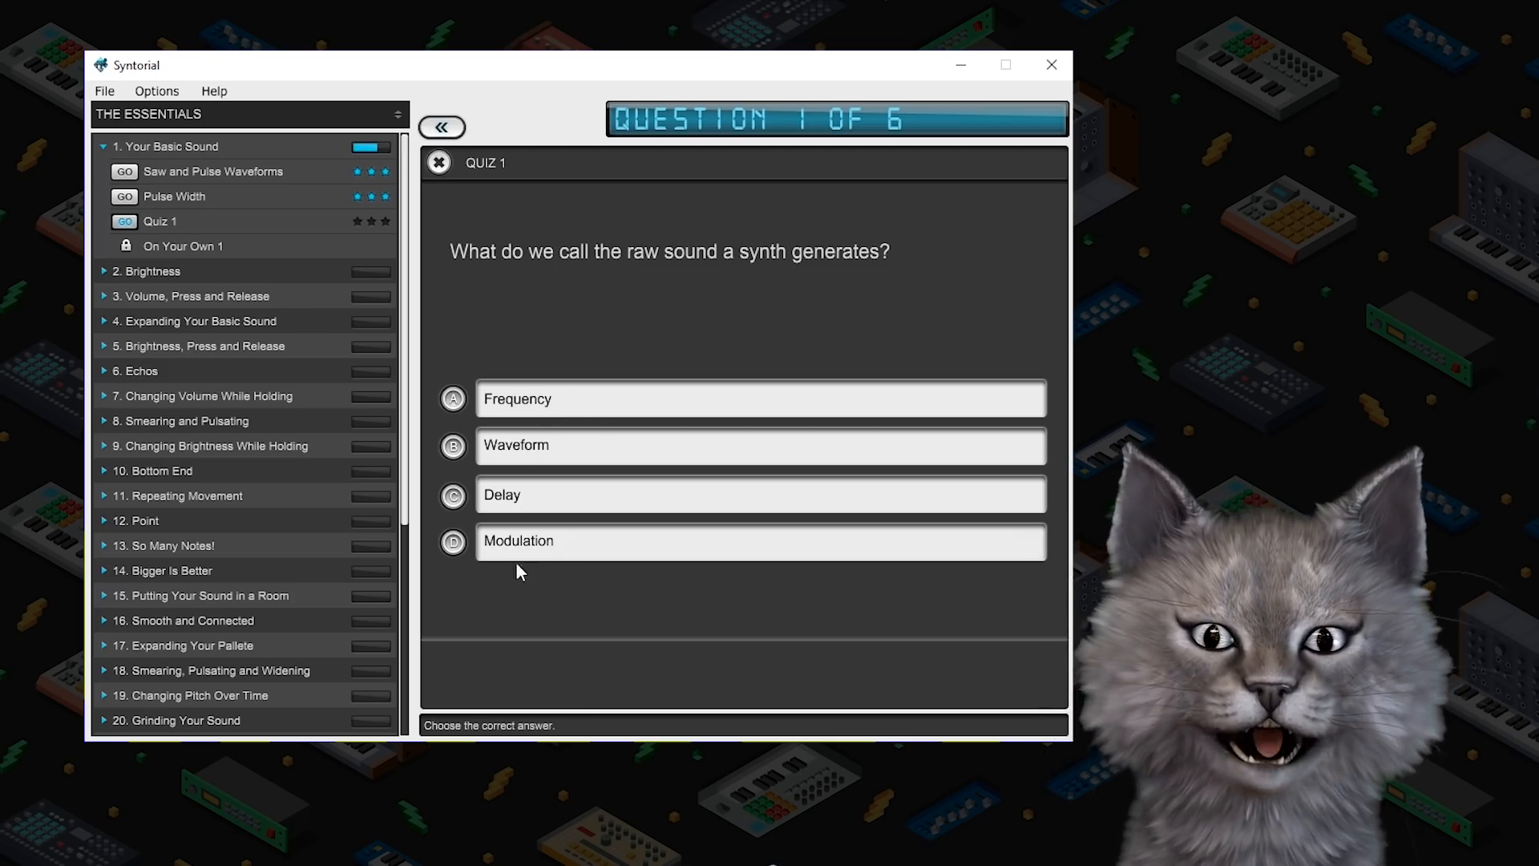
pyautogui.moveTo(459, 449)
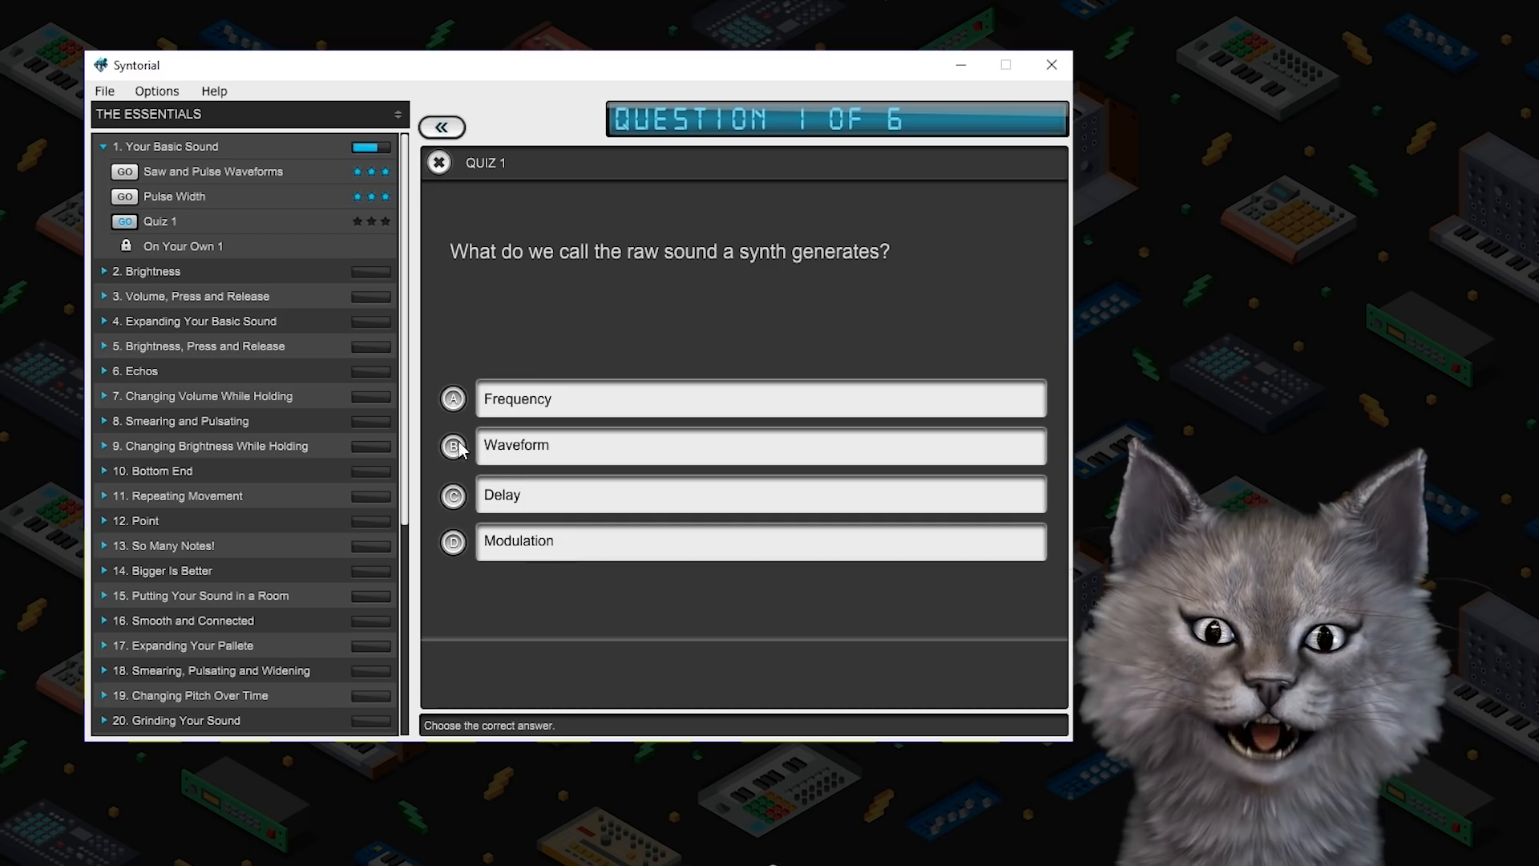
# Answer 'Waveform' and 'The Oscillator' for Quiz 1 questions 1 and 2, advancing to question 3
pyautogui.click(760, 446)
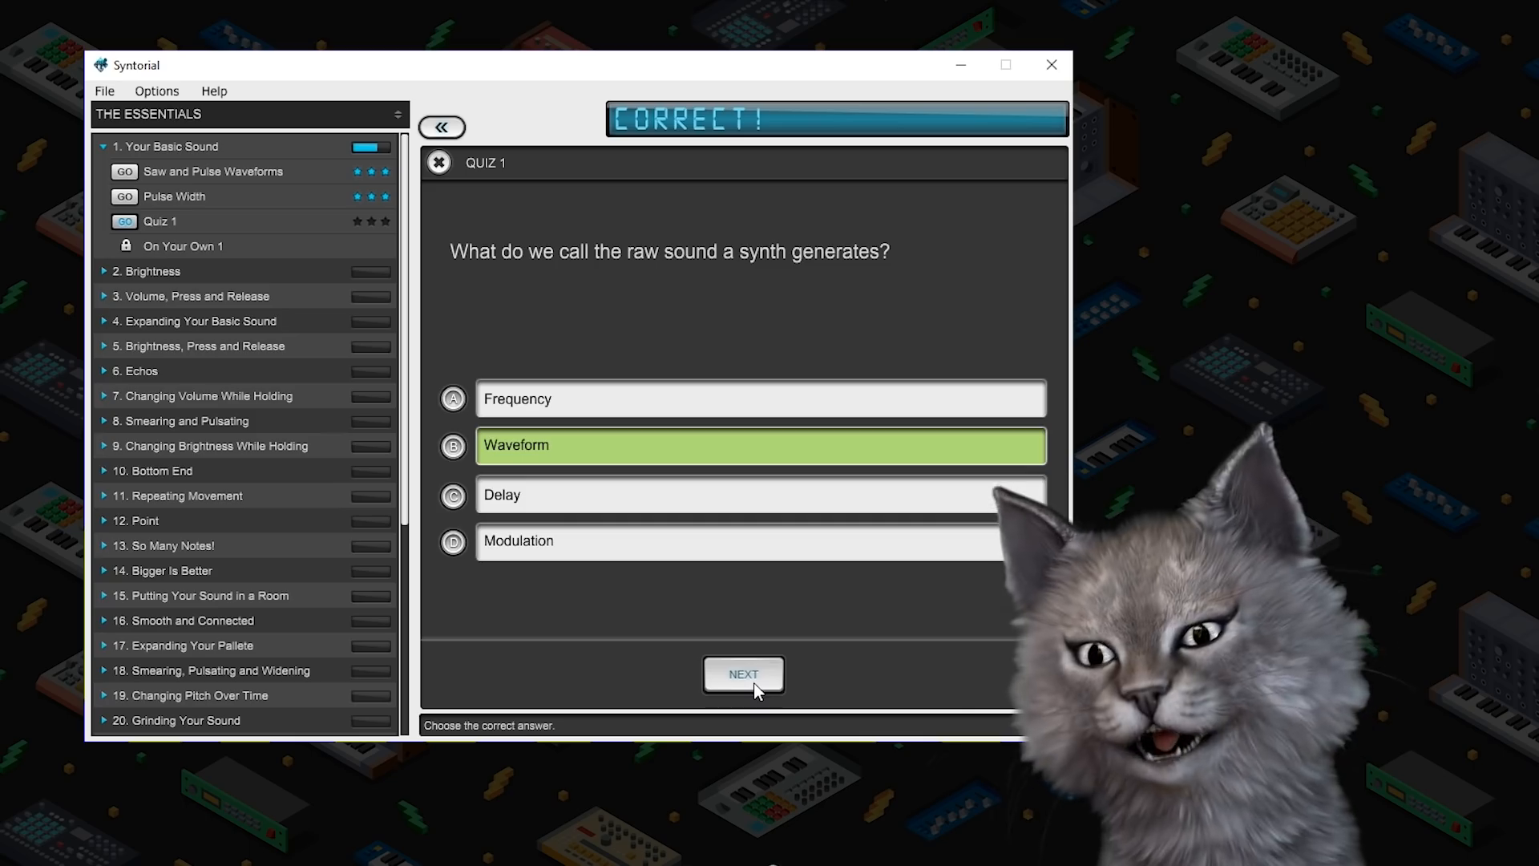
pyautogui.click(744, 674)
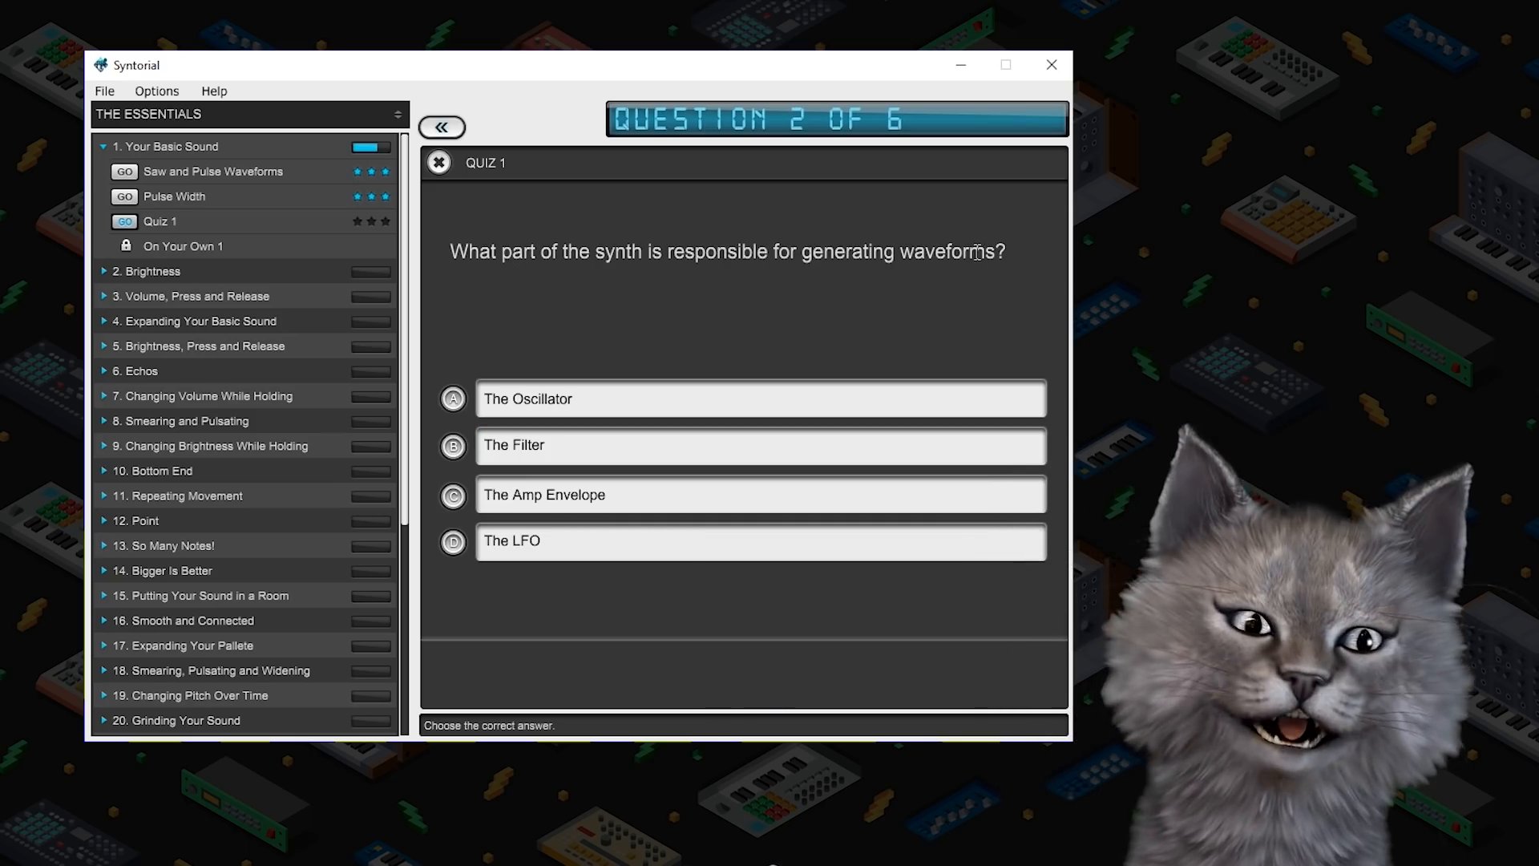
pyautogui.moveTo(528, 551)
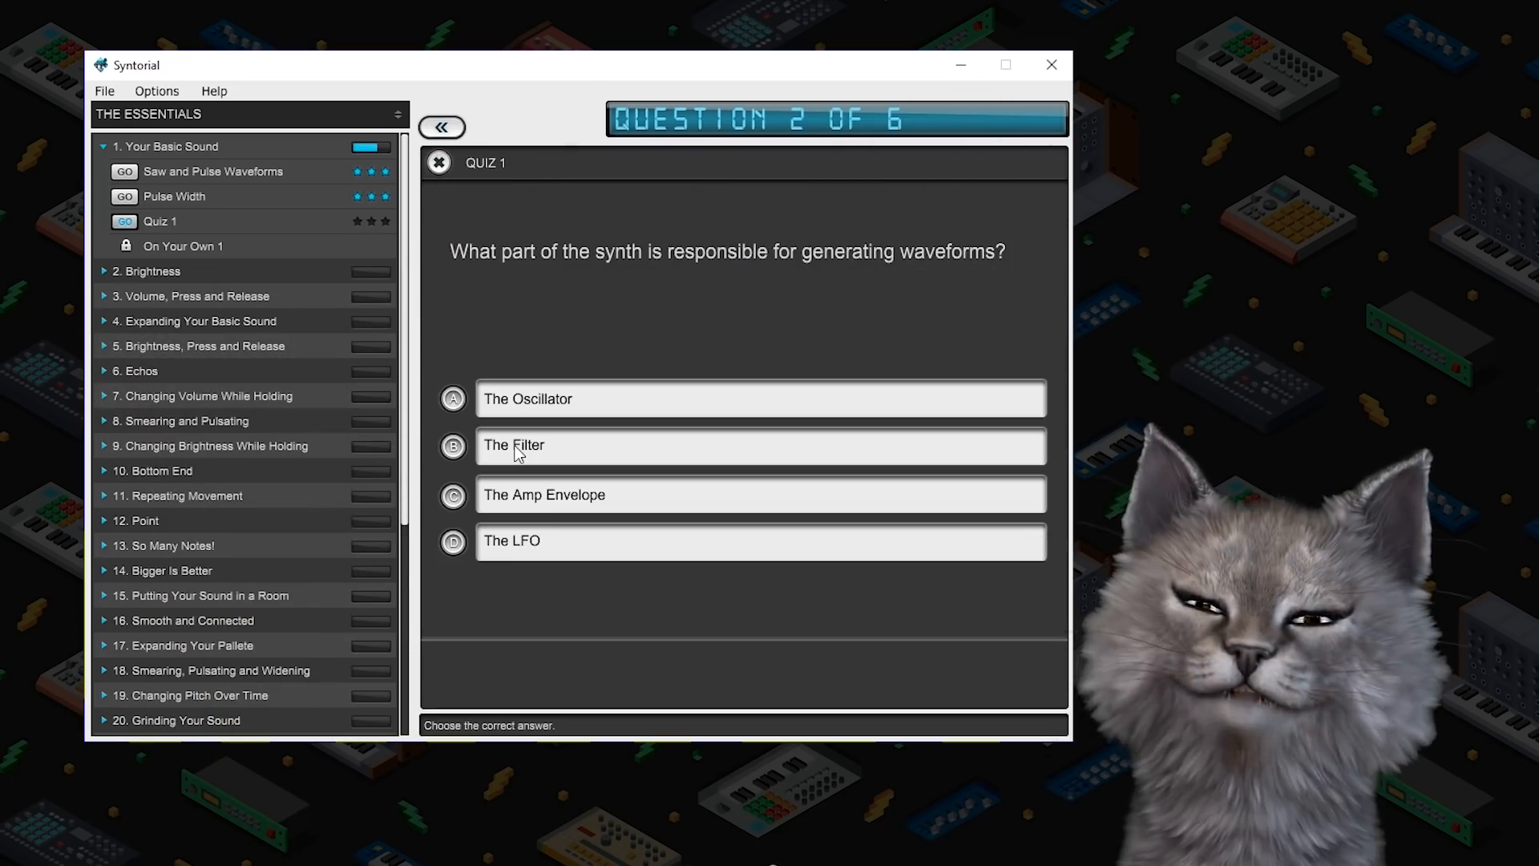
pyautogui.click(760, 399)
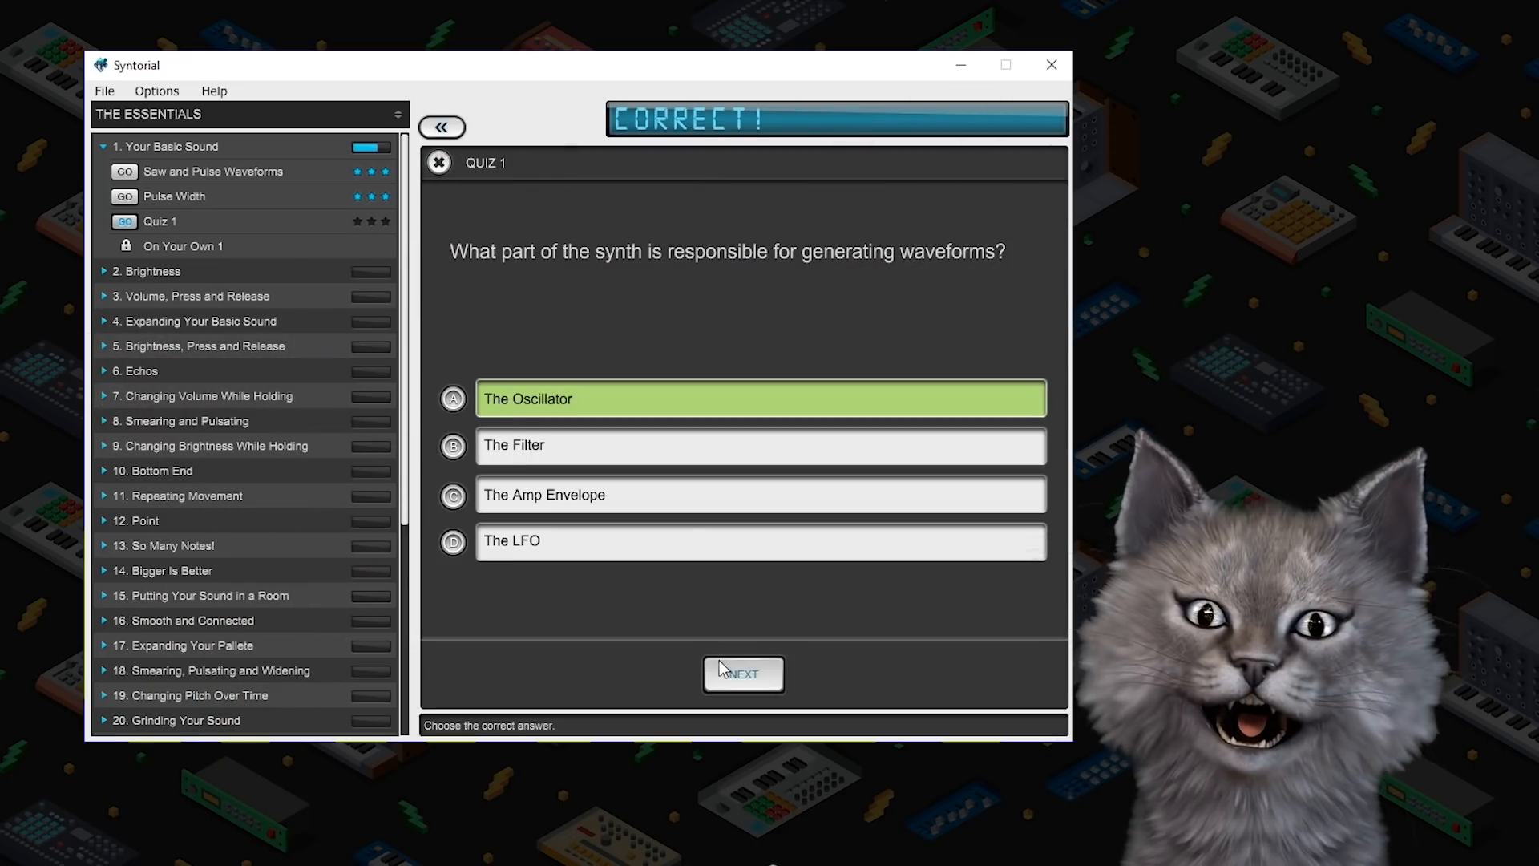
pyautogui.click(744, 674)
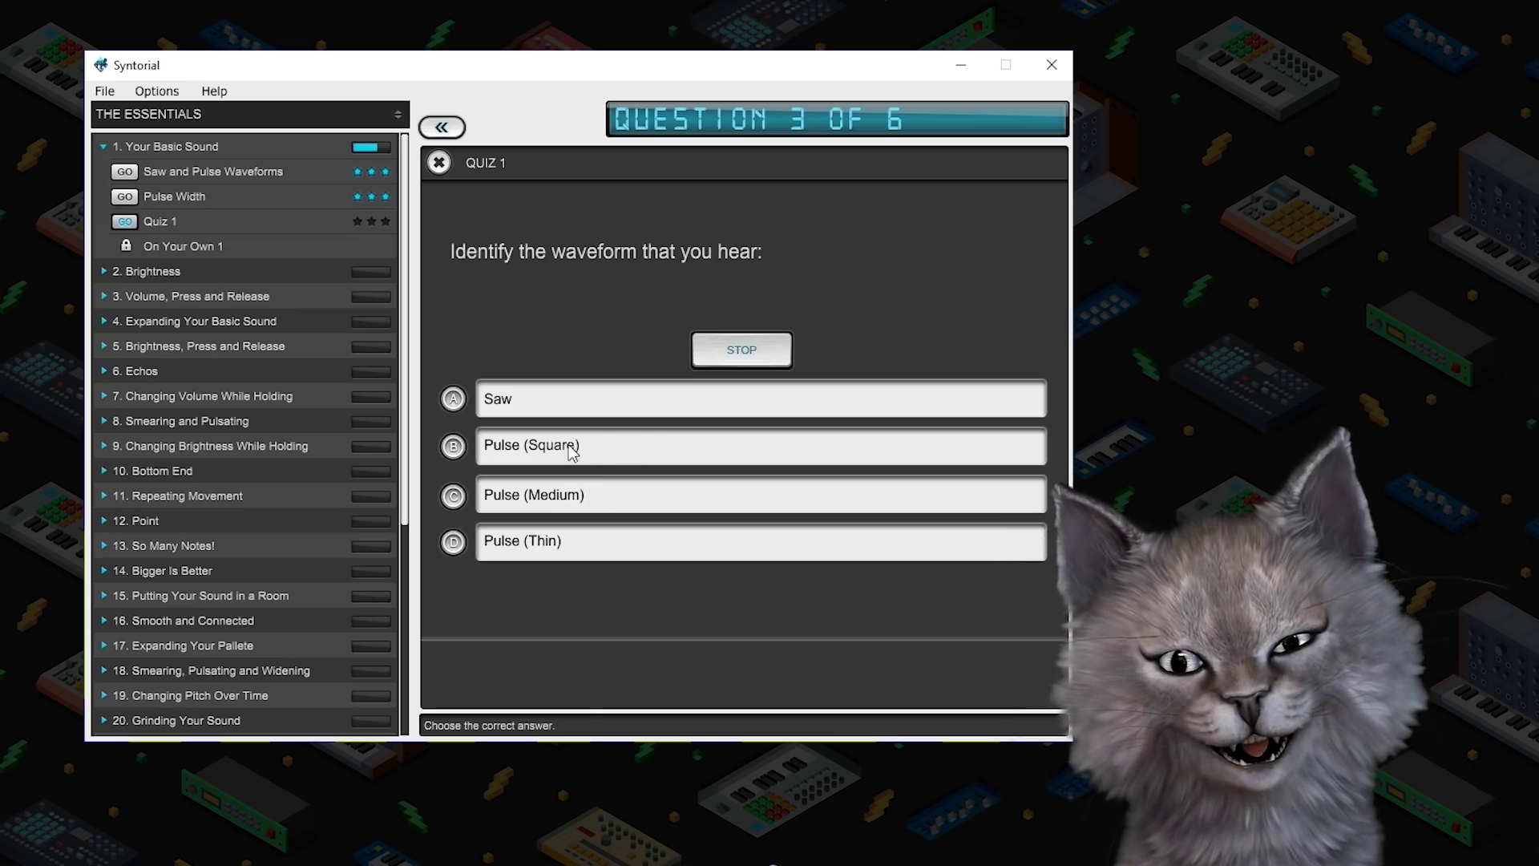
# Answer the remaining listening questions including 'Pulse (Medium)', then expand the Brightness chapter
pyautogui.click(759, 446)
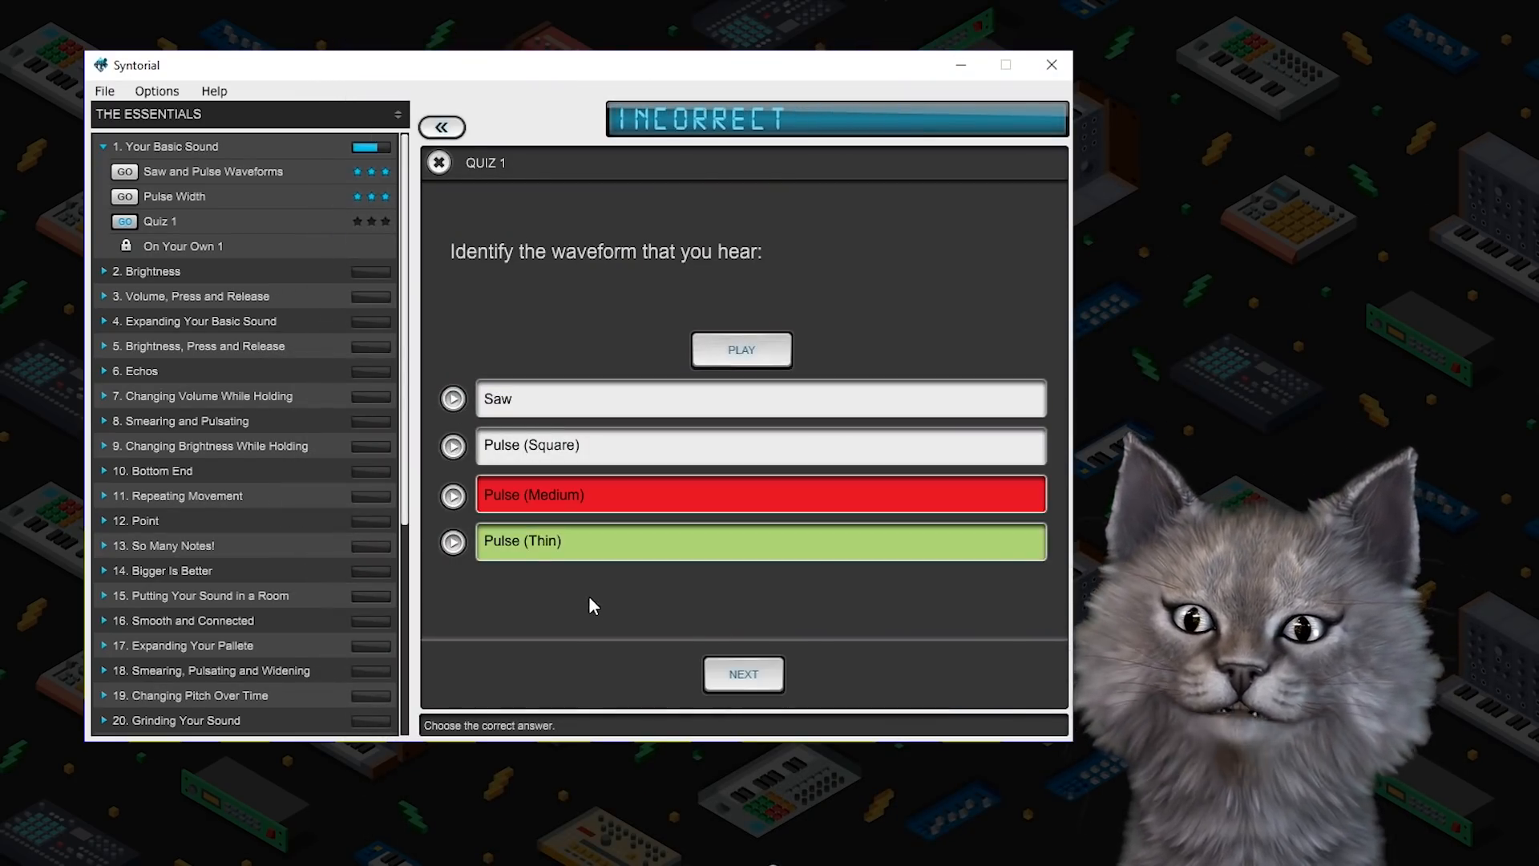
pyautogui.moveTo(645, 663)
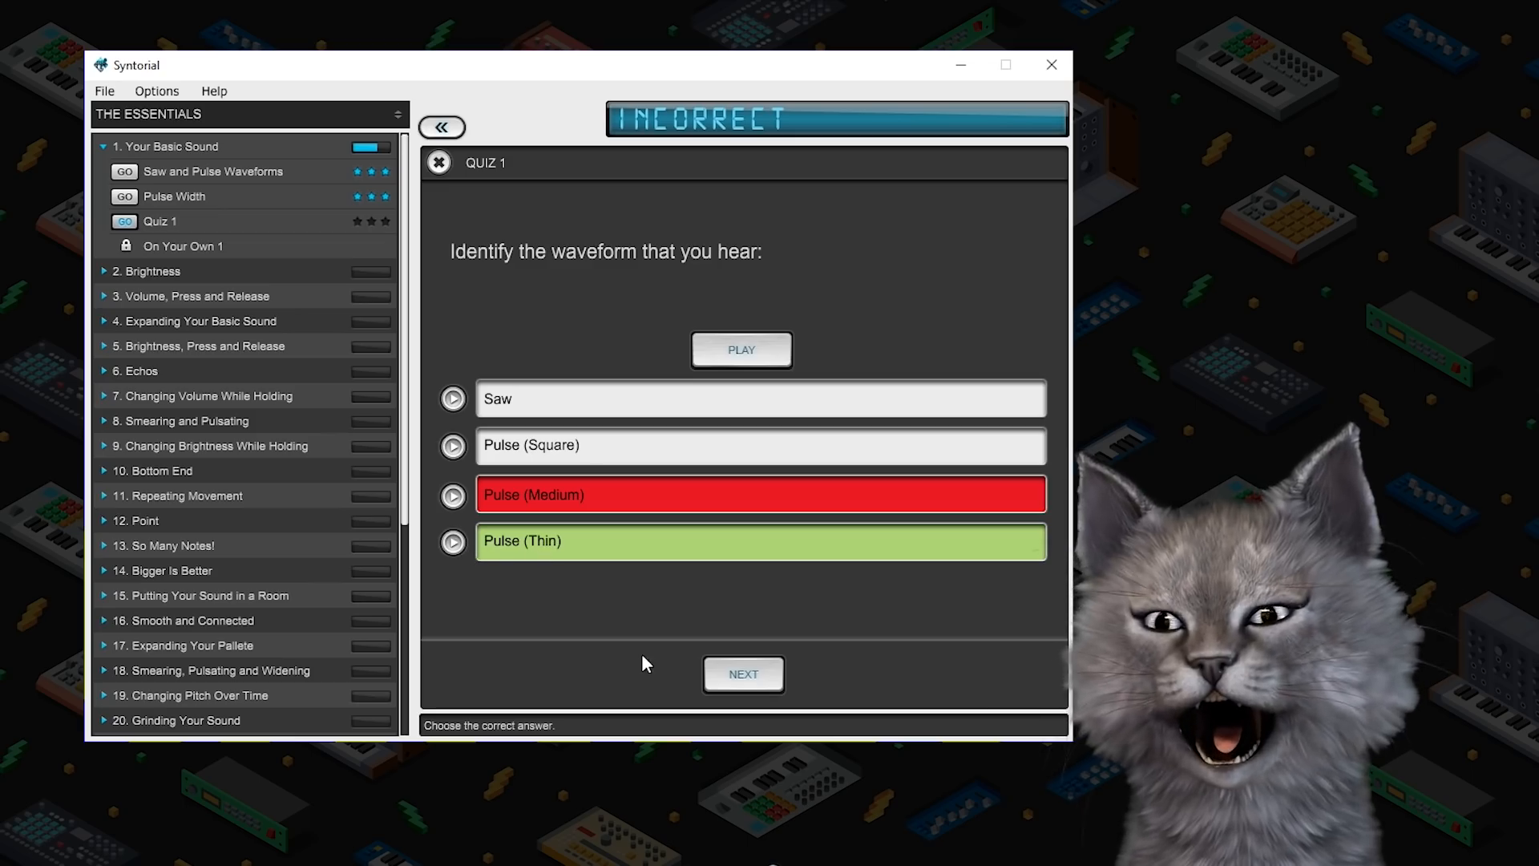
pyautogui.click(744, 675)
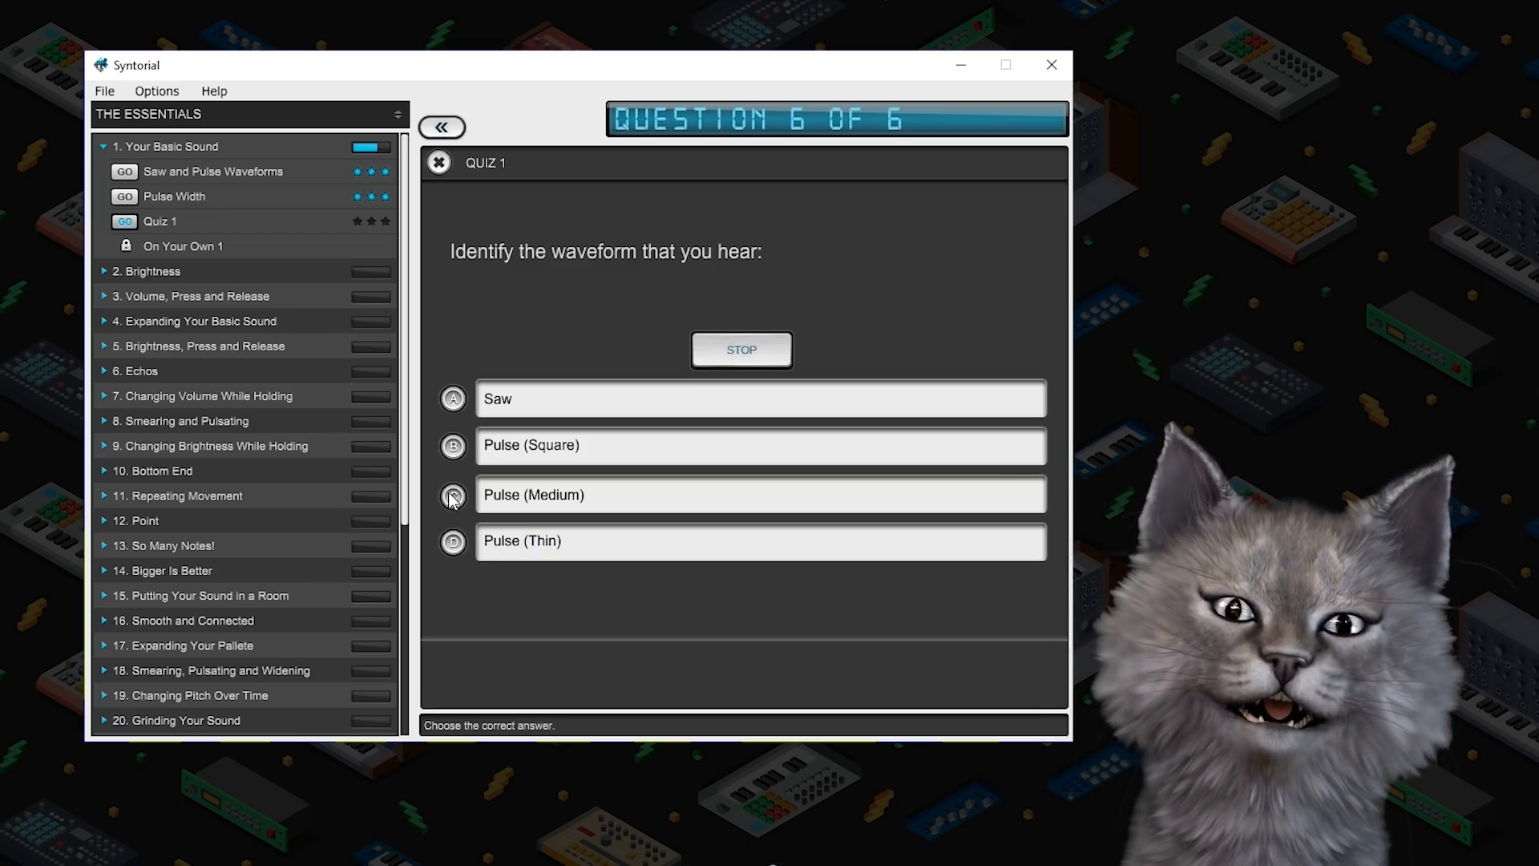
pyautogui.click(453, 495)
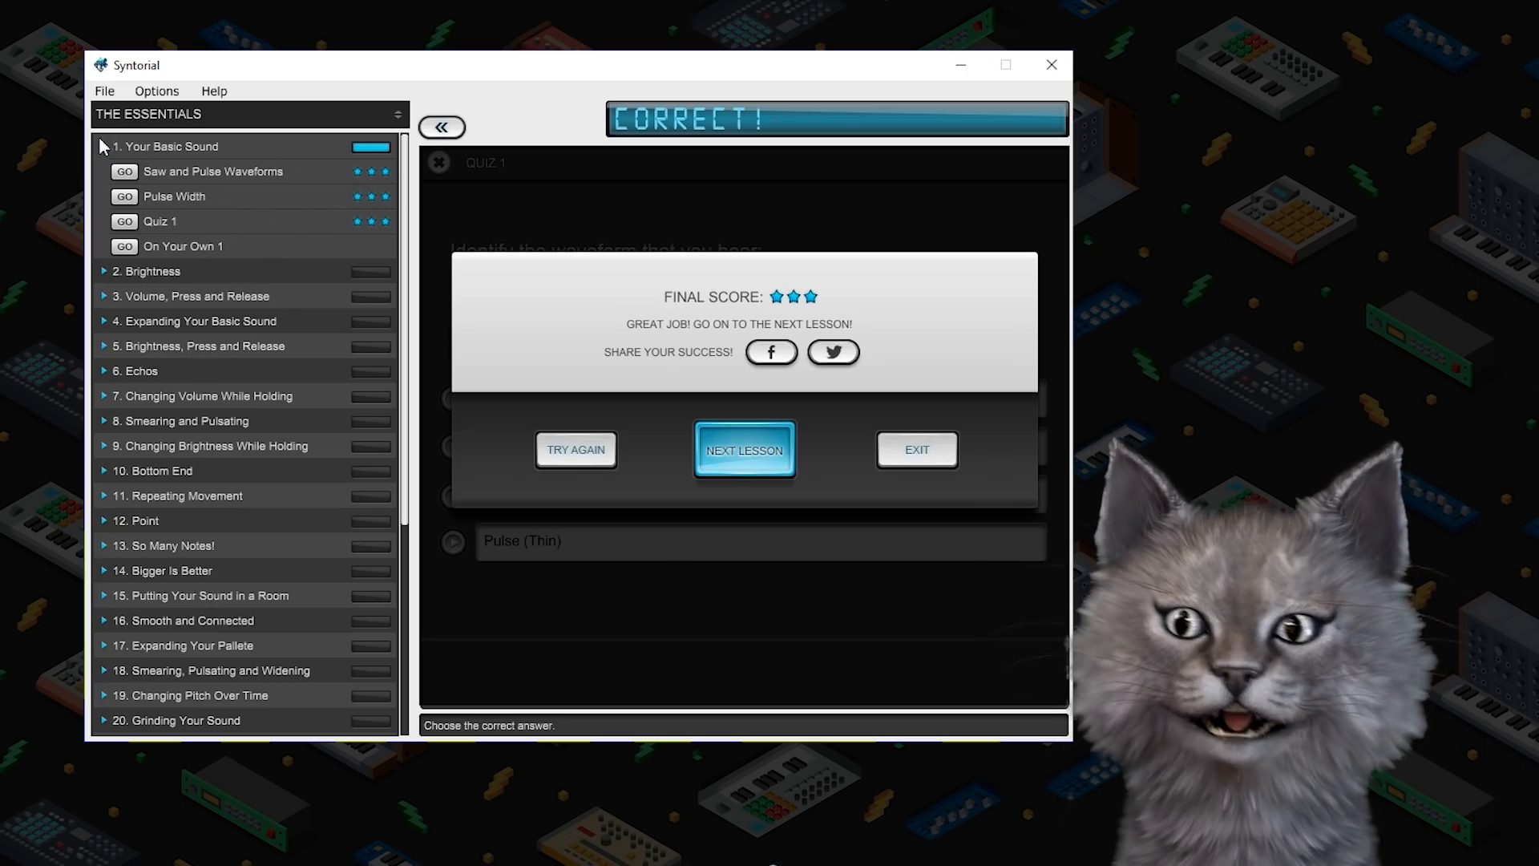
pyautogui.click(106, 271)
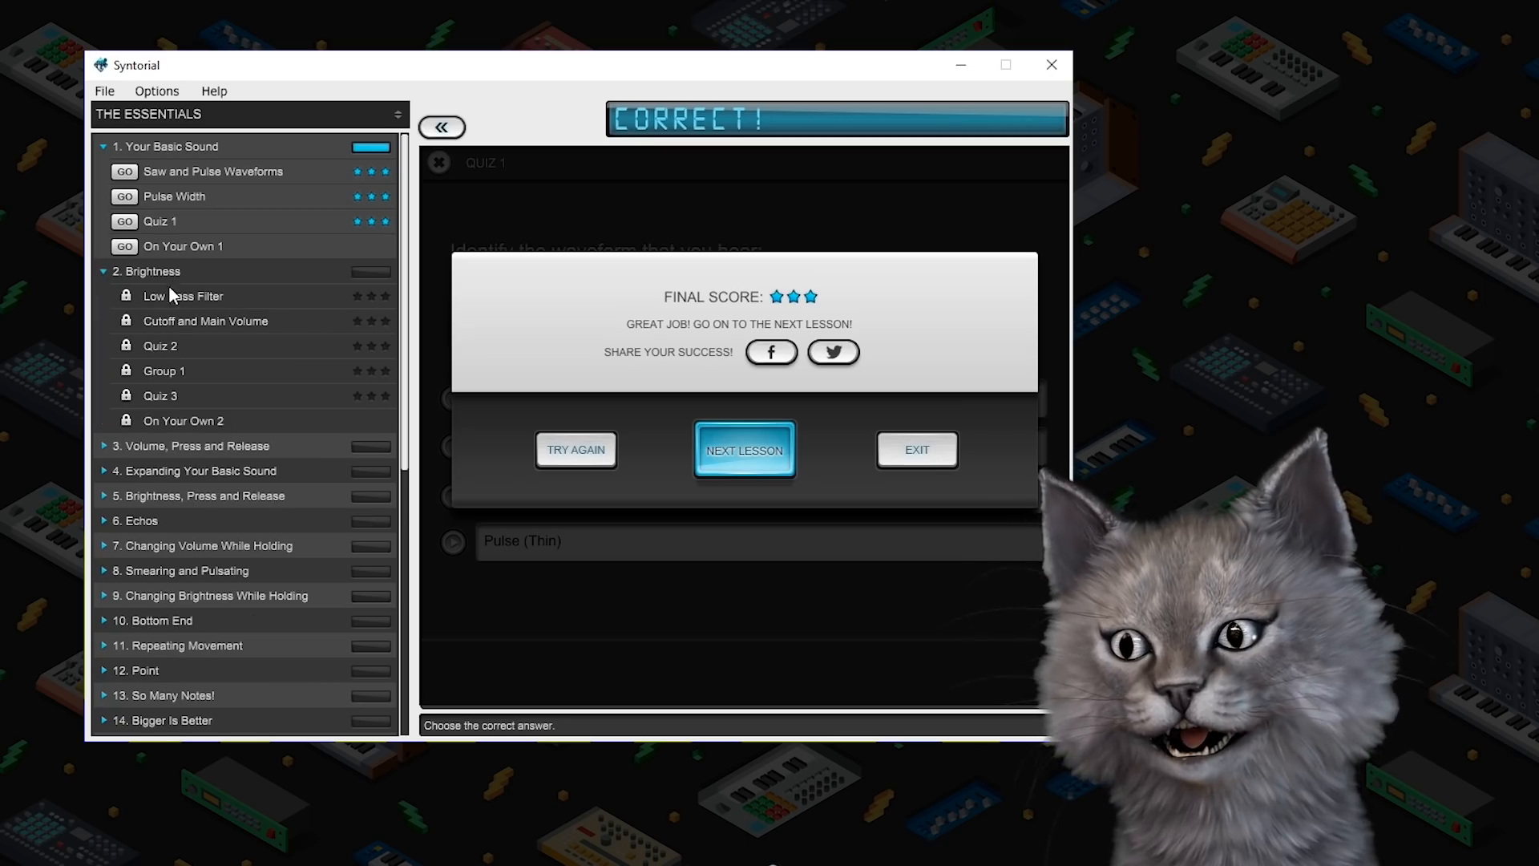